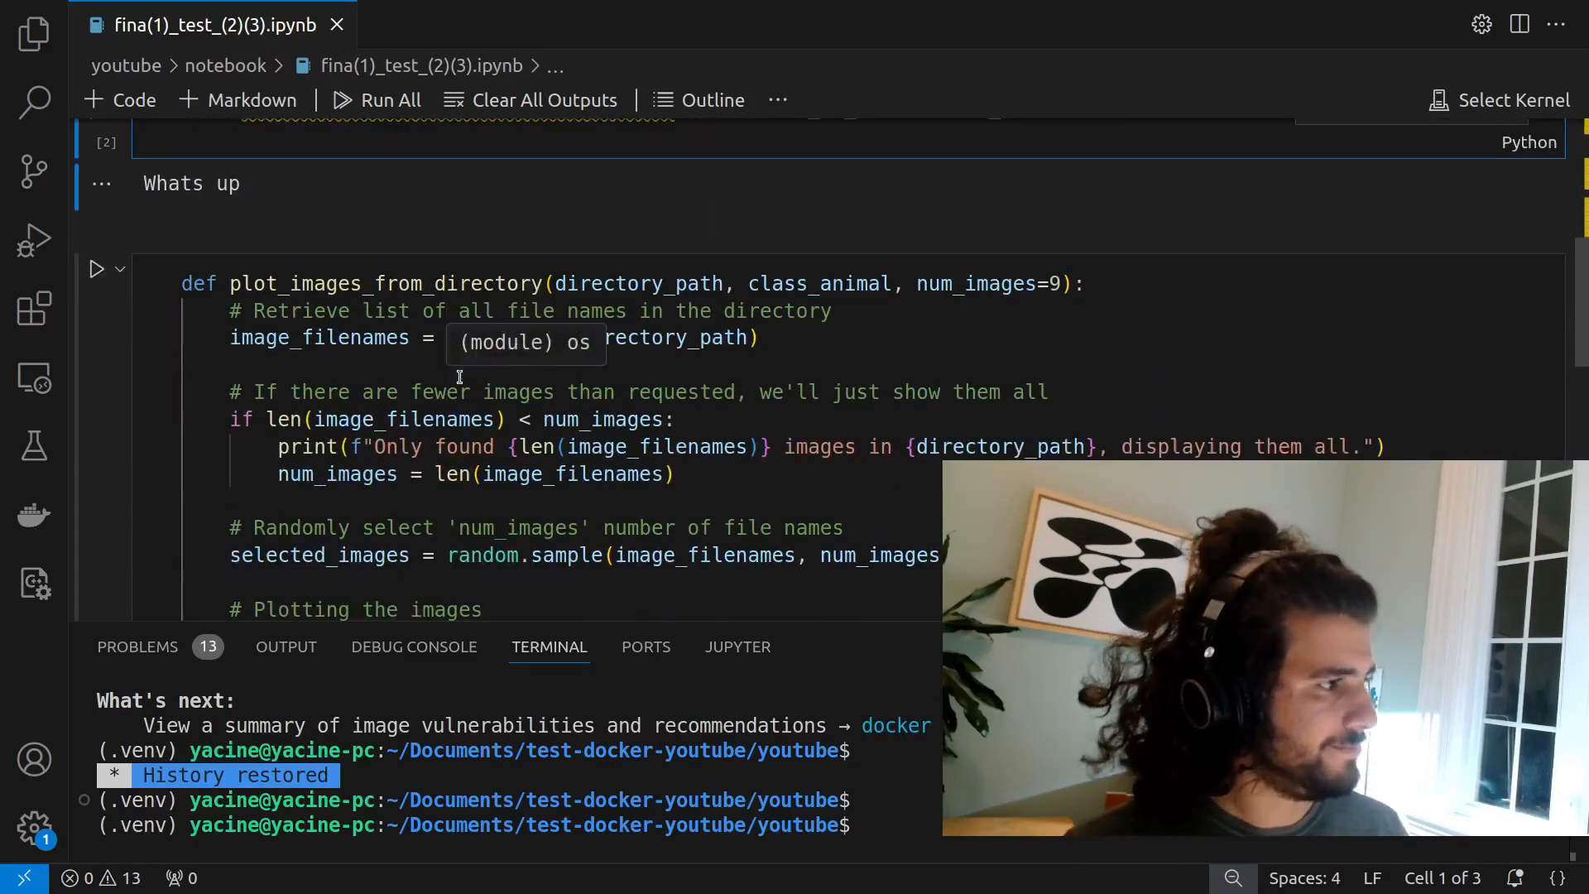
# - Scroll down through the notebook to the failing plot_images_from_directory cell and its NameError output
pyautogui.scroll(-3)
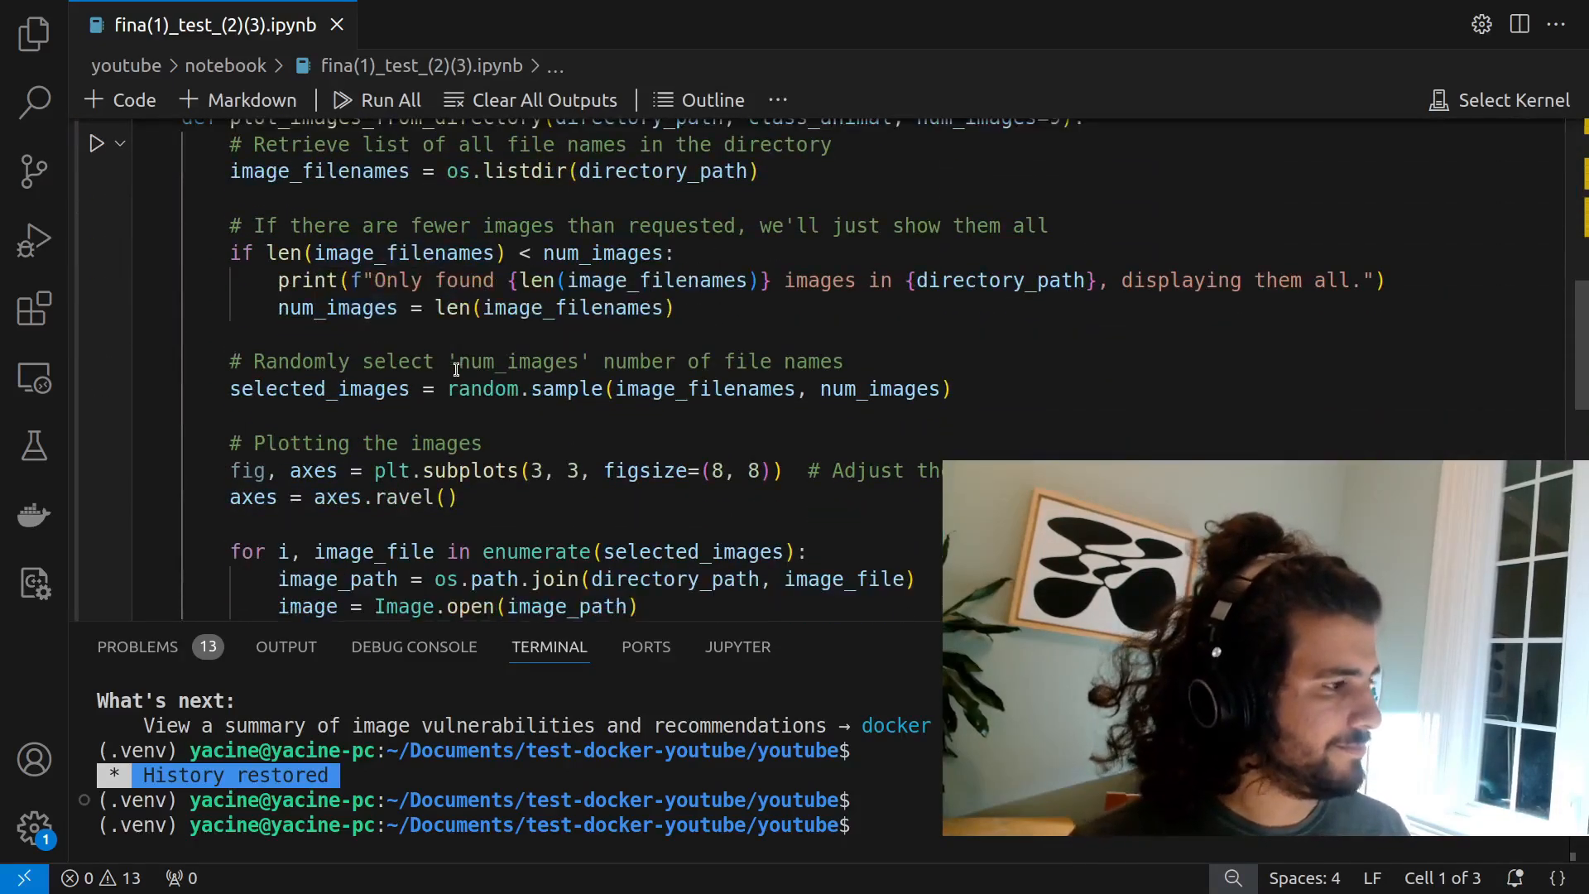
pyautogui.scroll(-3)
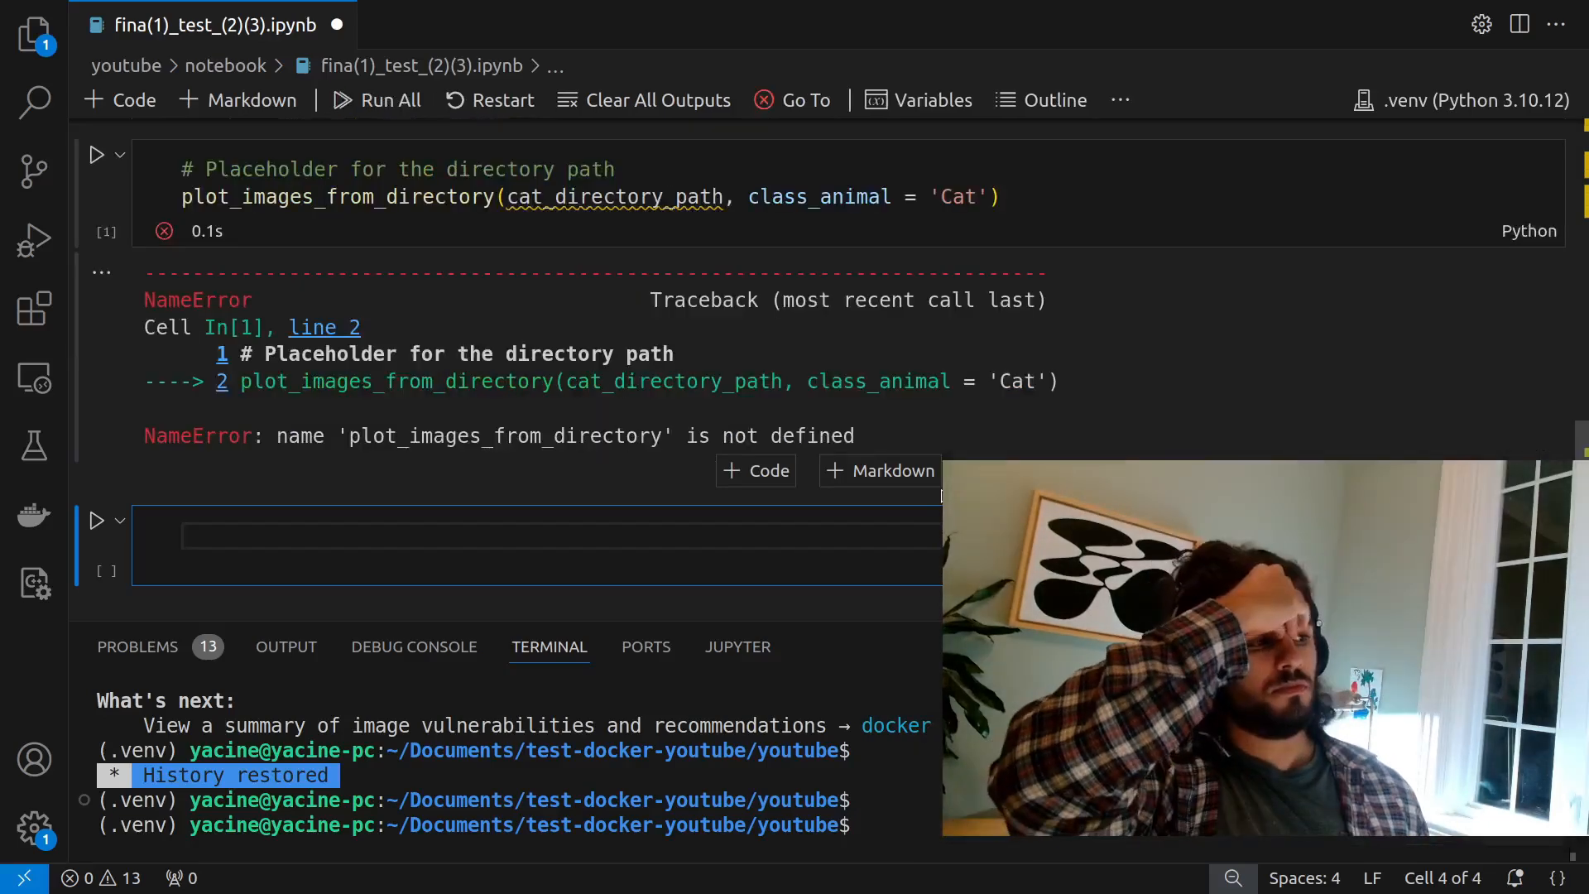
pyautogui.scroll(-3)
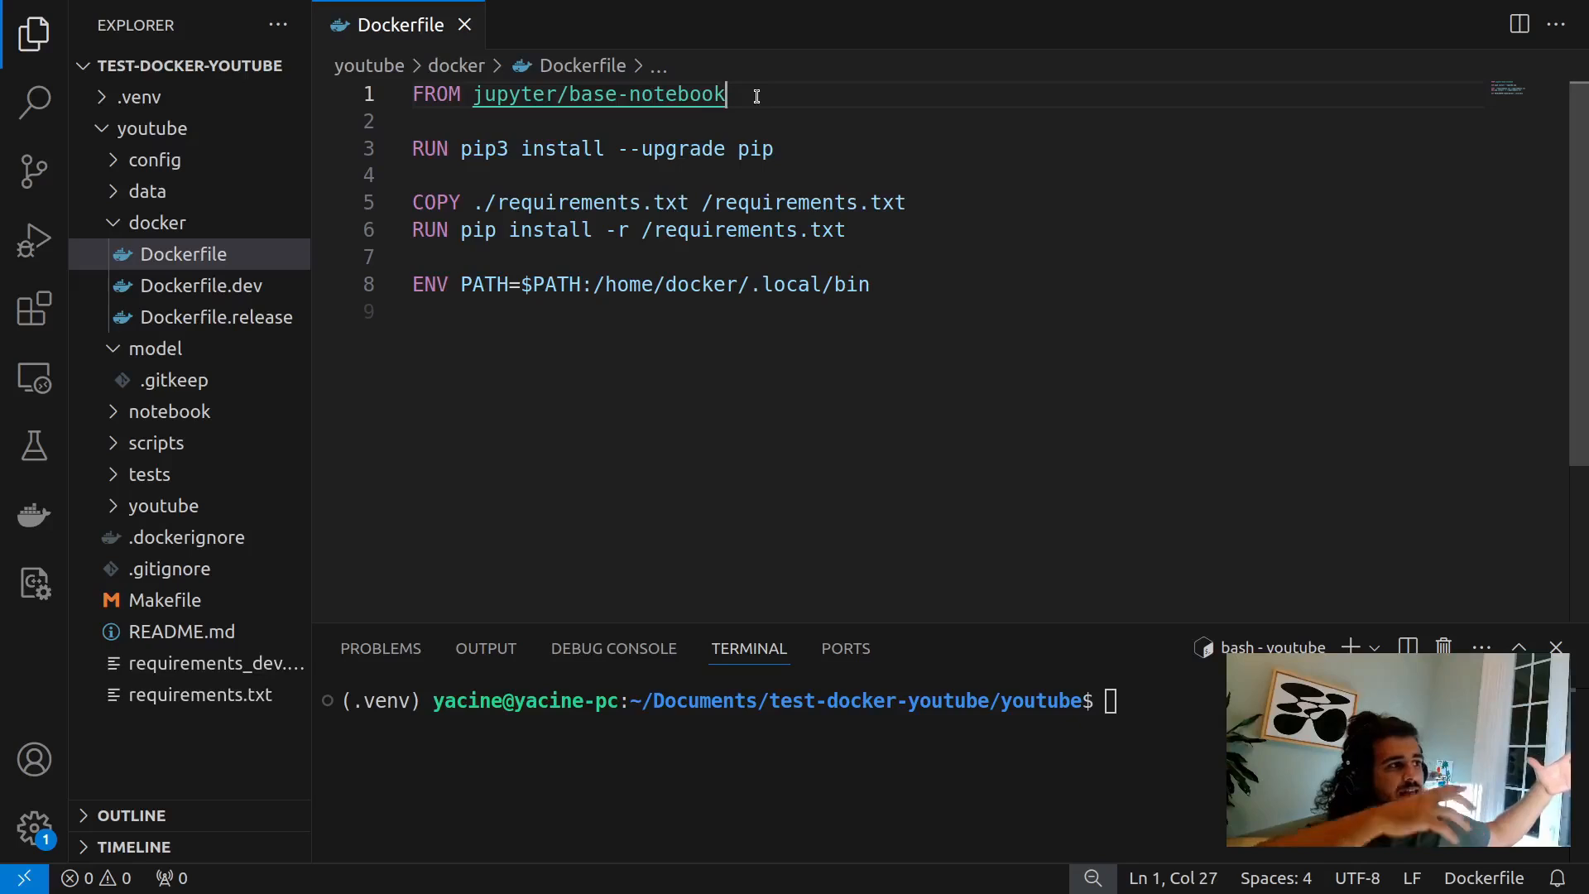
pyautogui.moveTo(425, 153)
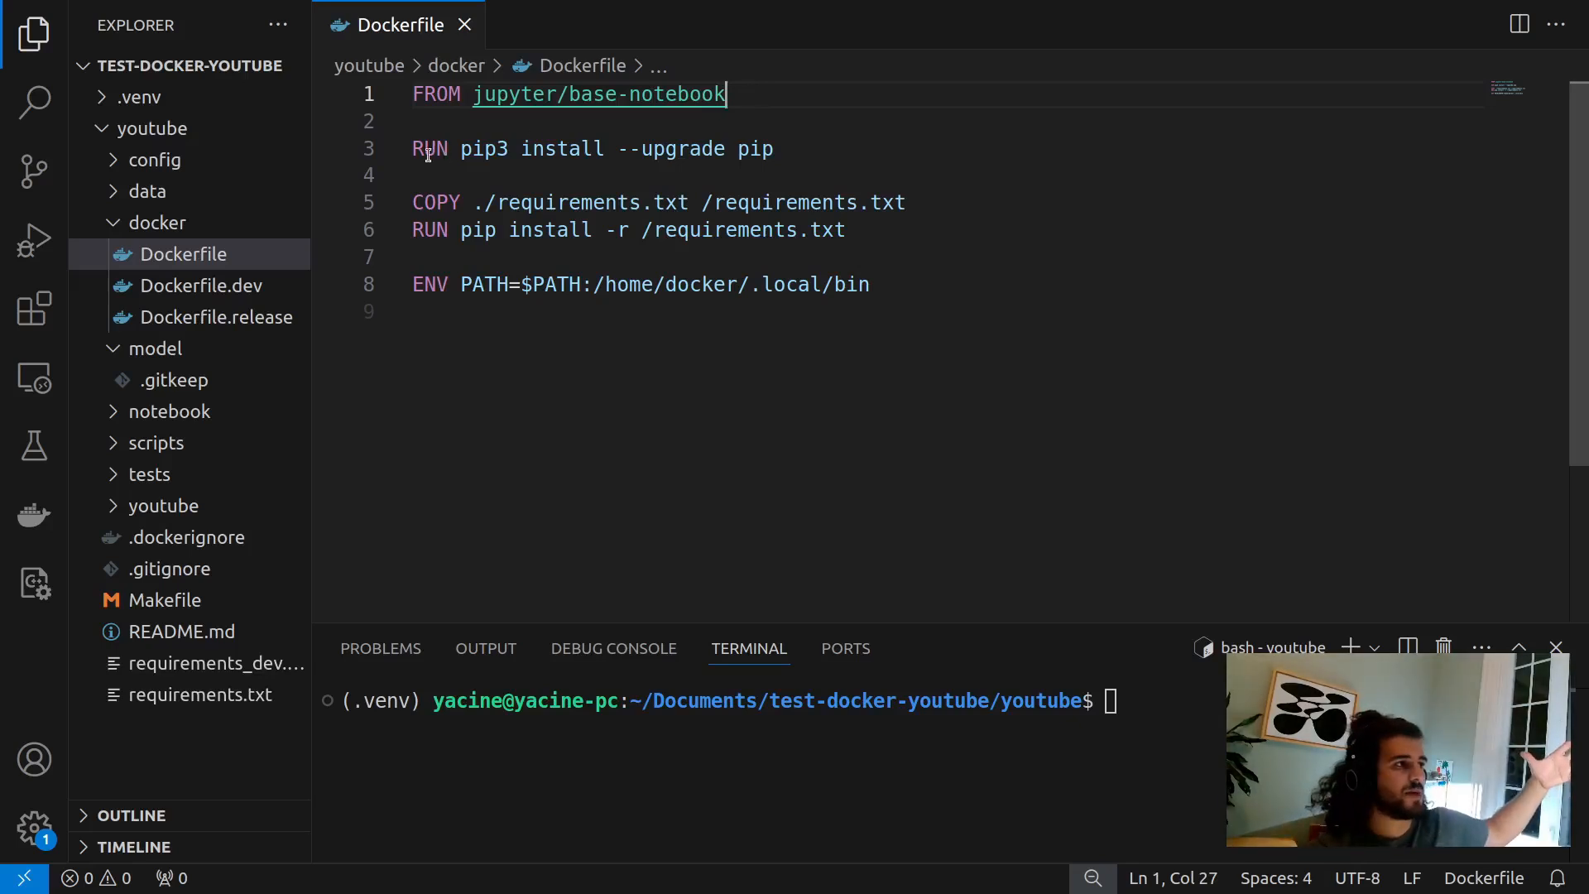
# - Highlight the pytorch image name and scroll to its pull command and Versions list
pyautogui.moveTo(410, 147); pyautogui.dragTo(867, 284)
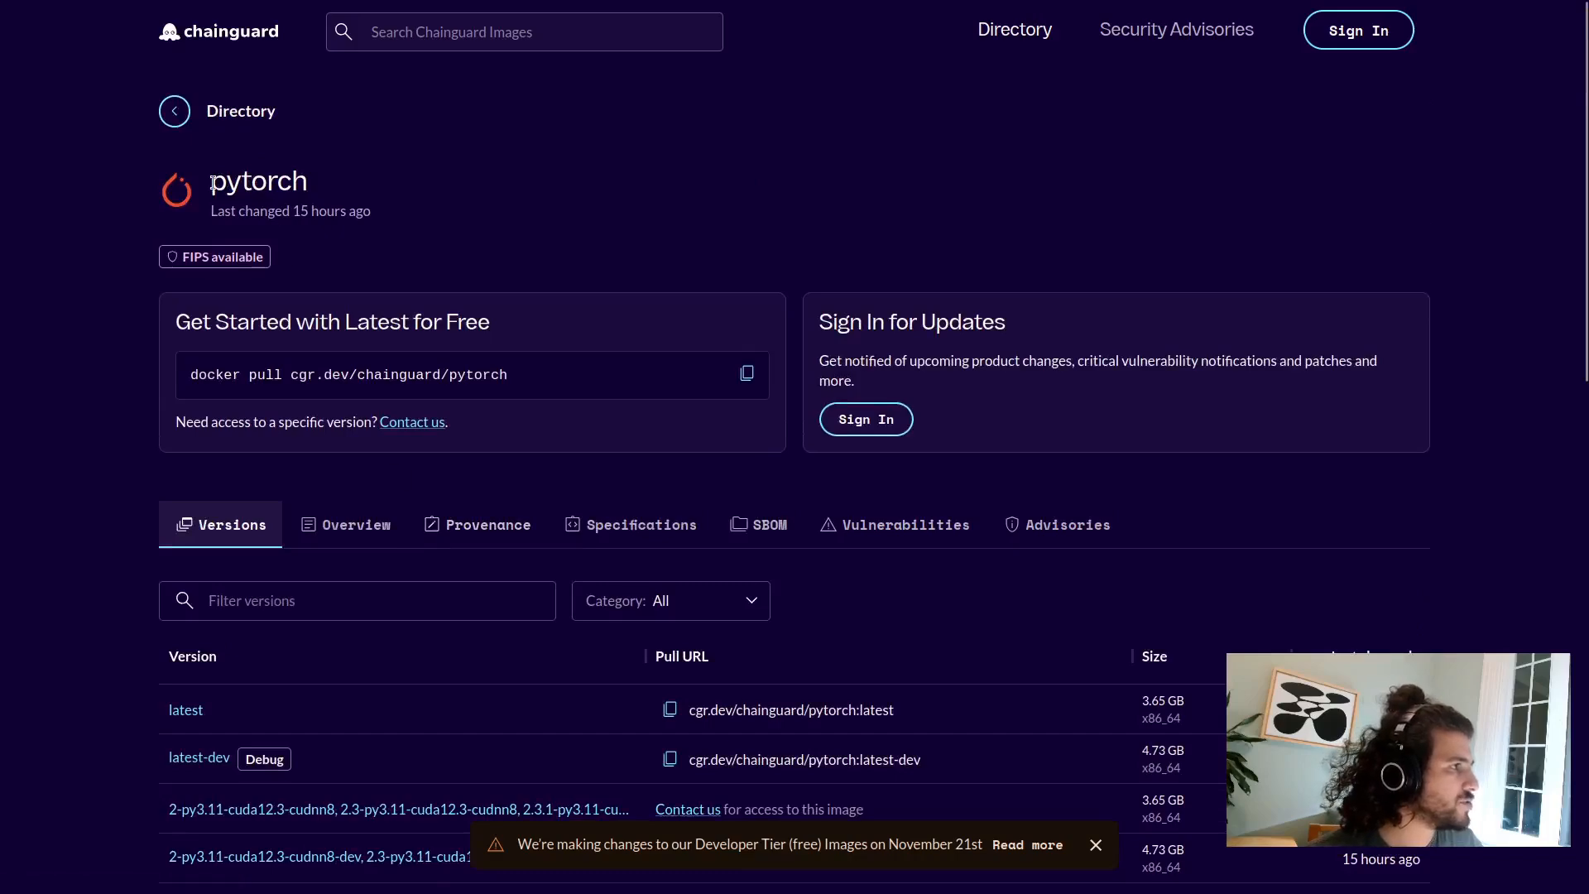
pyautogui.doubleClick(259, 180)
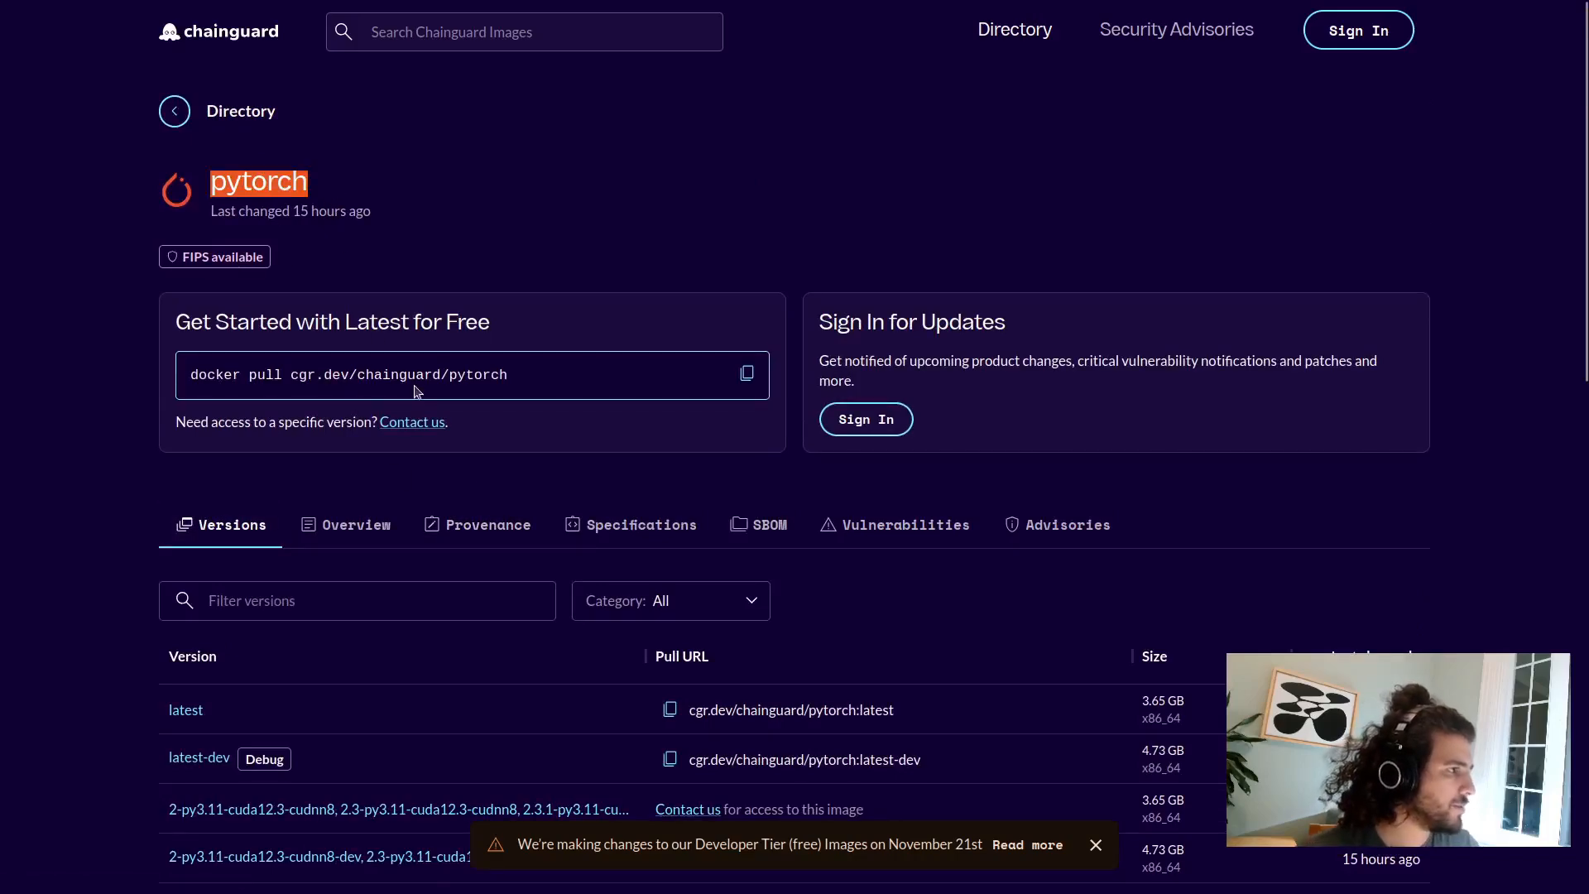
pyautogui.scroll(-3)
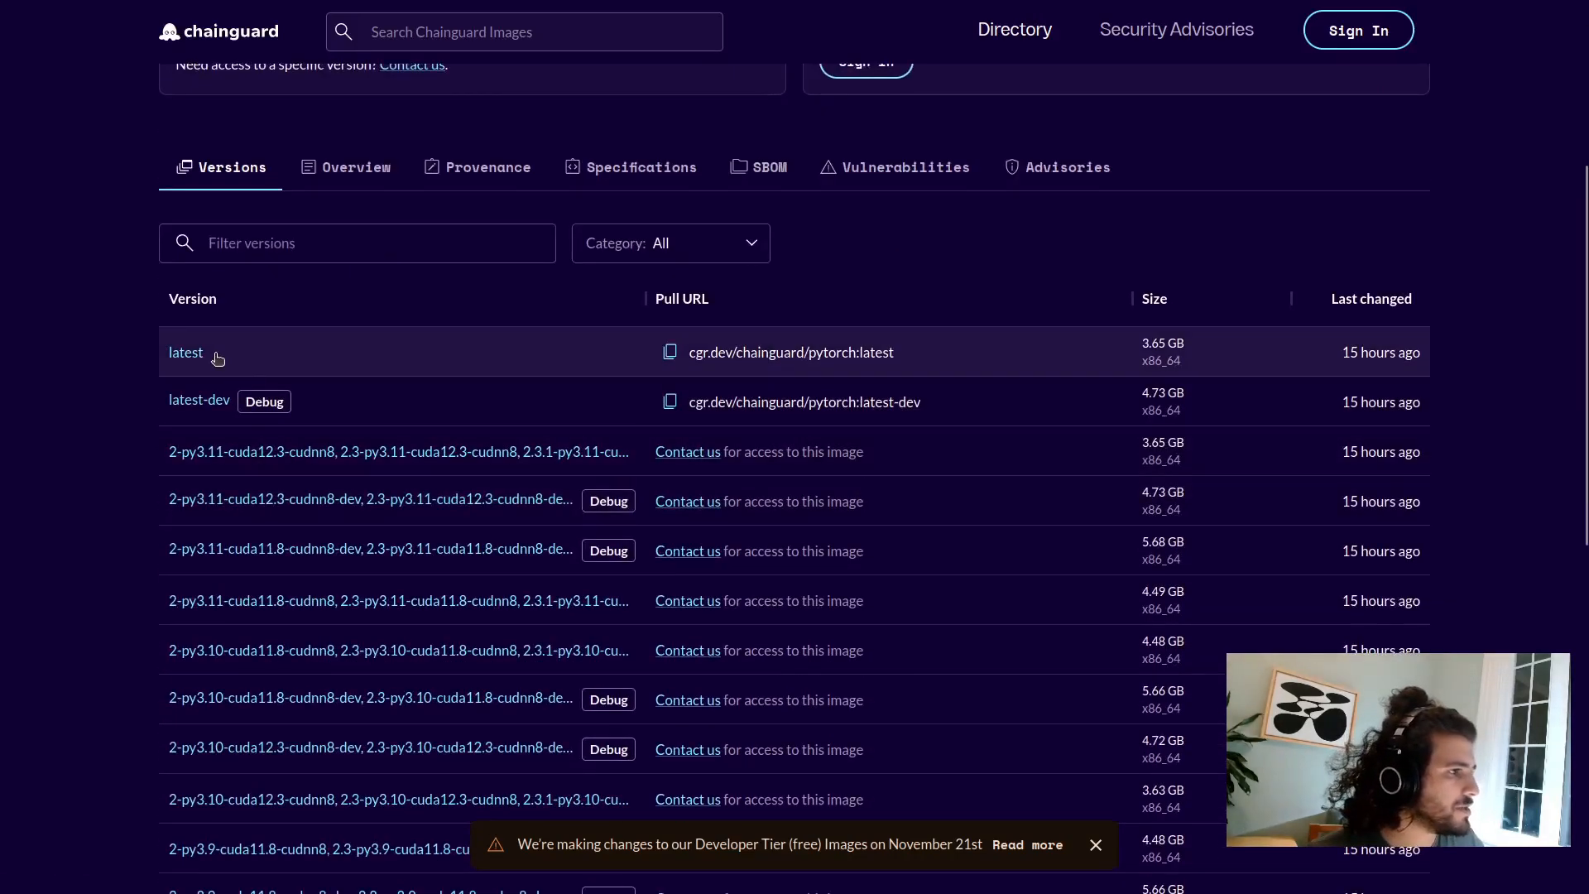
pyautogui.scroll(-3)
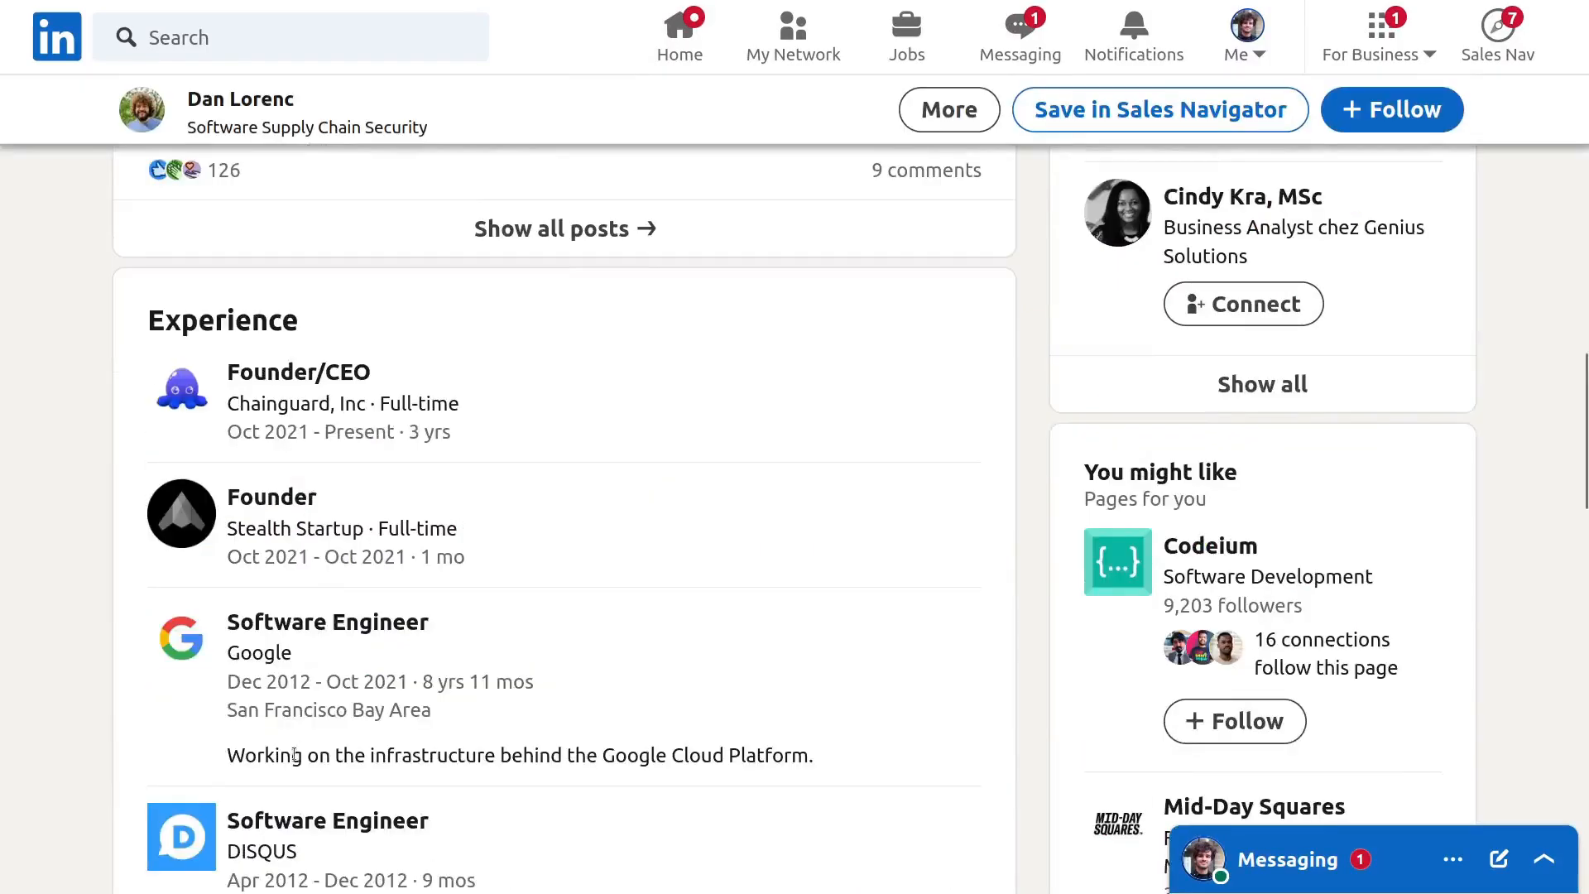
# - Scroll to the Experience section and select the Google software engineer role description
pyautogui.scroll(-3)
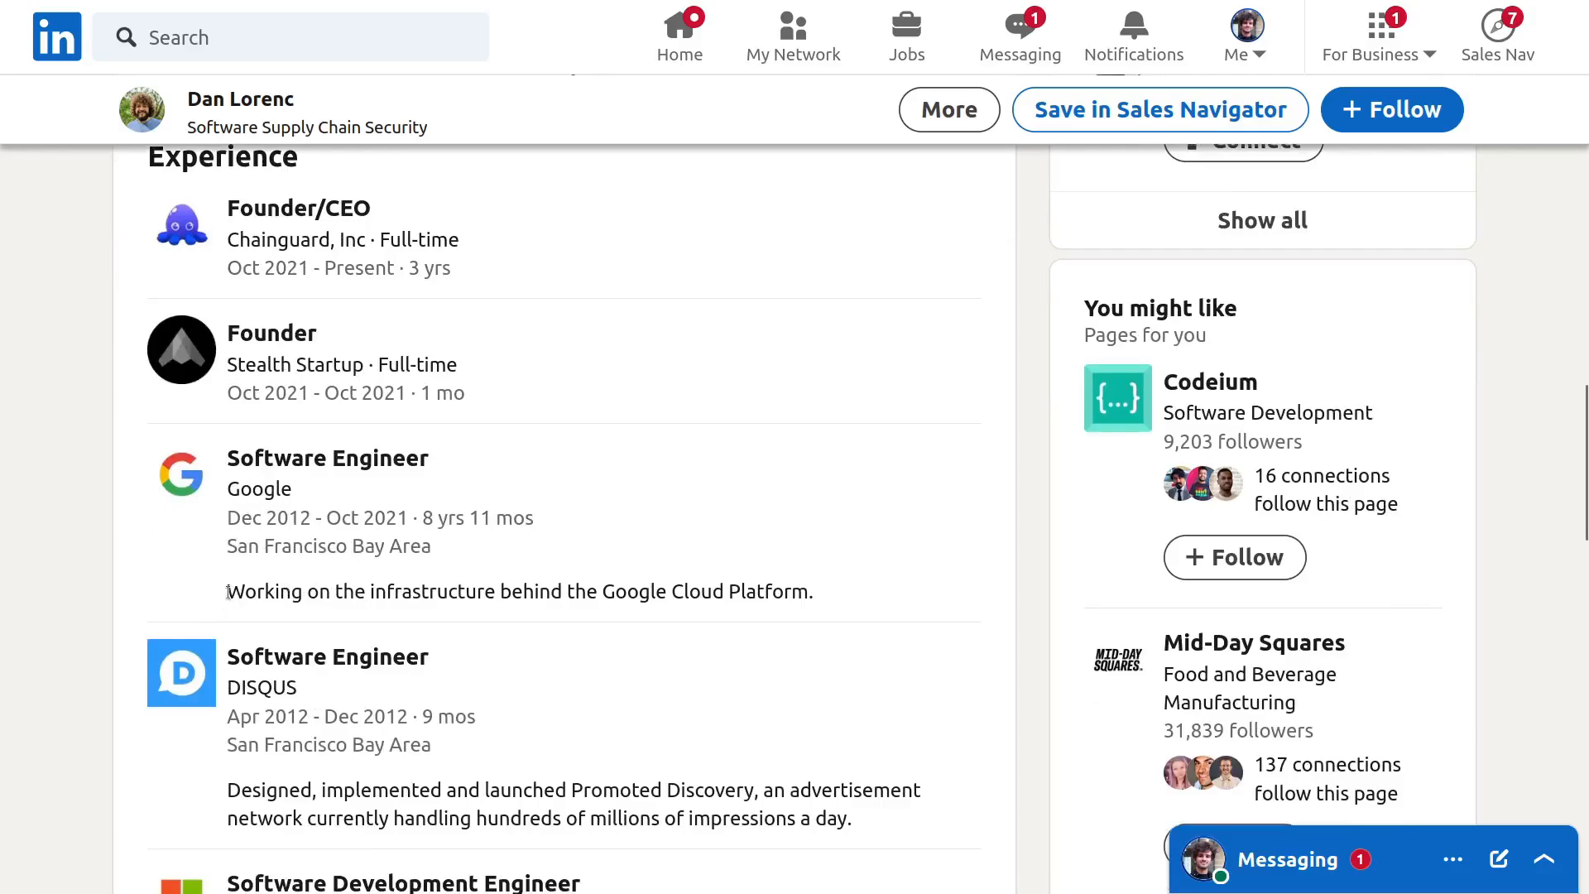
pyautogui.tripleClick(518, 591)
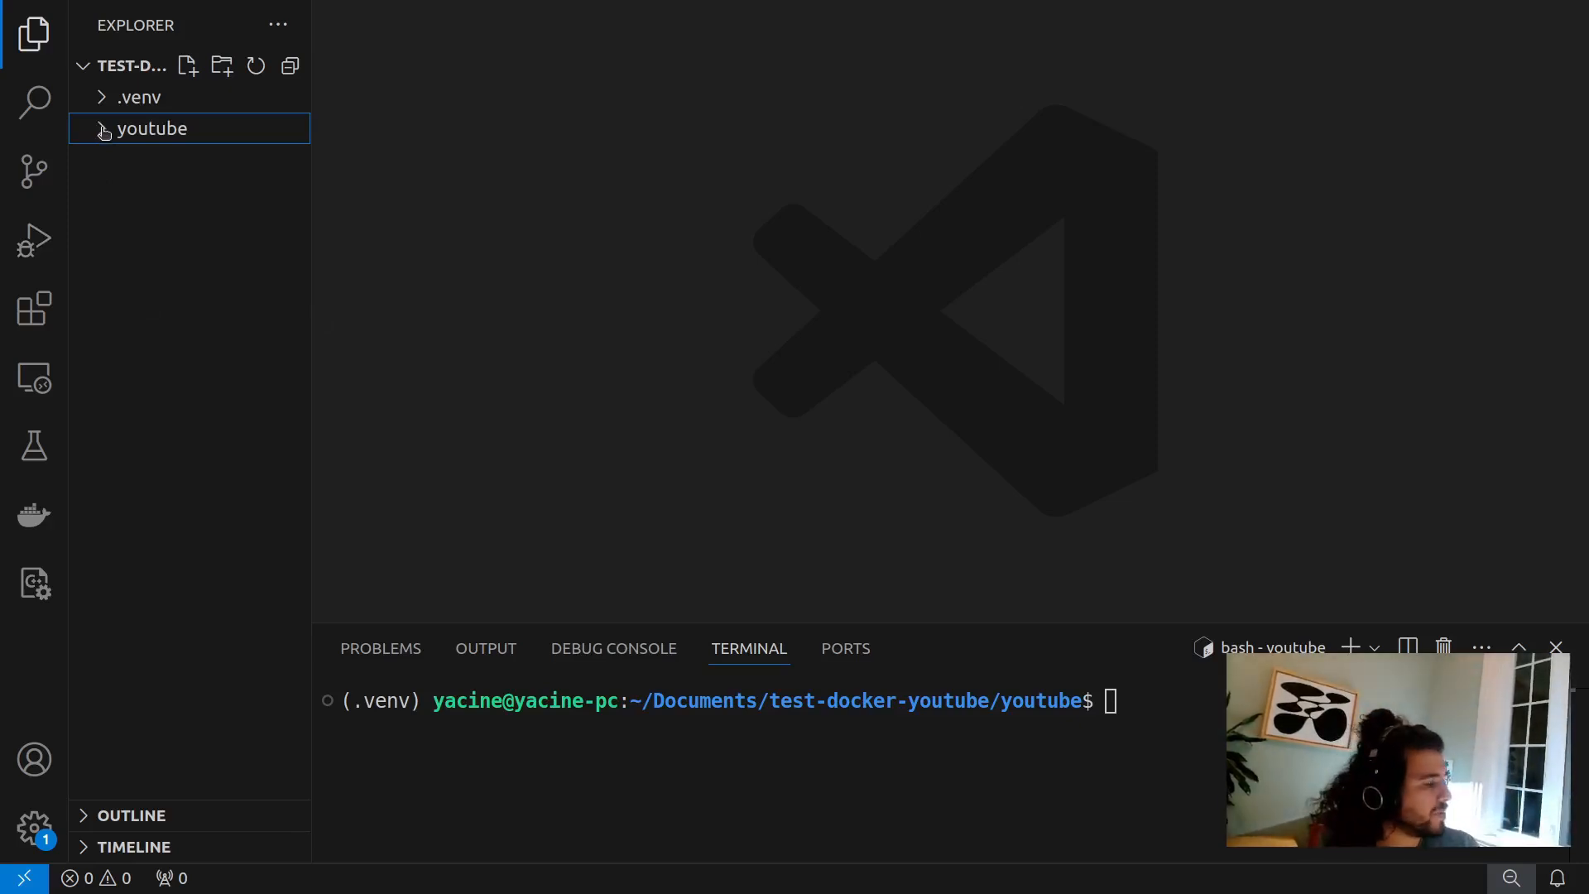
# - Expand the youtube project, peek into config, and leave the docker and model folders expanded
pyautogui.click(152, 129)
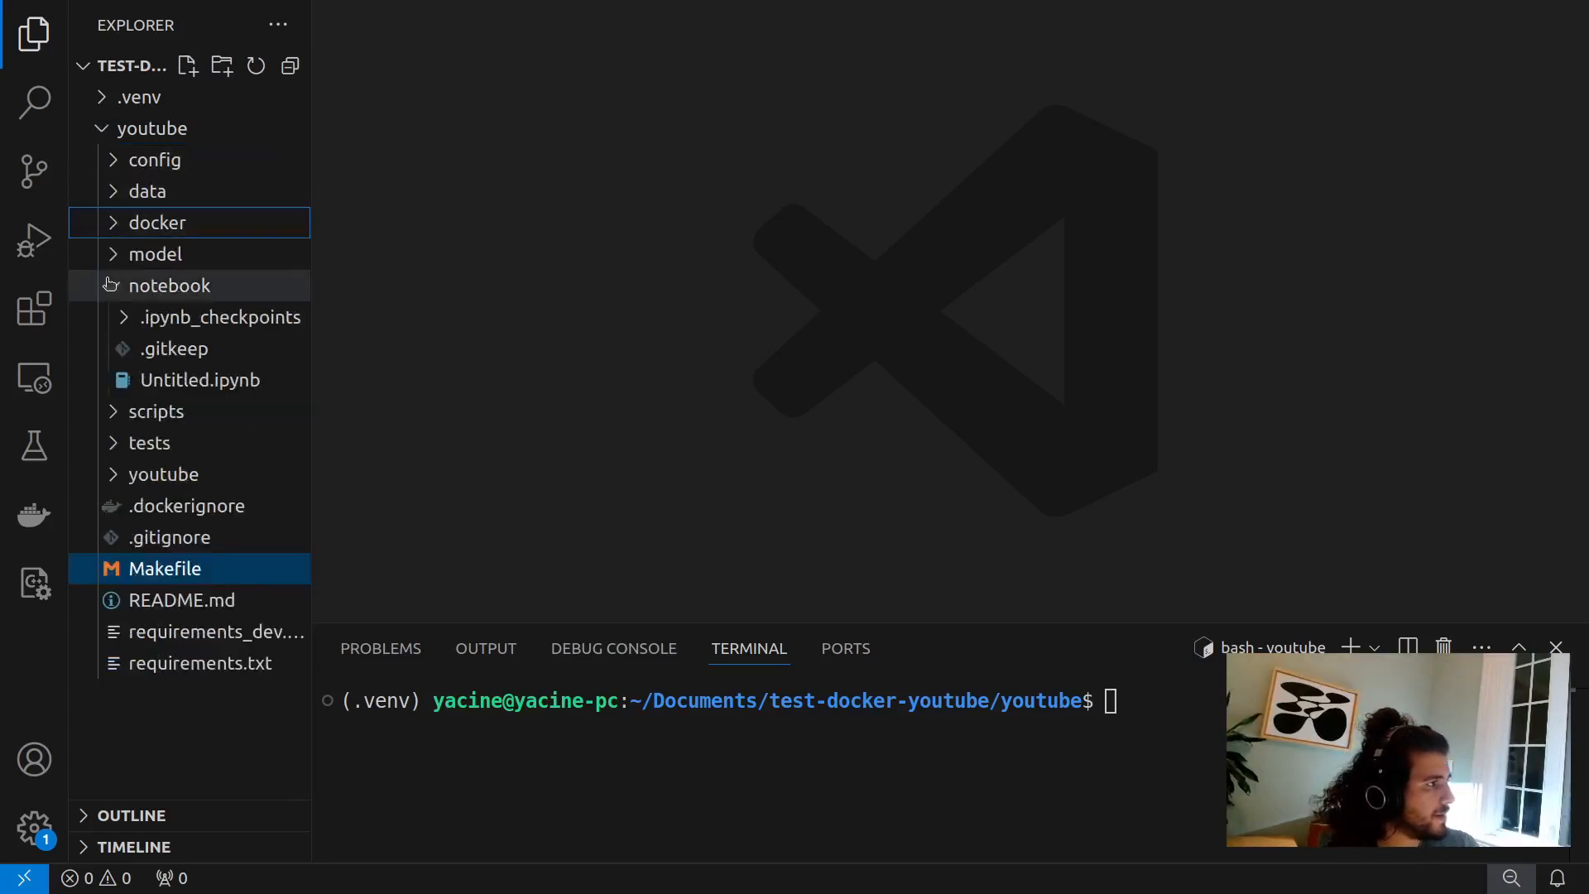
pyautogui.click(169, 285)
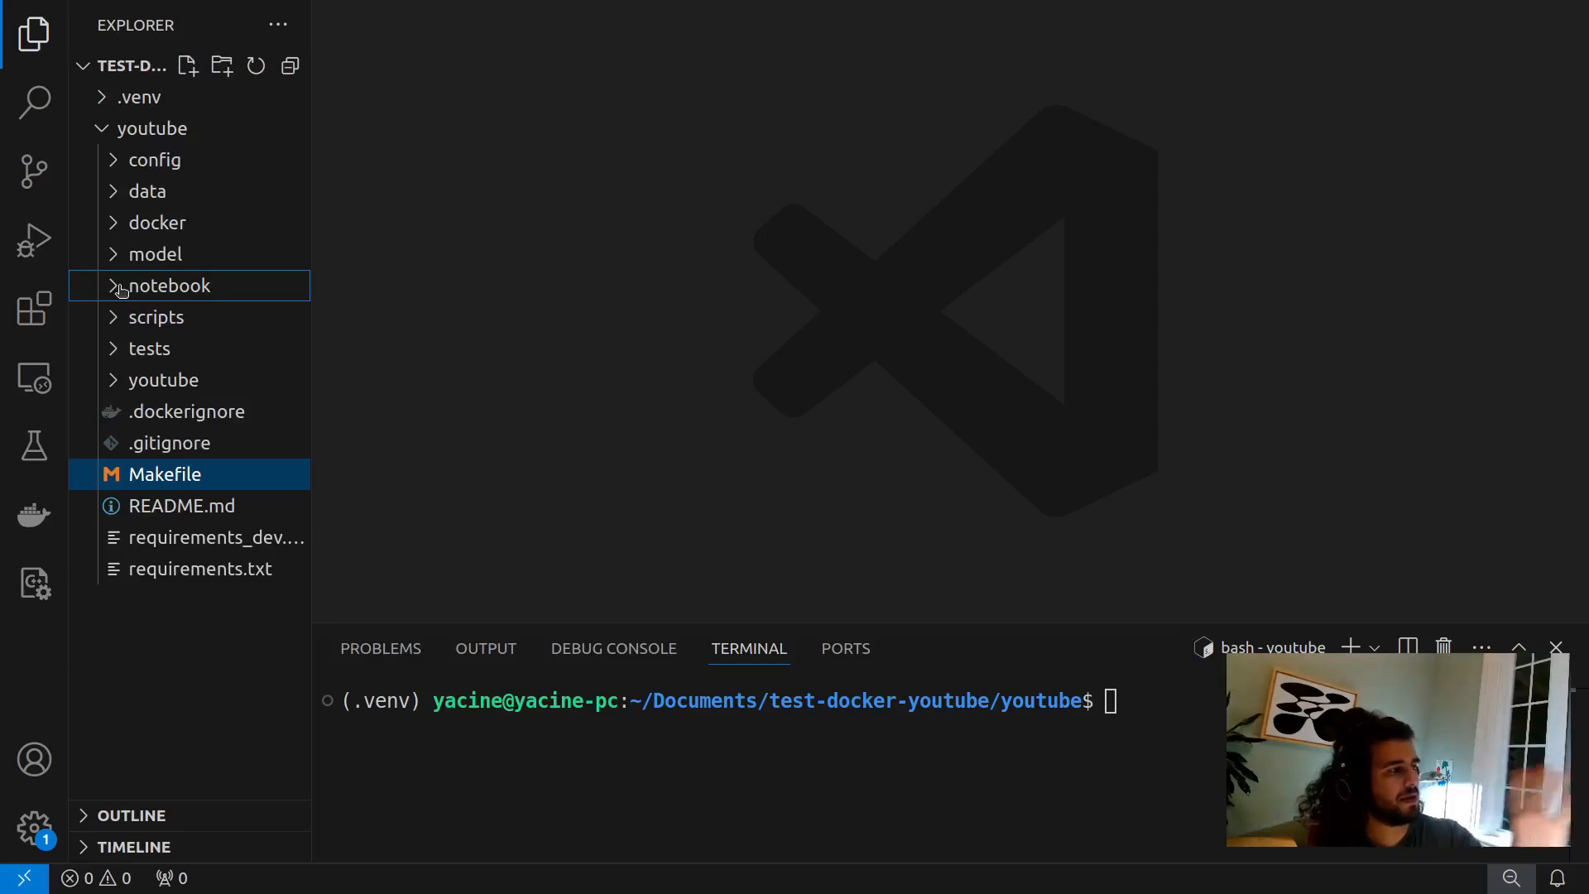
pyautogui.moveTo(157, 318)
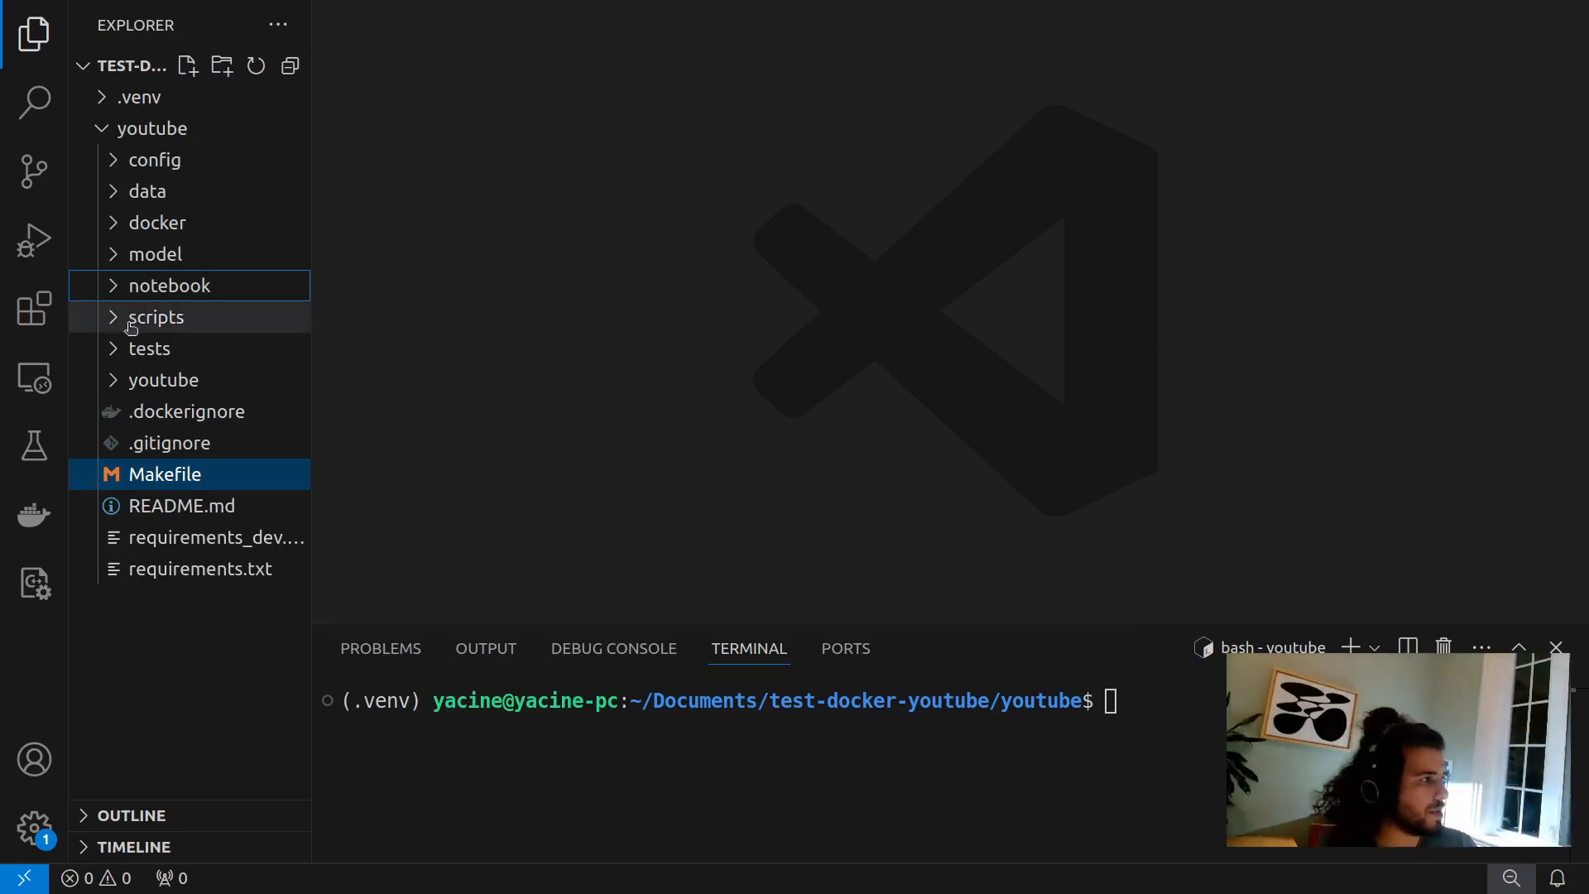
pyautogui.moveTo(158, 348)
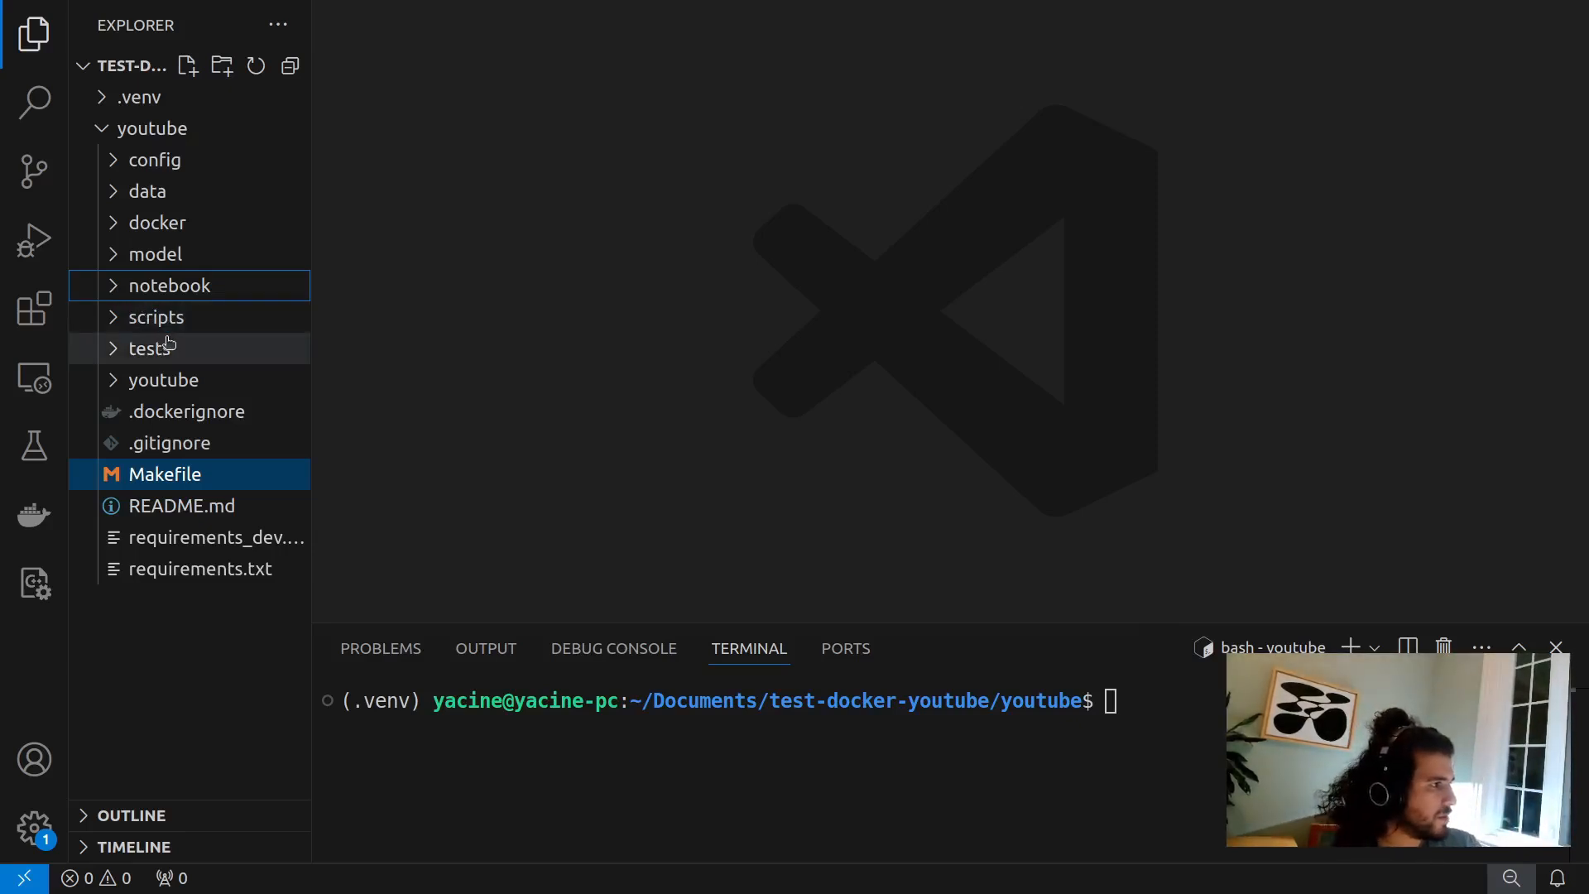
pyautogui.moveTo(152, 161)
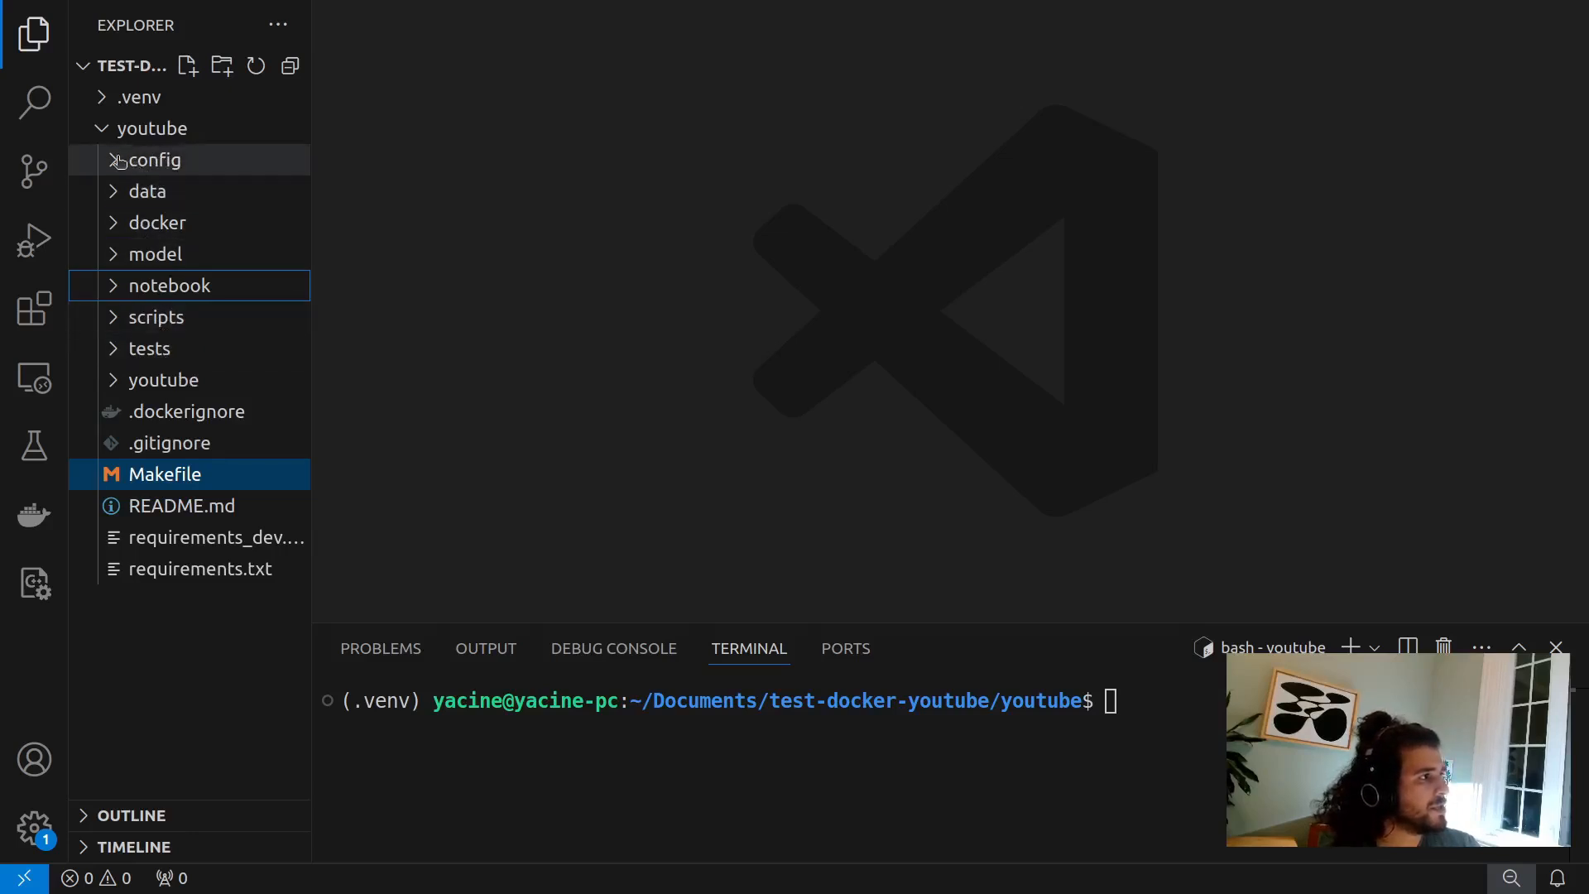
pyautogui.click(155, 160)
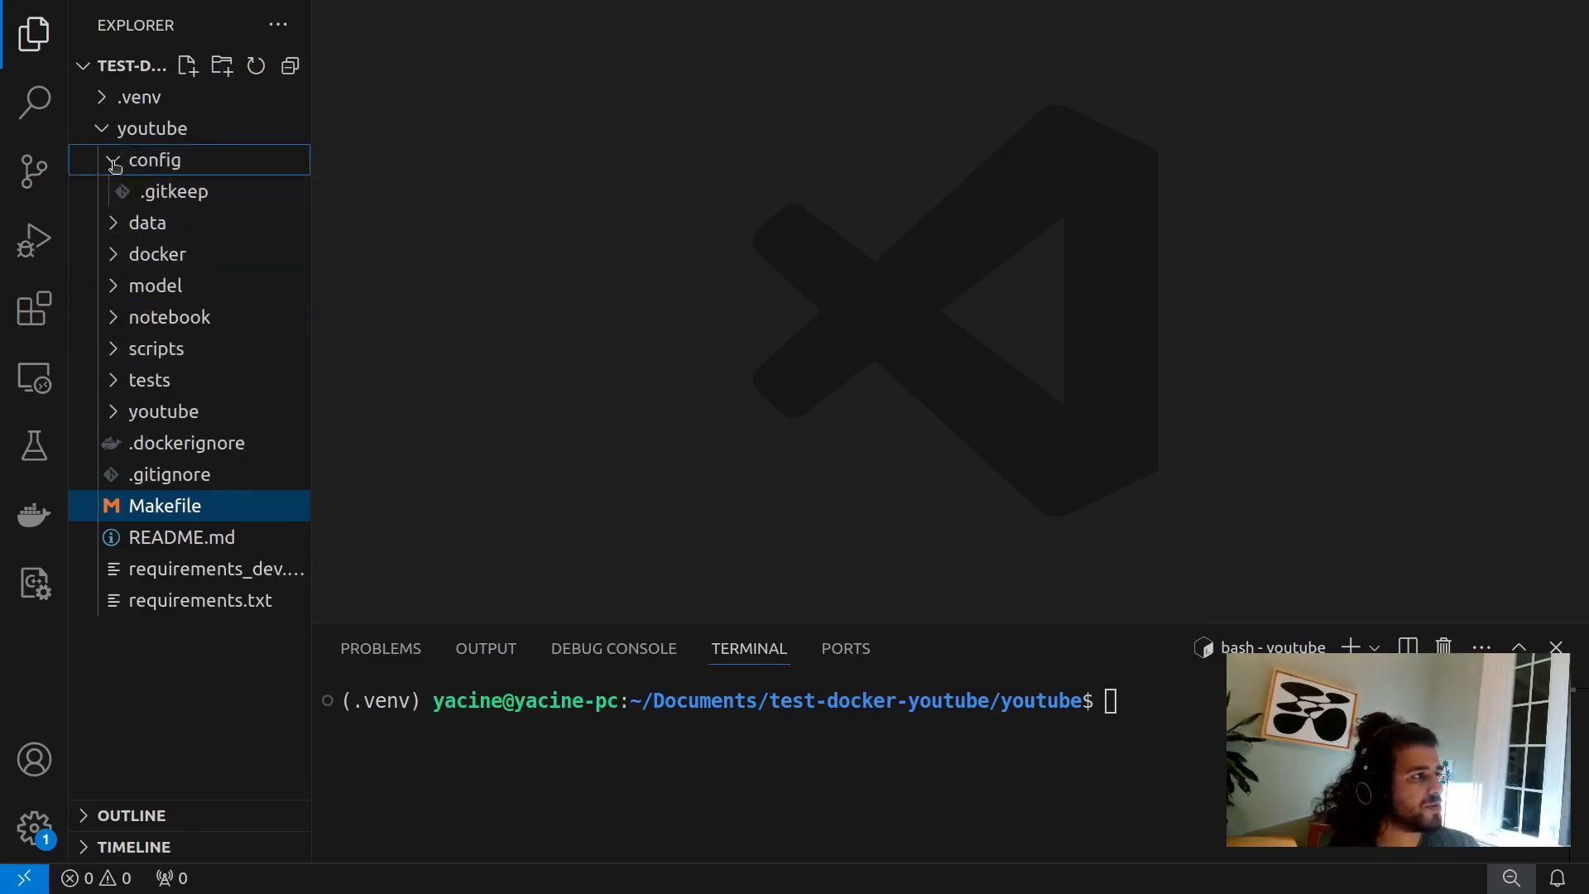
pyautogui.click(148, 190)
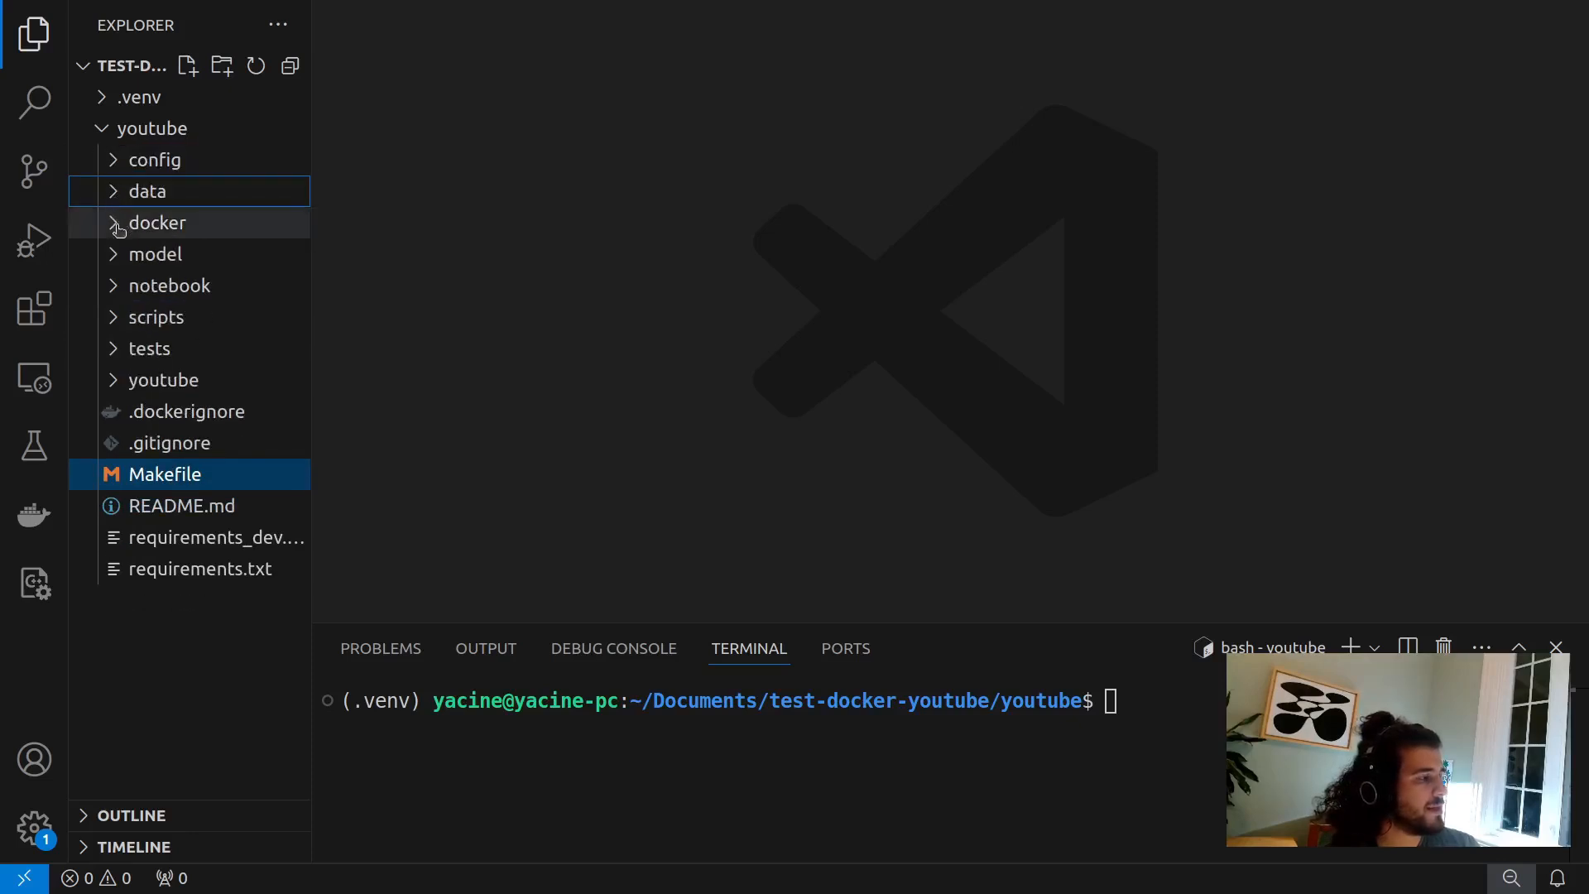
pyautogui.click(159, 222)
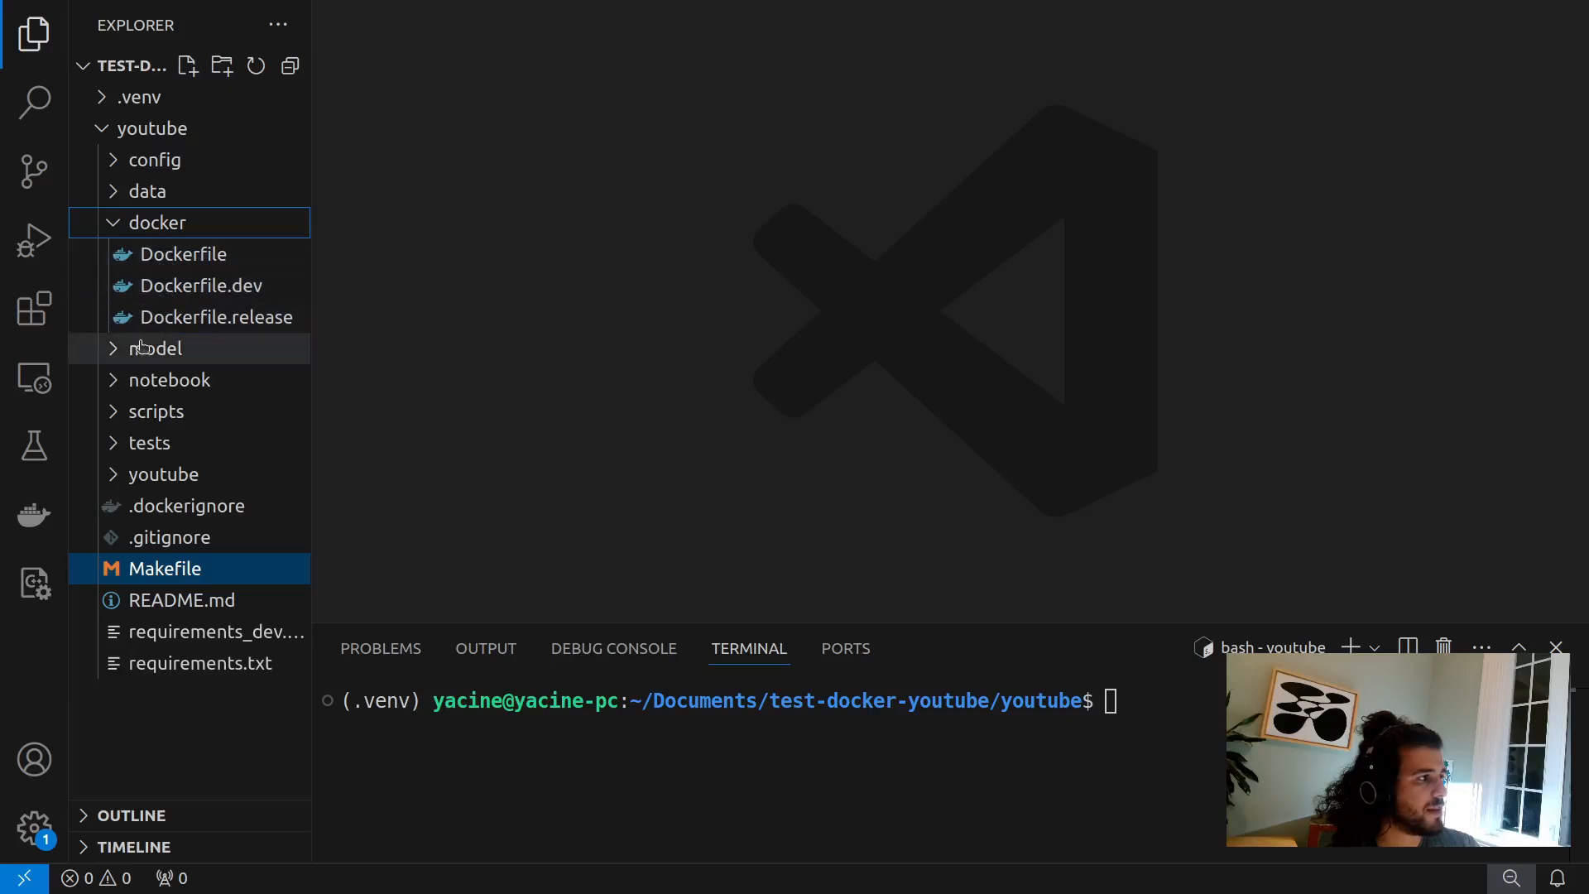
pyautogui.click(154, 348)
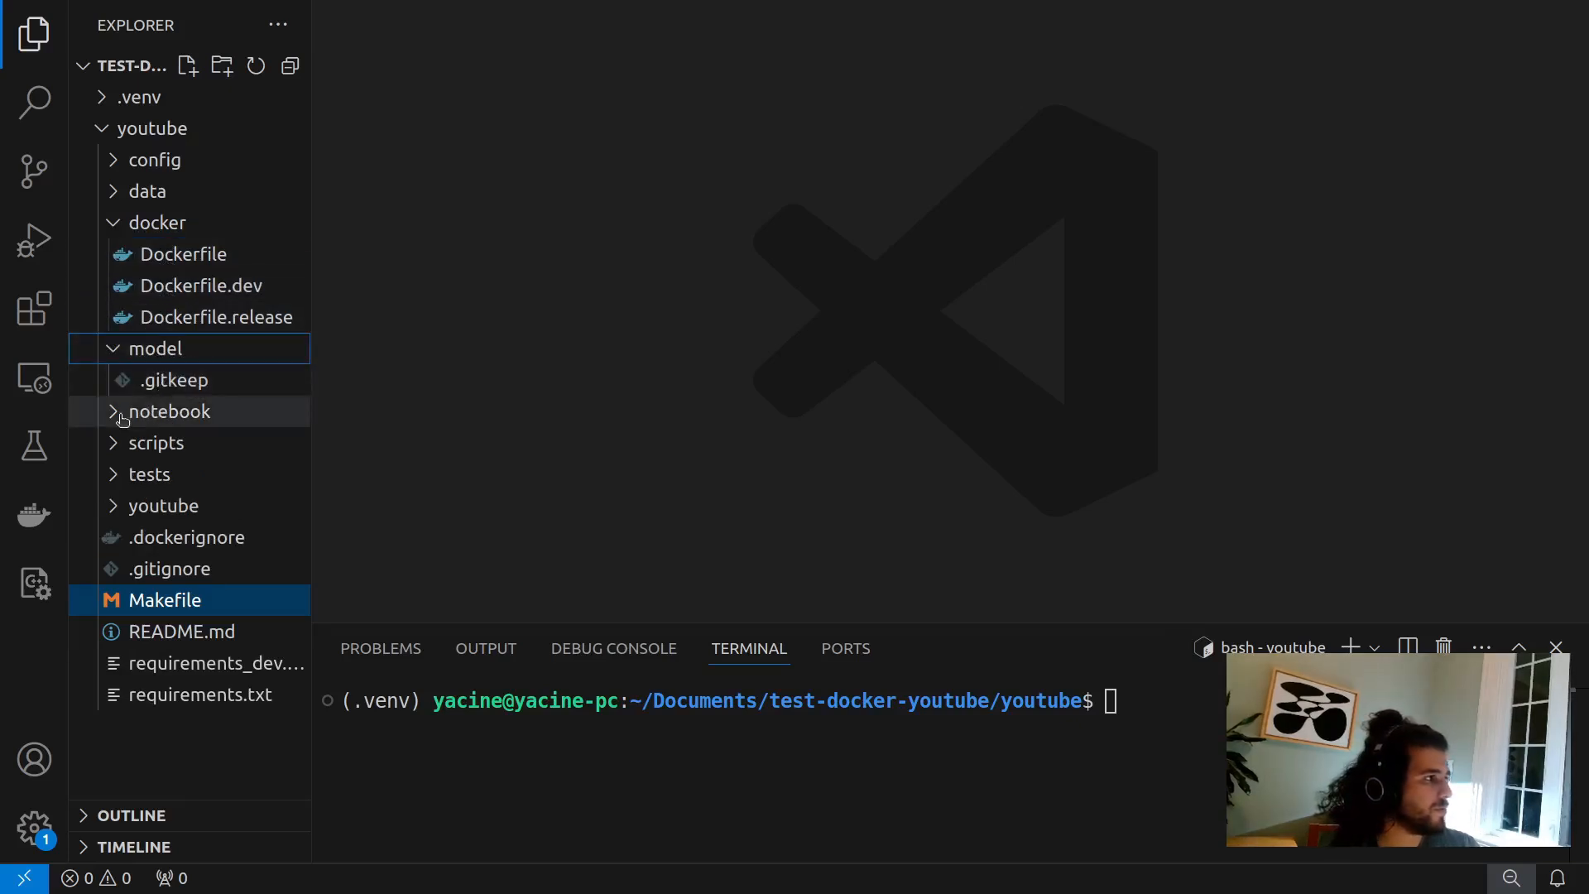
pyautogui.click(168, 411)
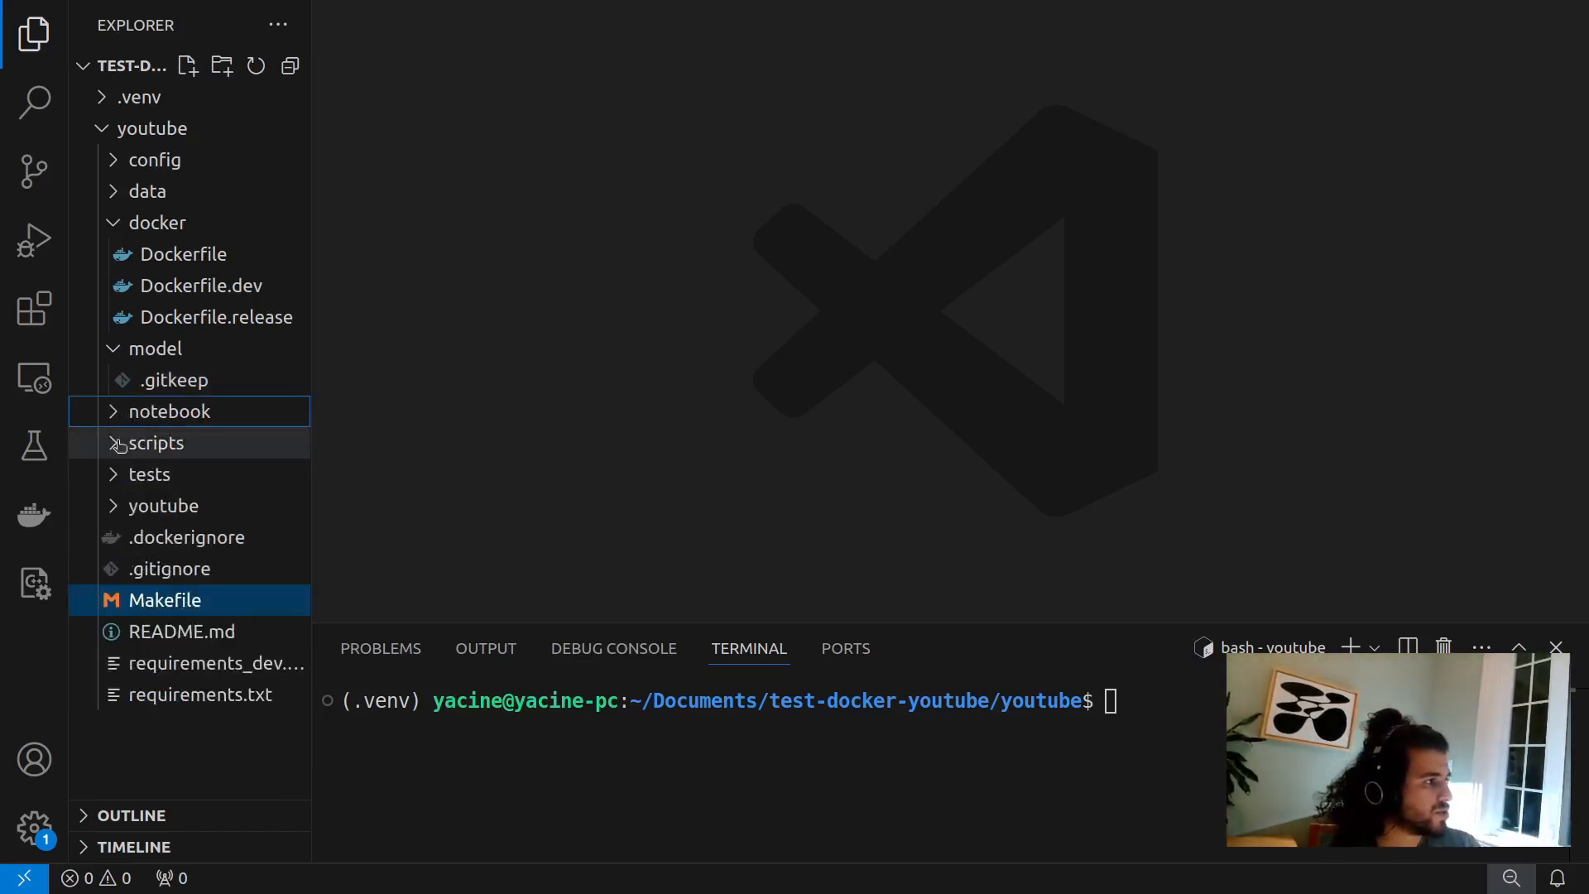
# - Peek into the scripts and inner youtube folders and briefly view test_sample.py
pyautogui.click(158, 443)
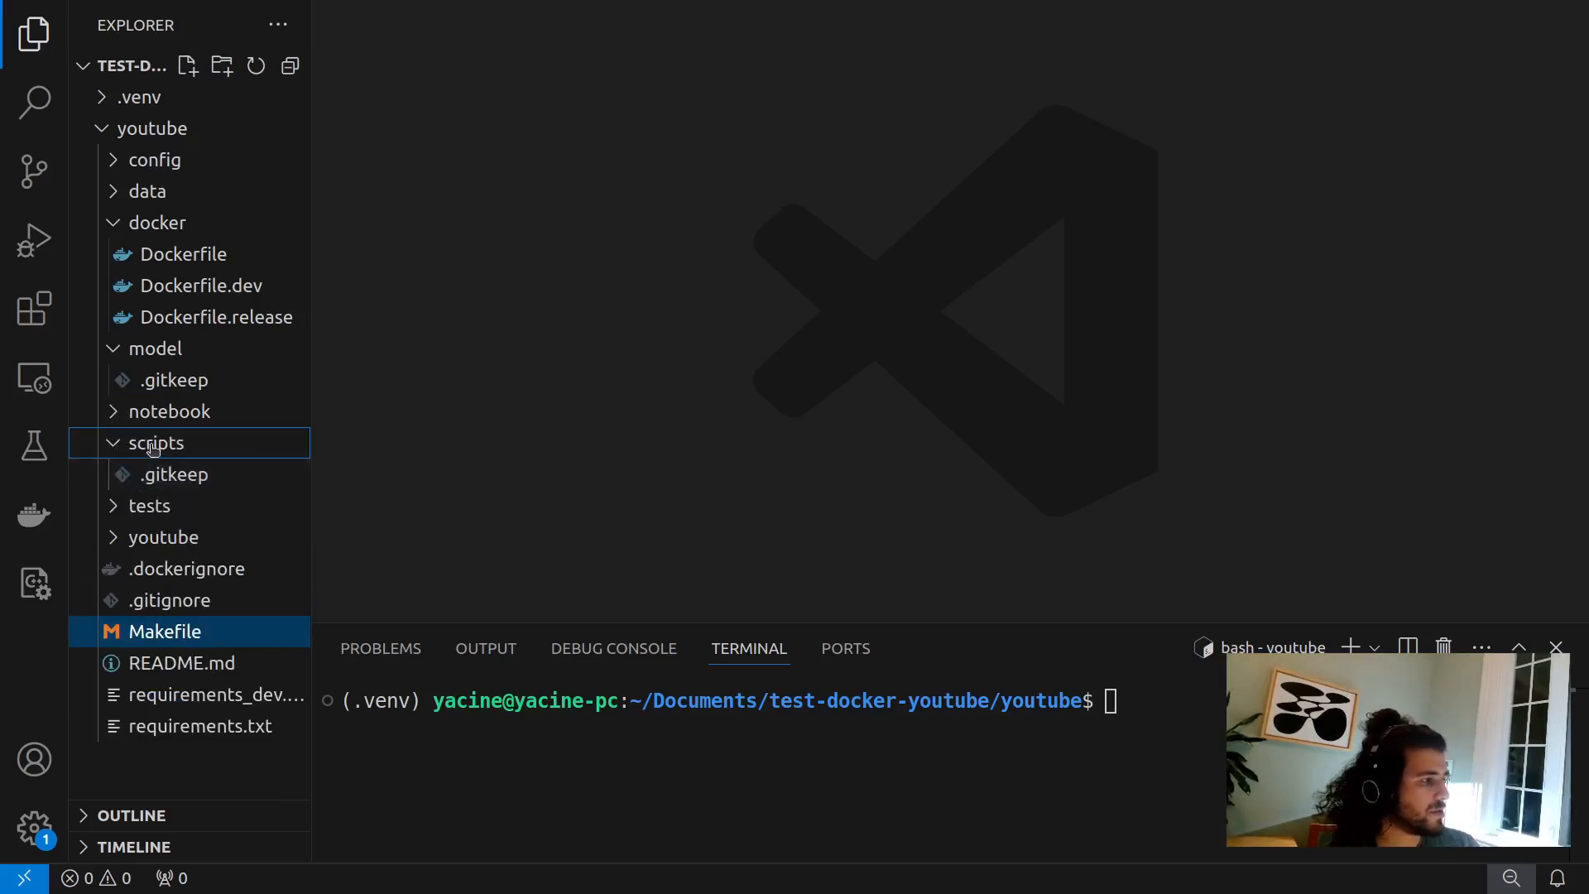
pyautogui.moveTo(156, 443)
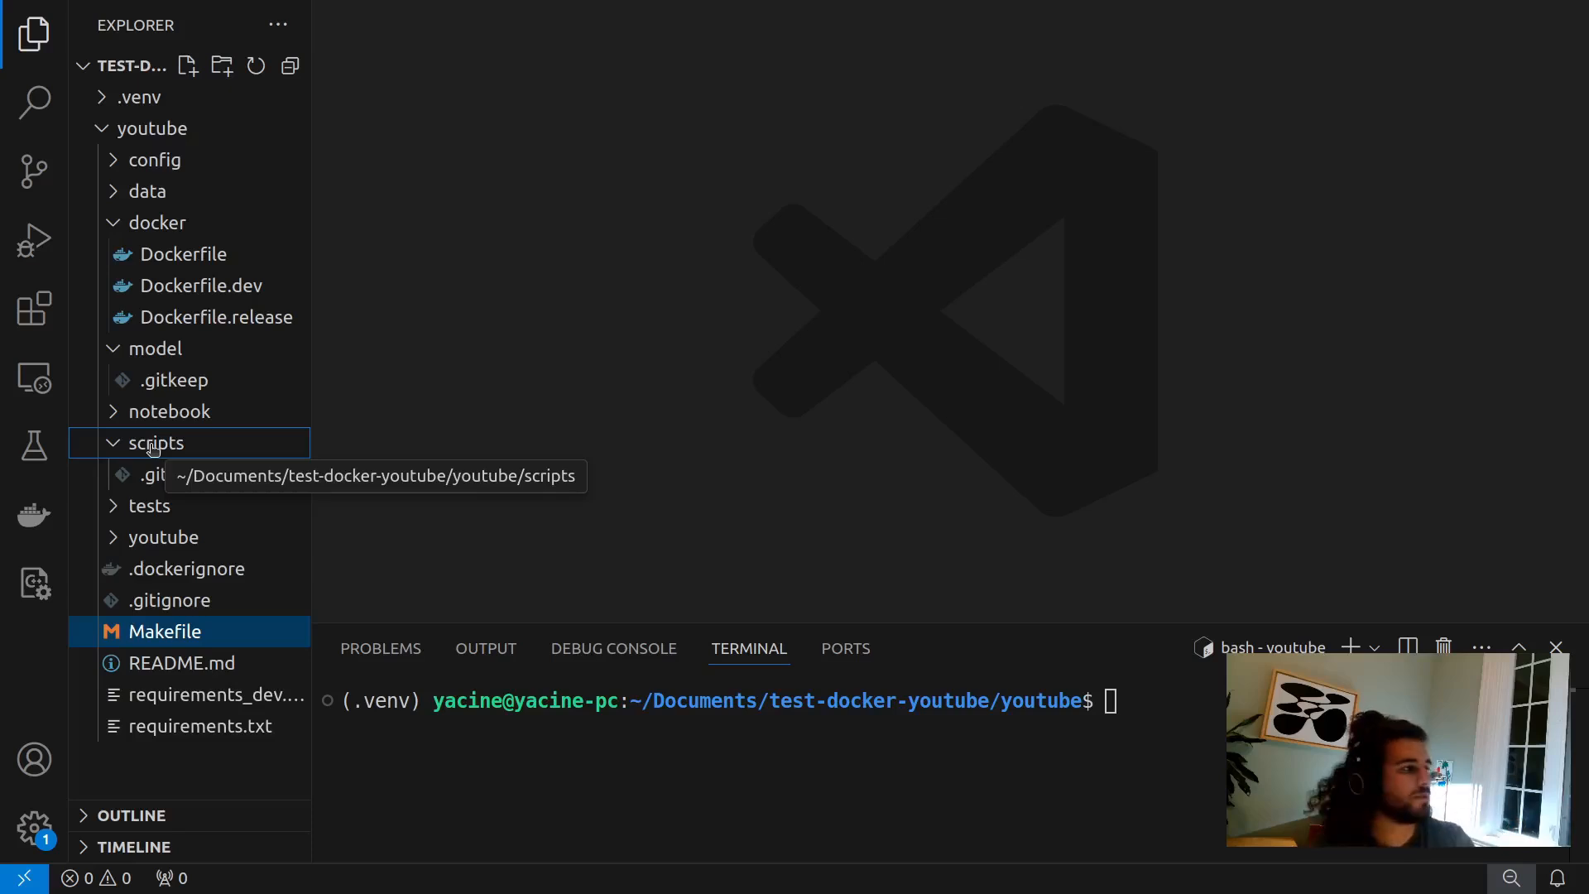
pyautogui.moveTo(181, 444)
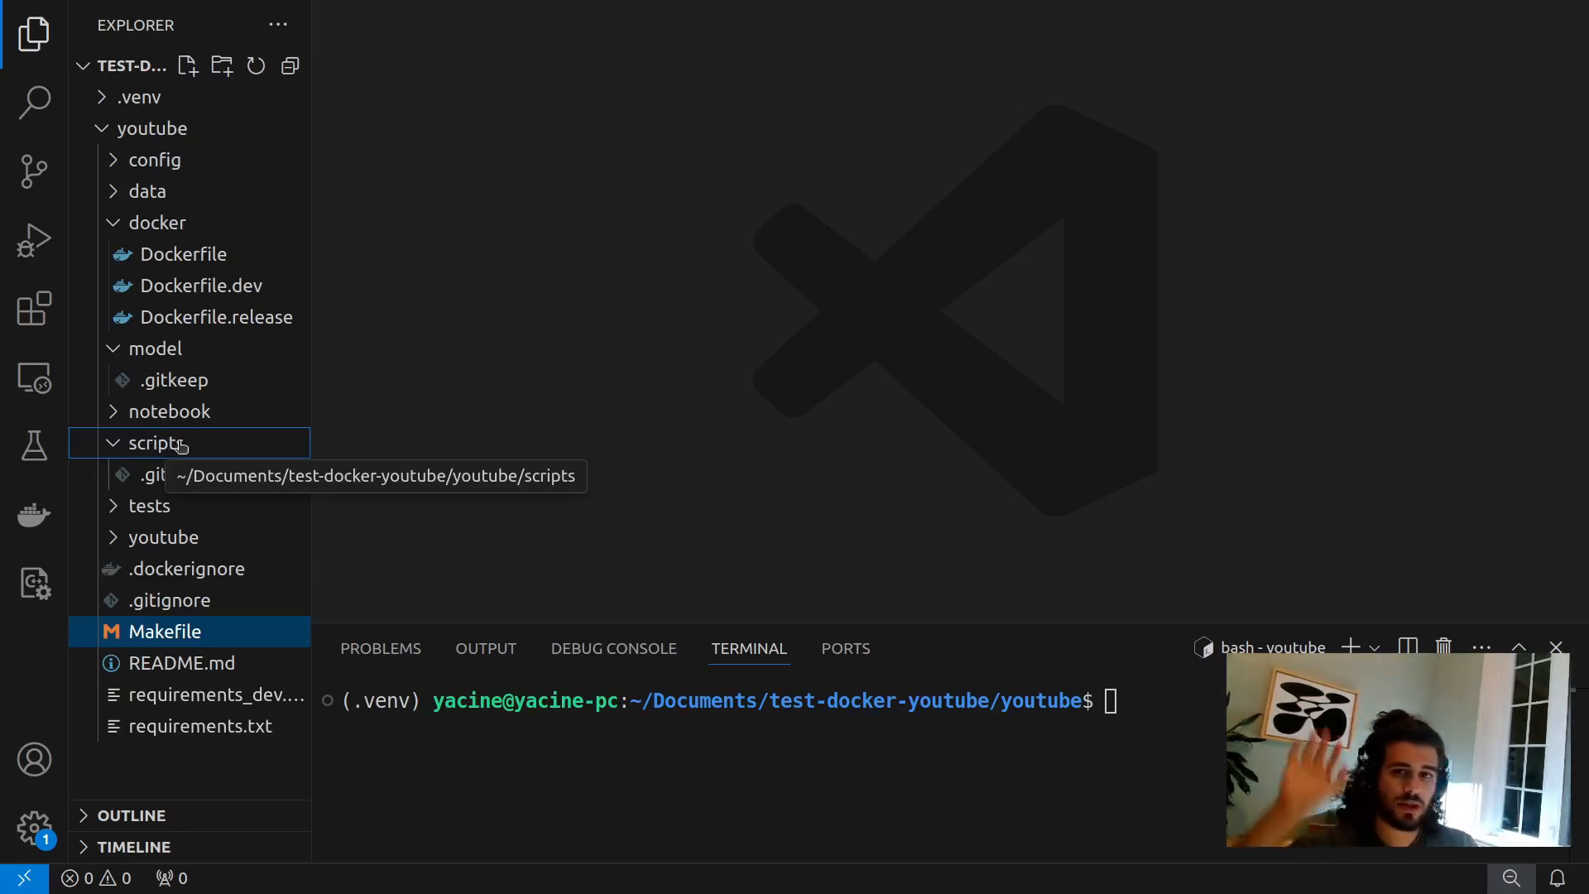
pyautogui.click(155, 444)
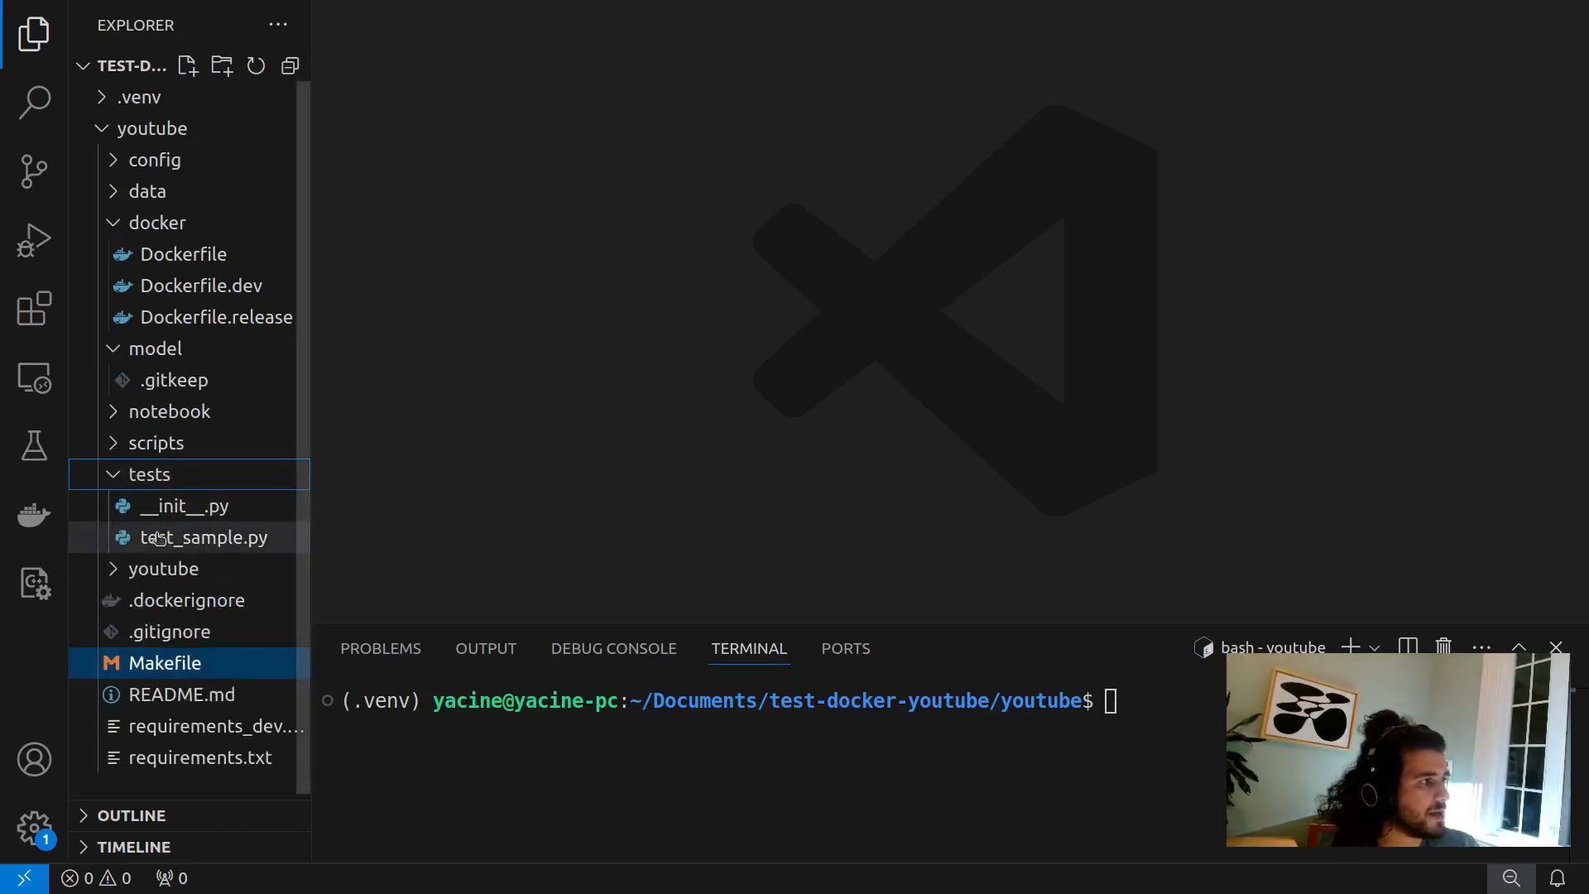
pyautogui.doubleClick(203, 536)
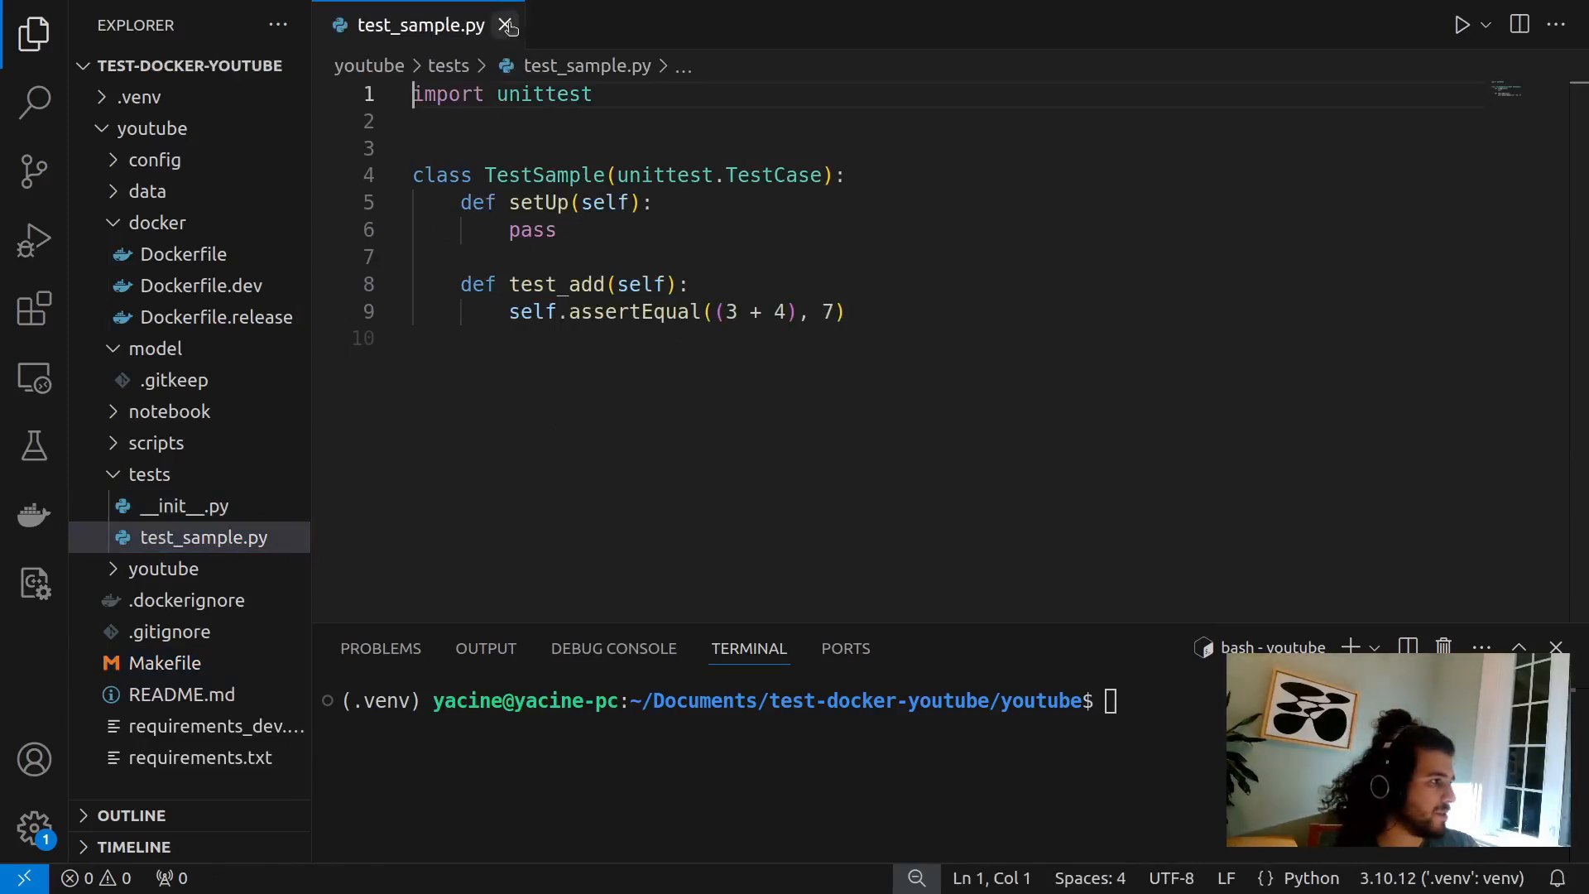
pyautogui.moveTo(508, 24)
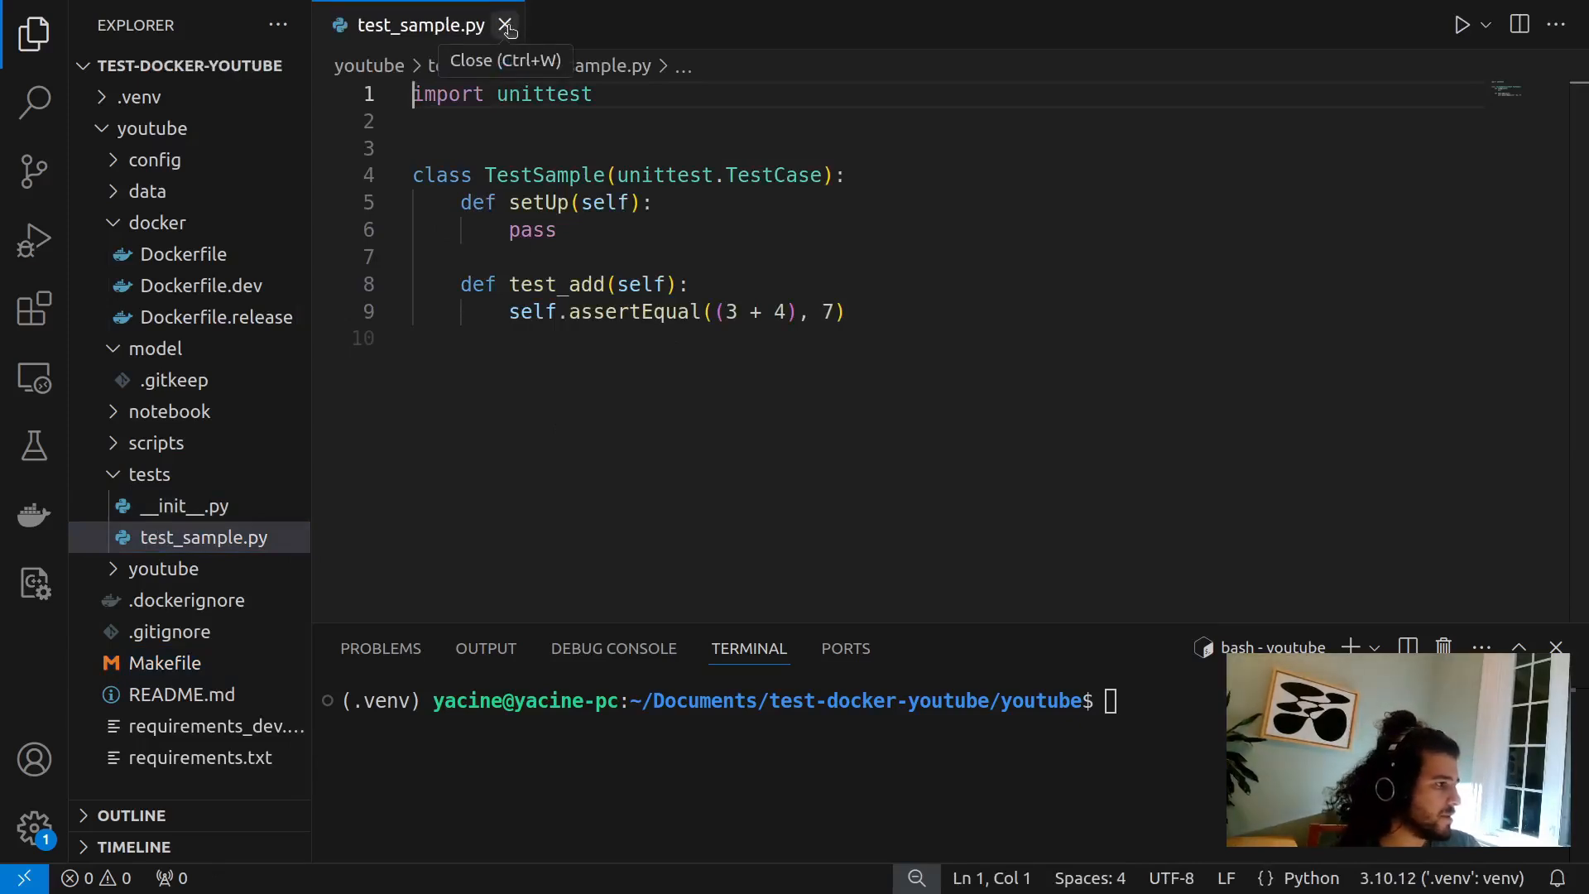
pyautogui.click(508, 25)
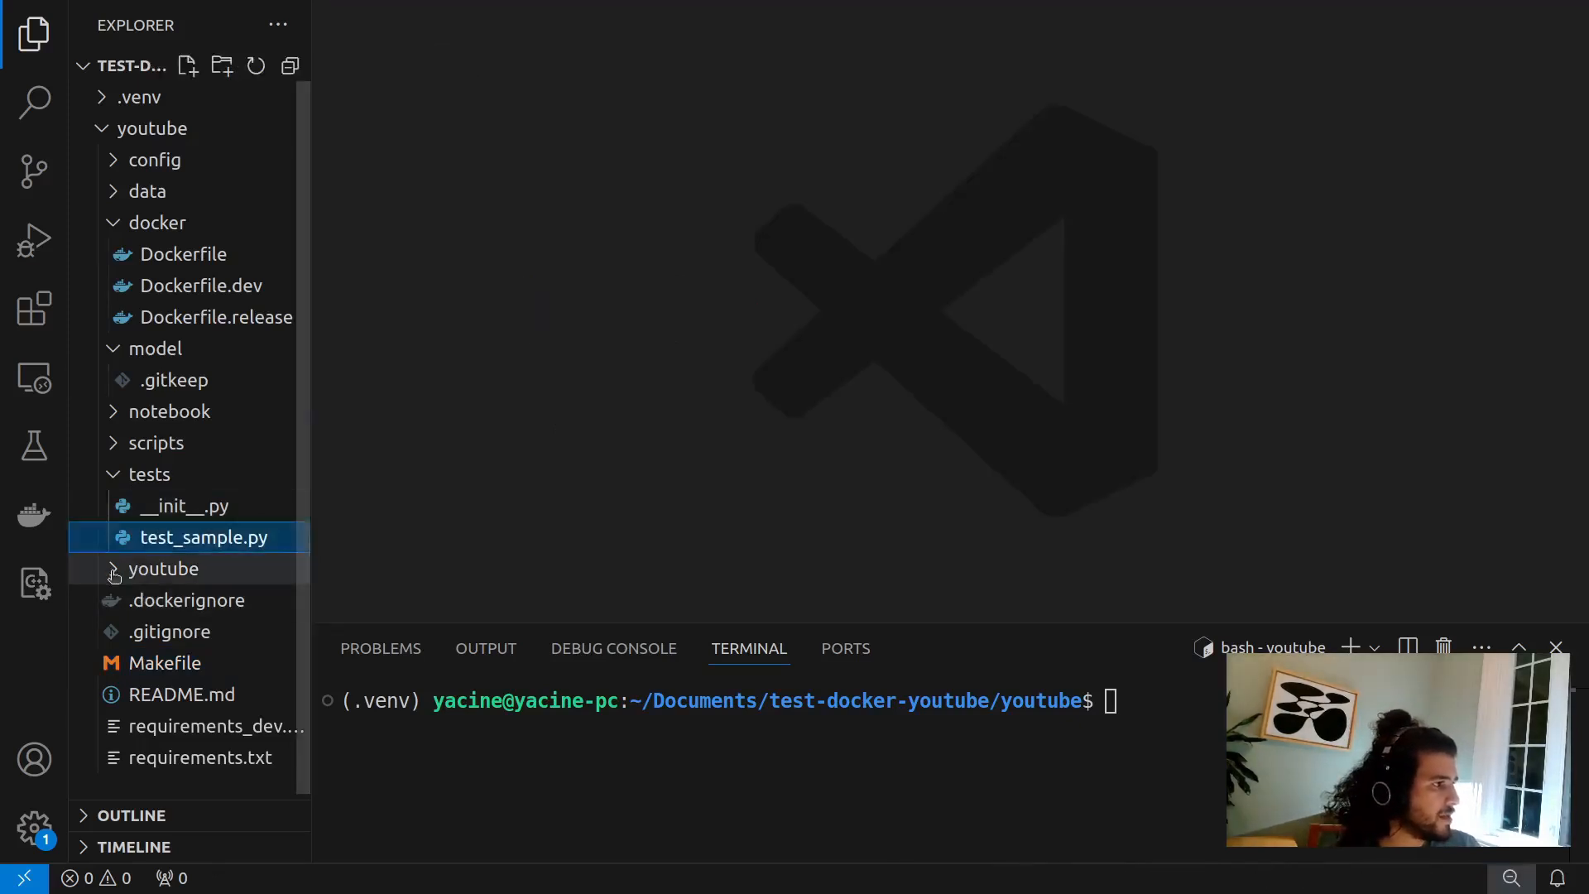
pyautogui.click(164, 568)
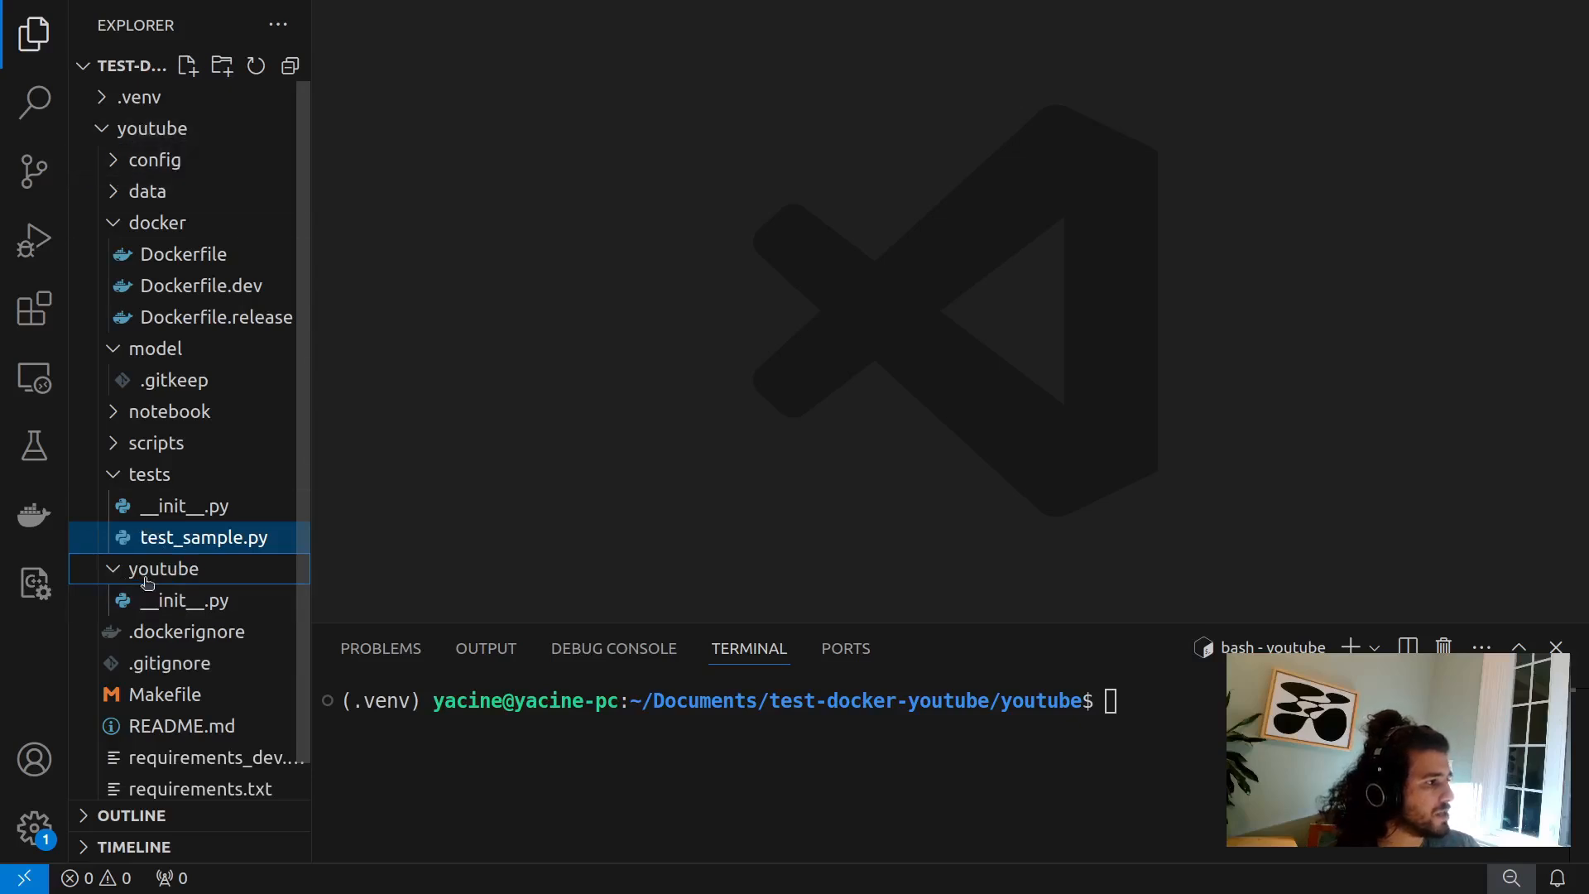
pyautogui.moveTo(153, 527)
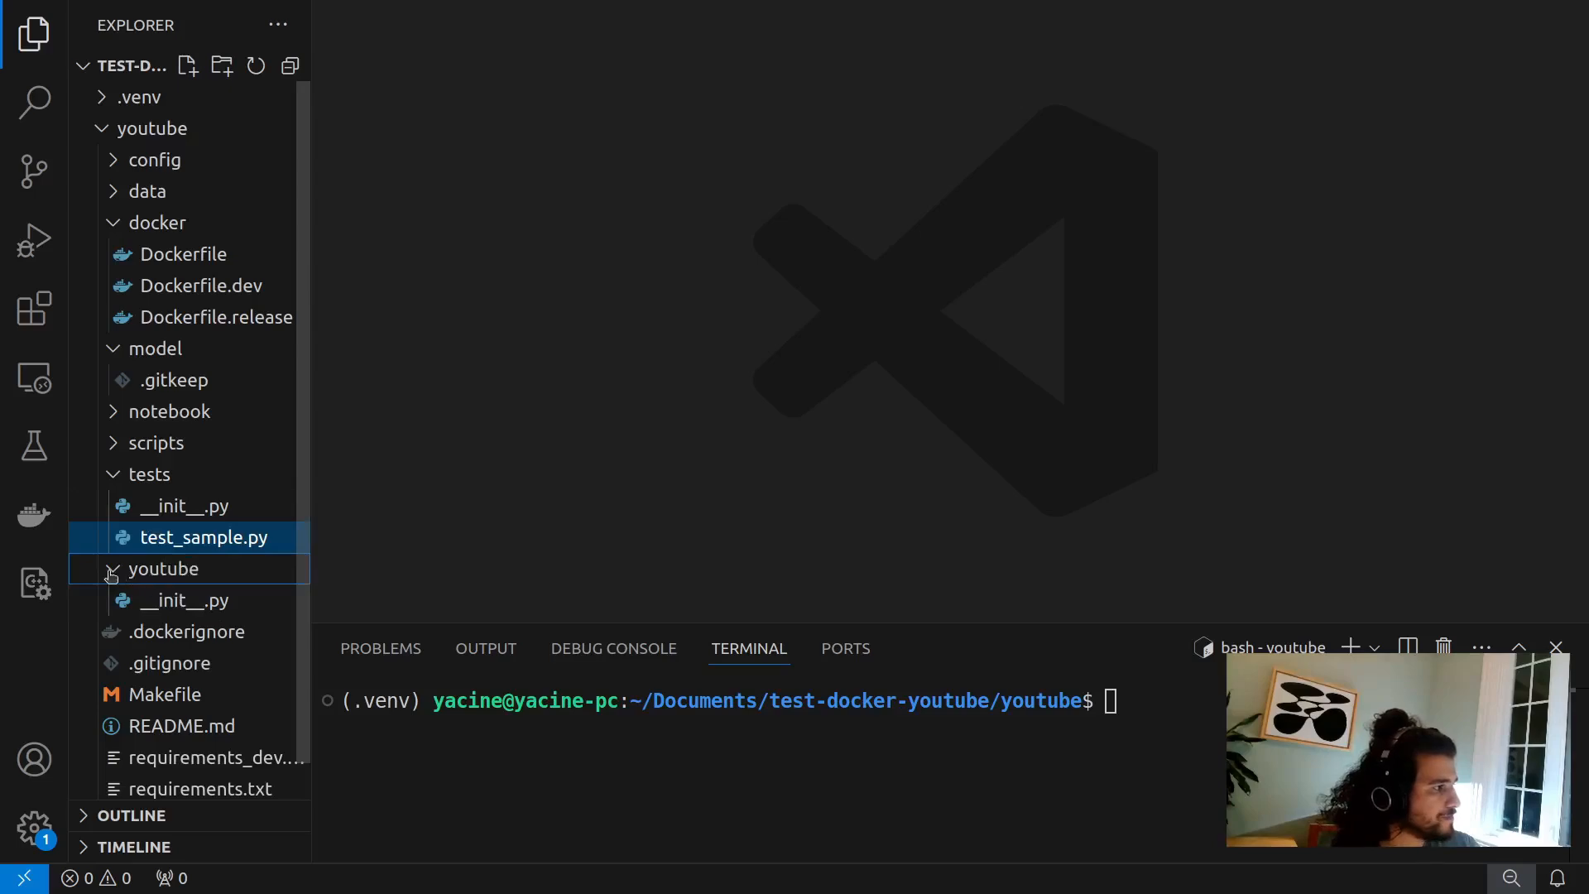
pyautogui.click(148, 474)
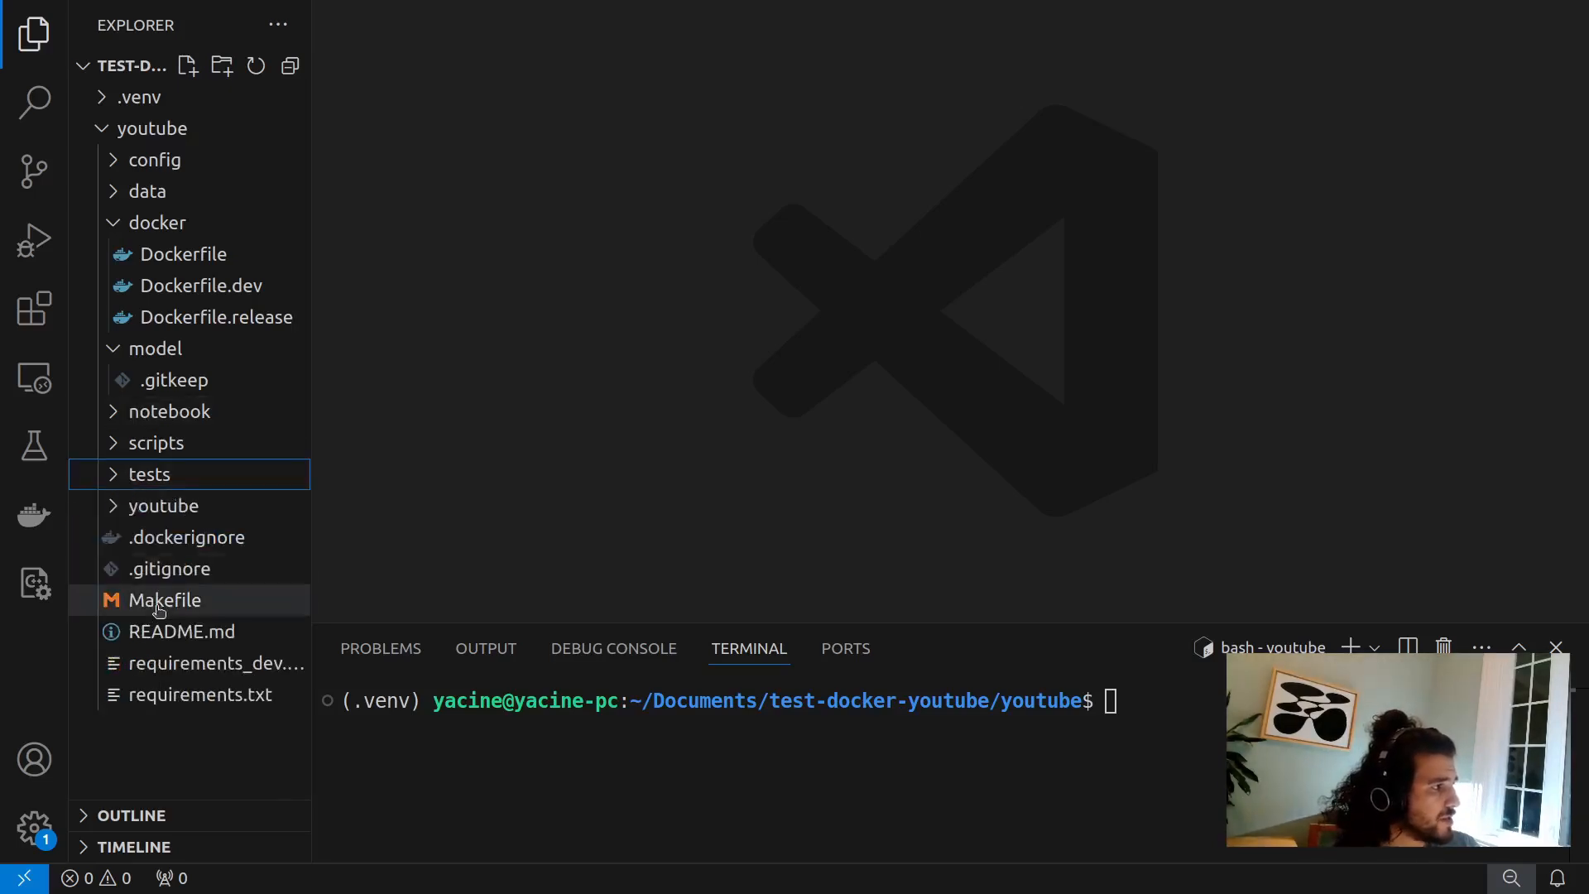
pyautogui.click(163, 599)
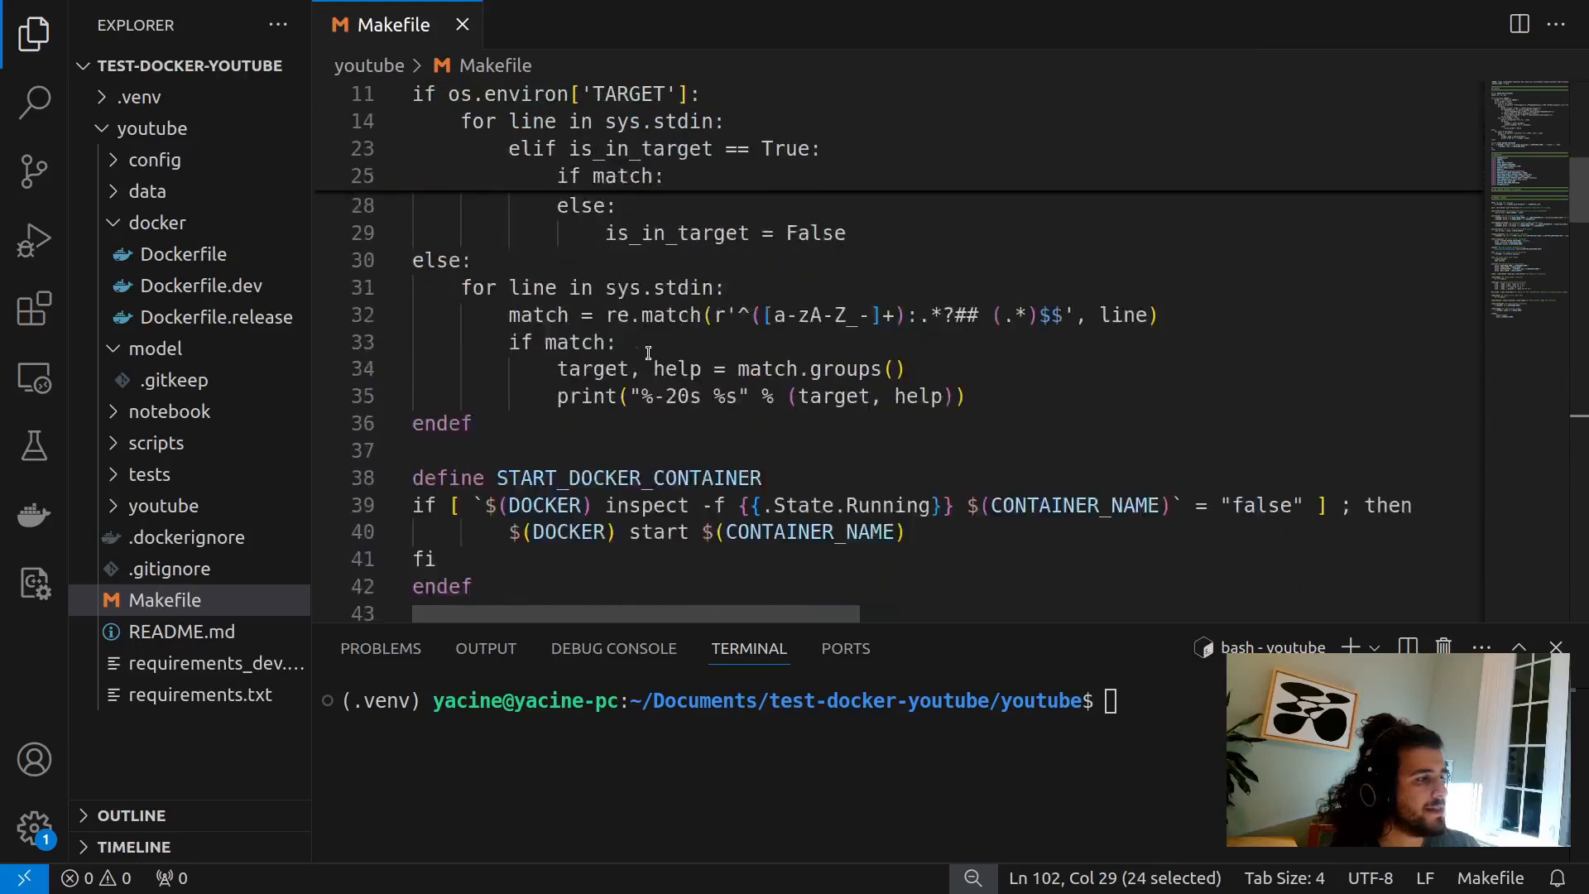
pyautogui.scroll(-3)
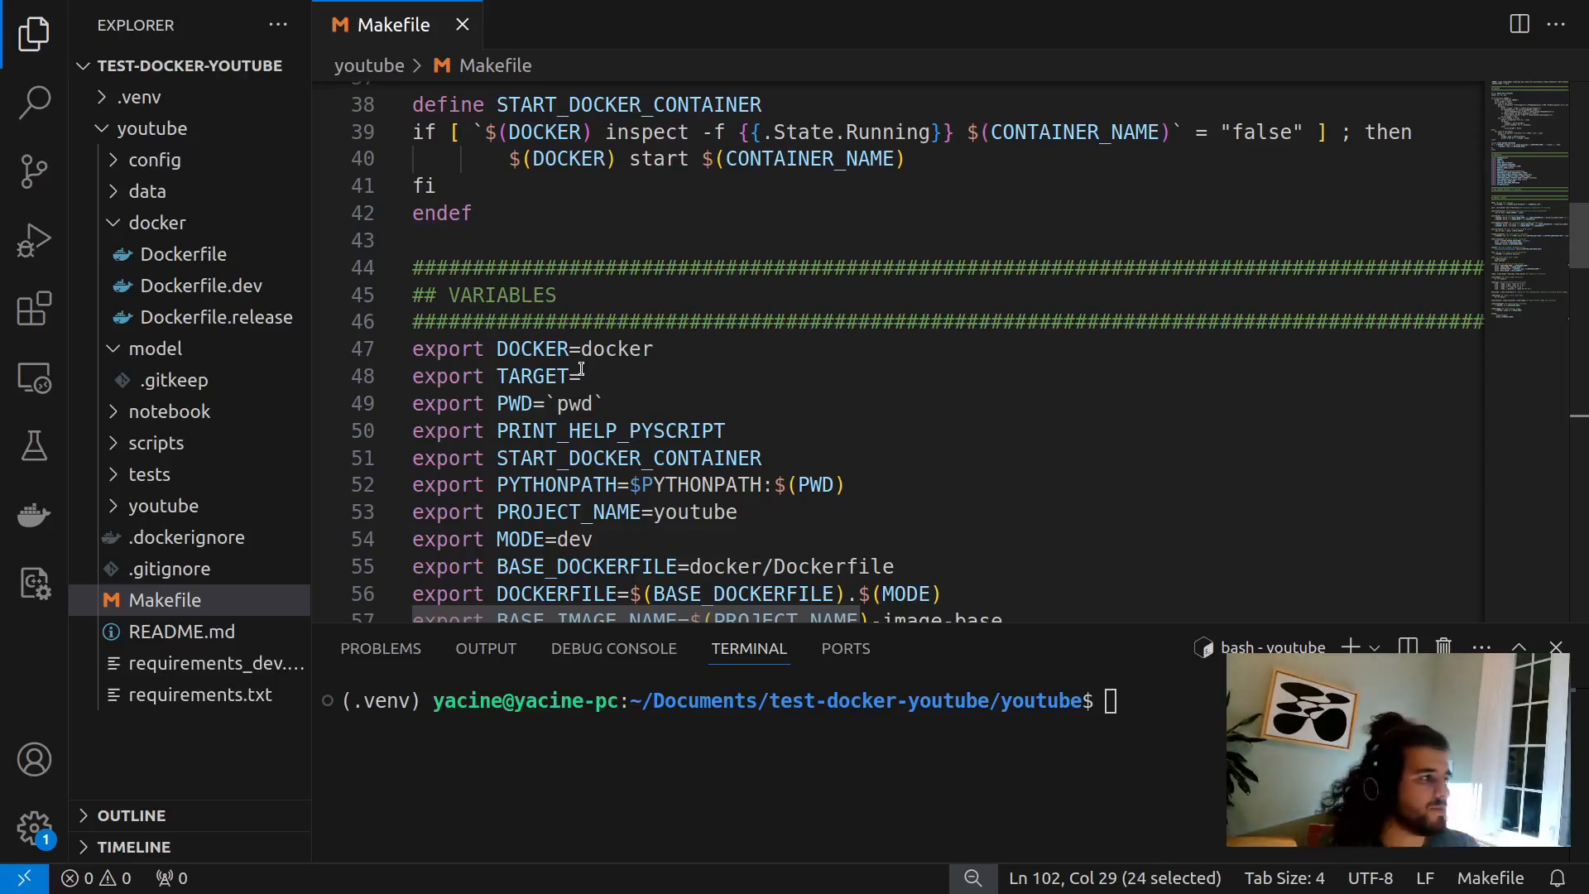
pyautogui.scroll(-3)
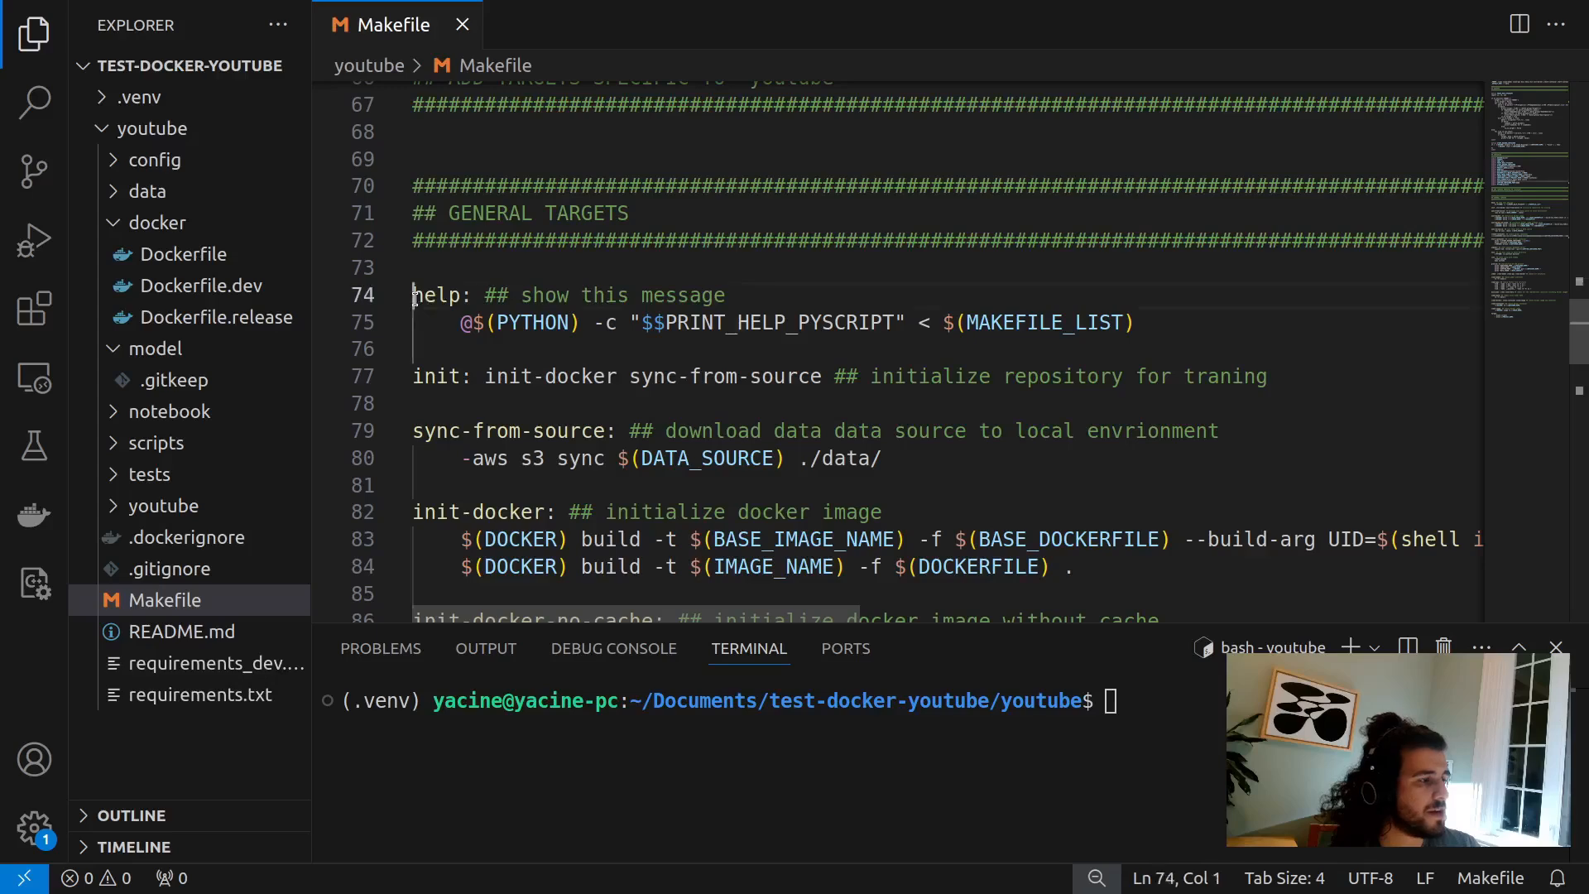
pyautogui.scroll(-3)
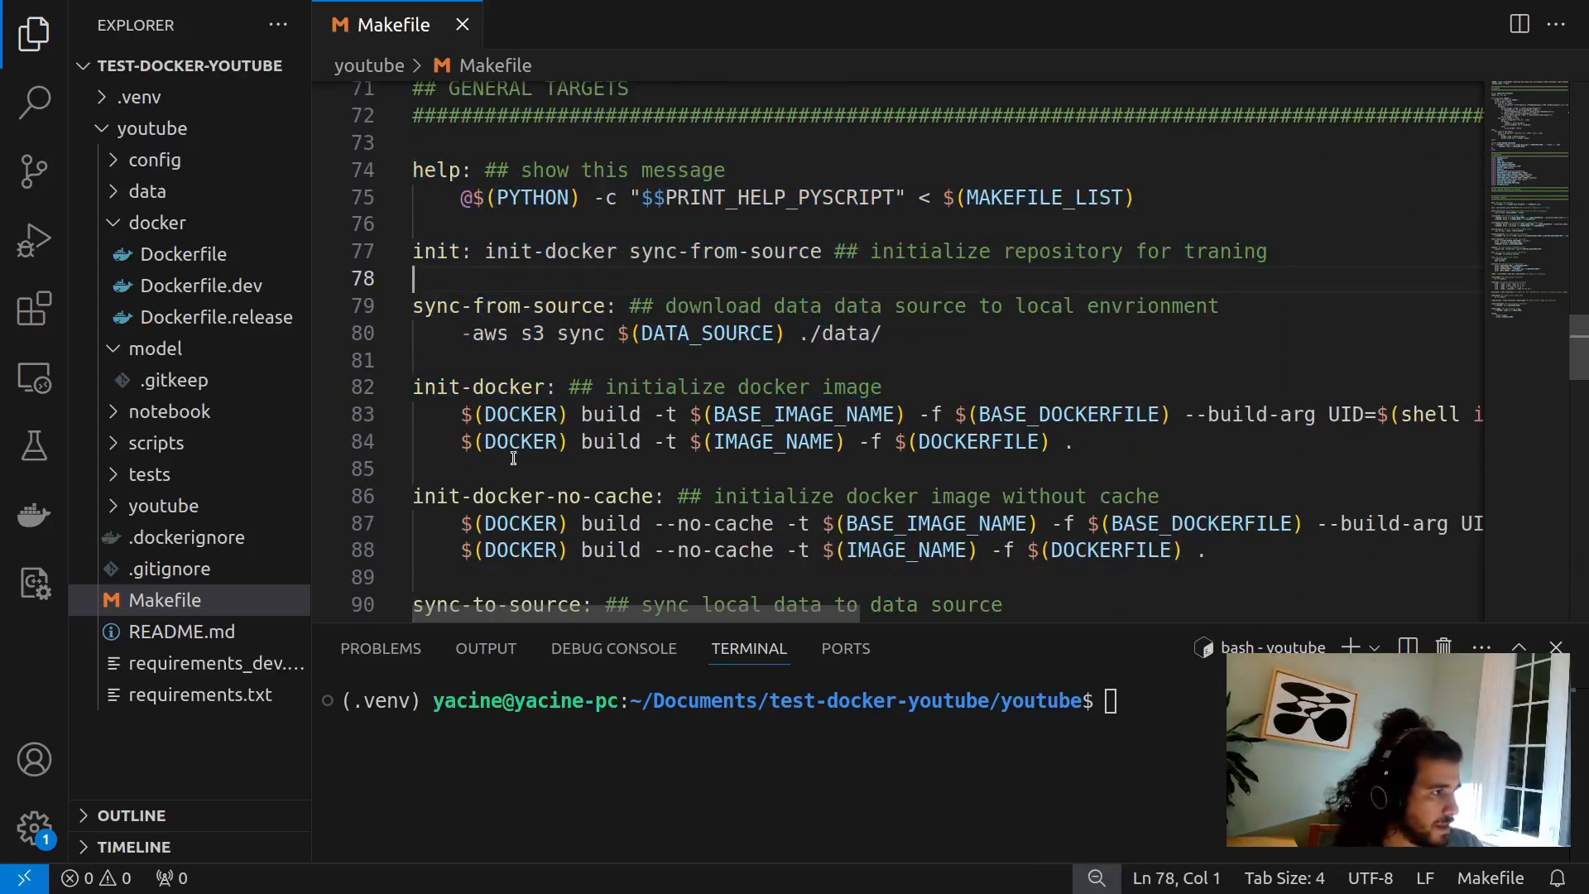
pyautogui.scroll(-3)
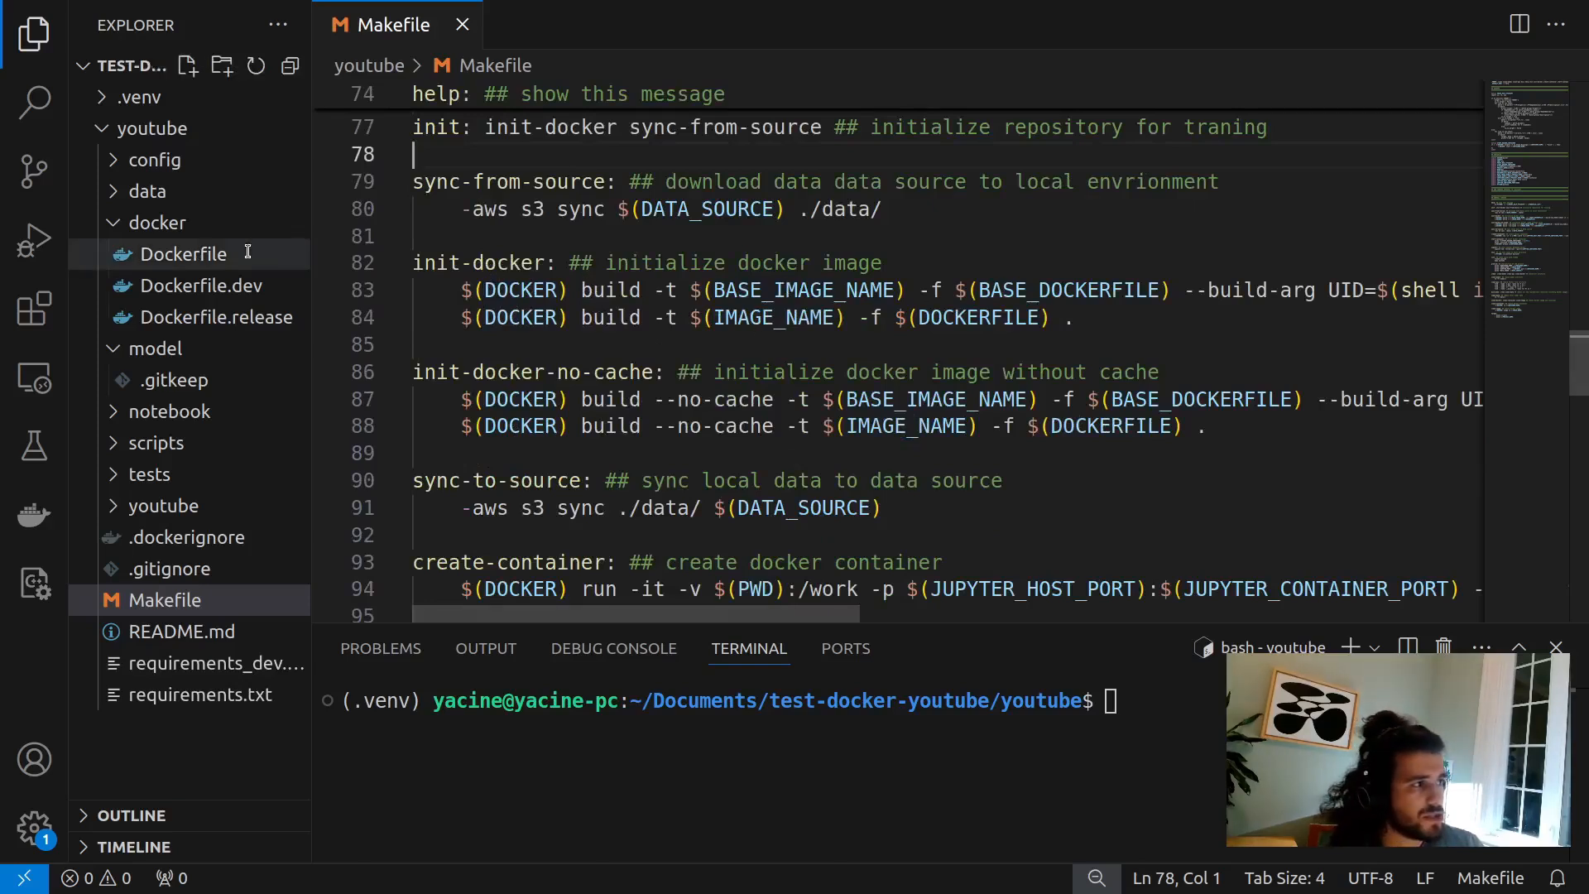
pyautogui.doubleClick(482, 264)
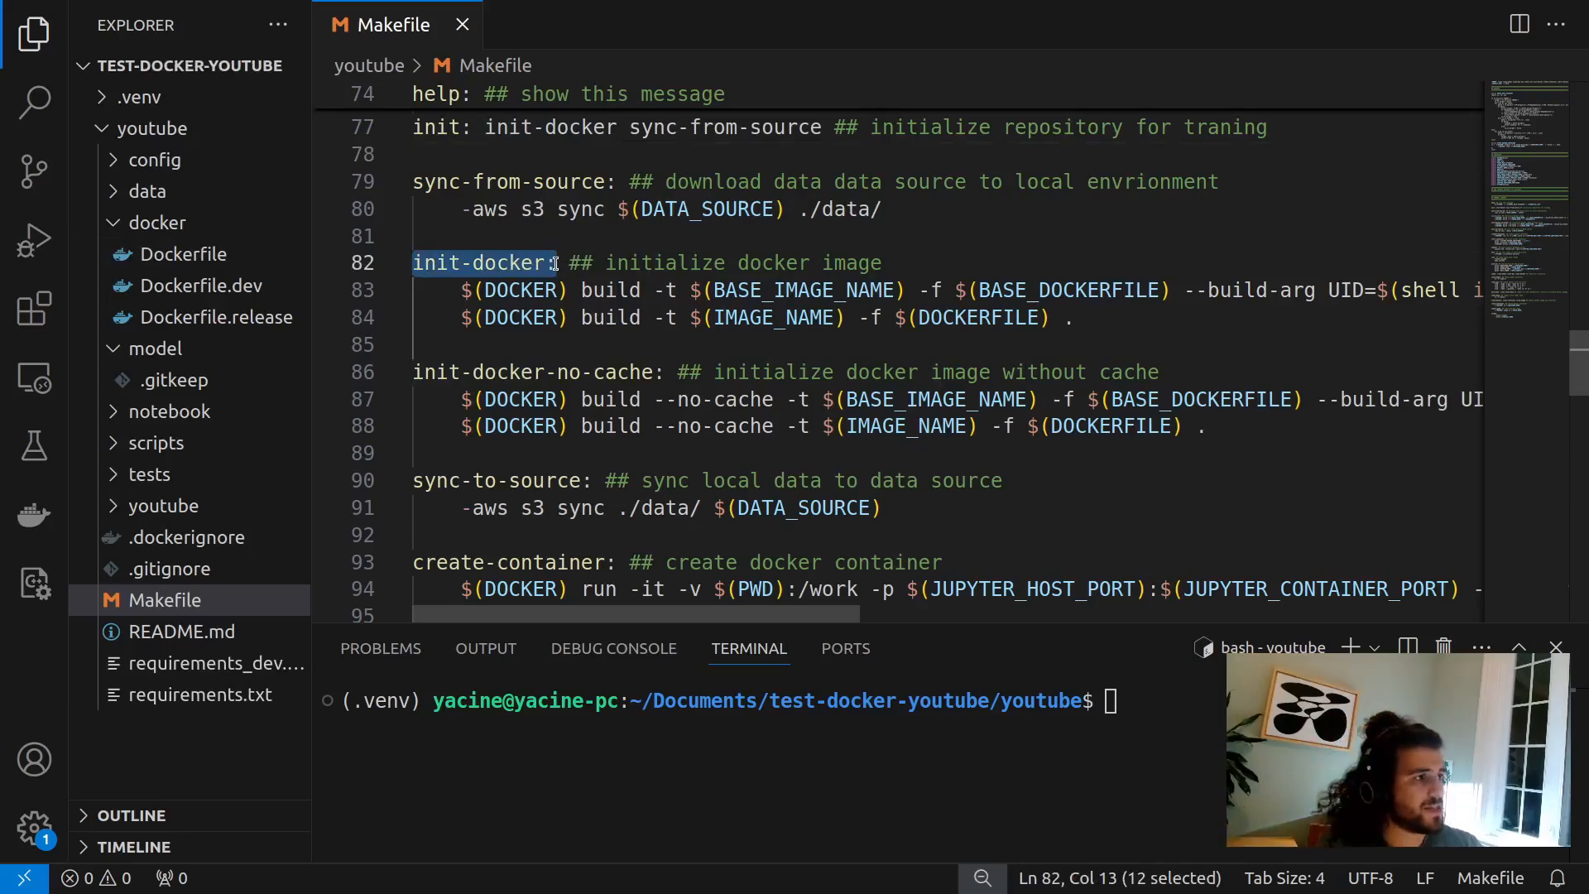
pyautogui.scroll(-3)
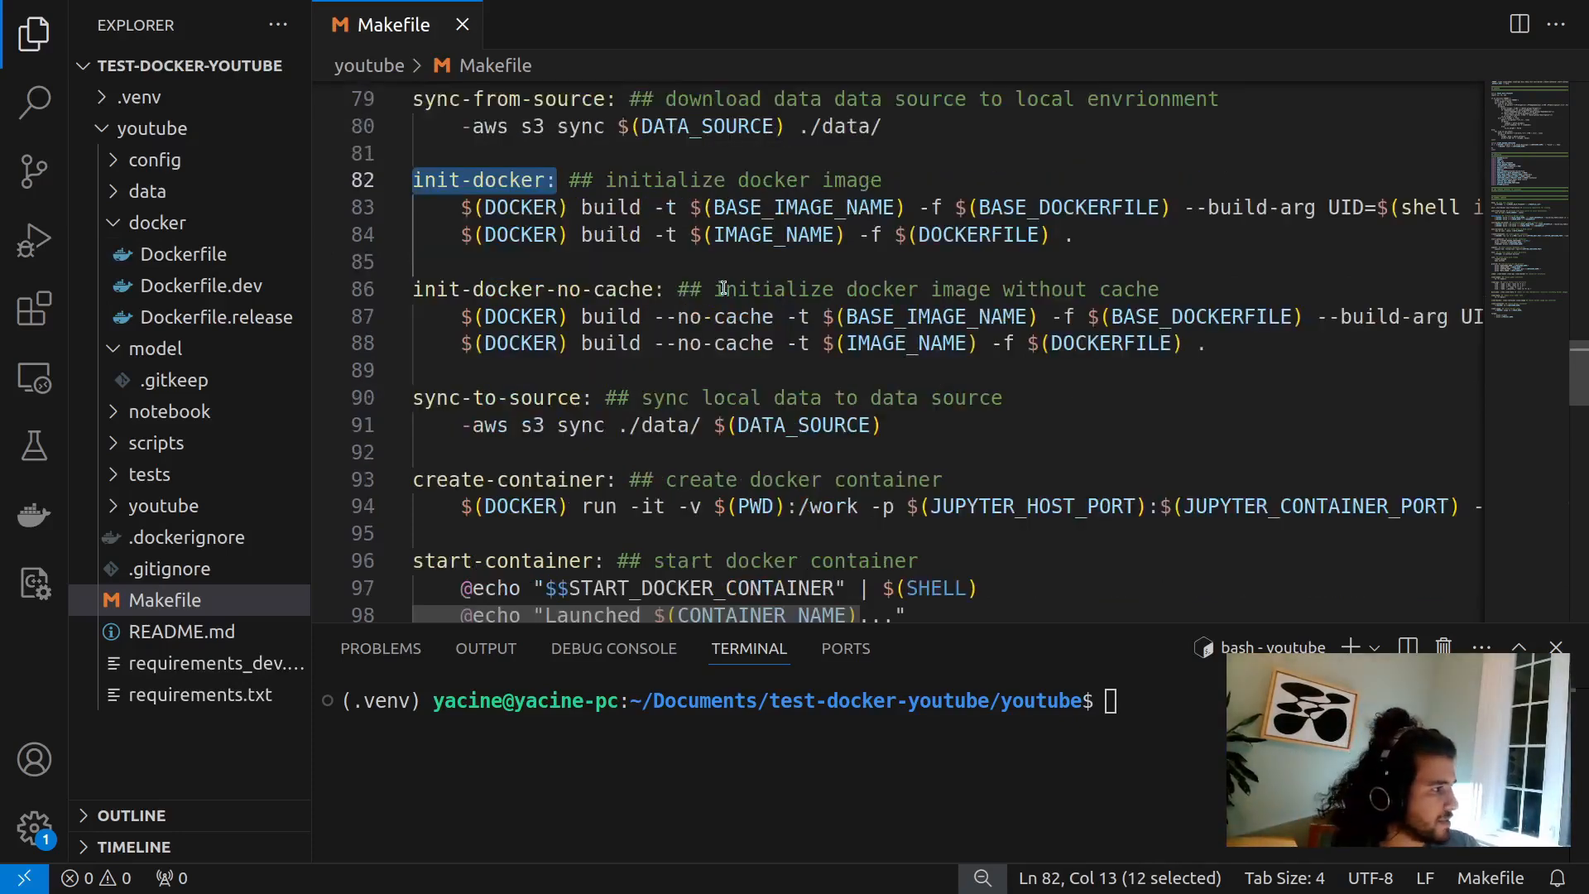
pyautogui.moveTo(462, 25)
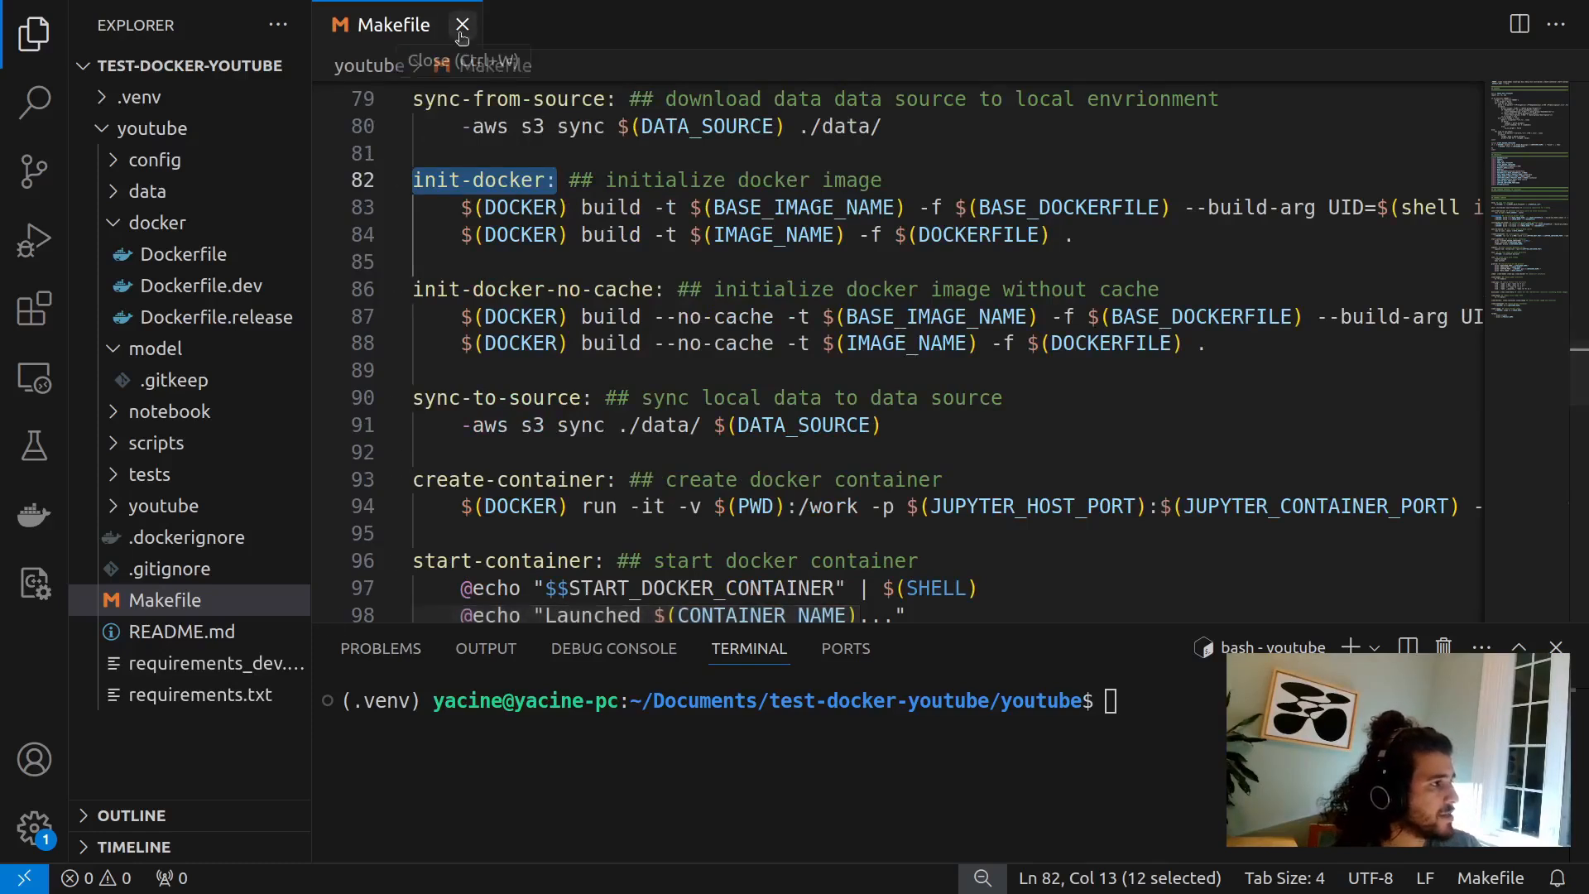
# - Close the Makefile and refresh the docker folder listing in the Explorer
pyautogui.click(462, 25)
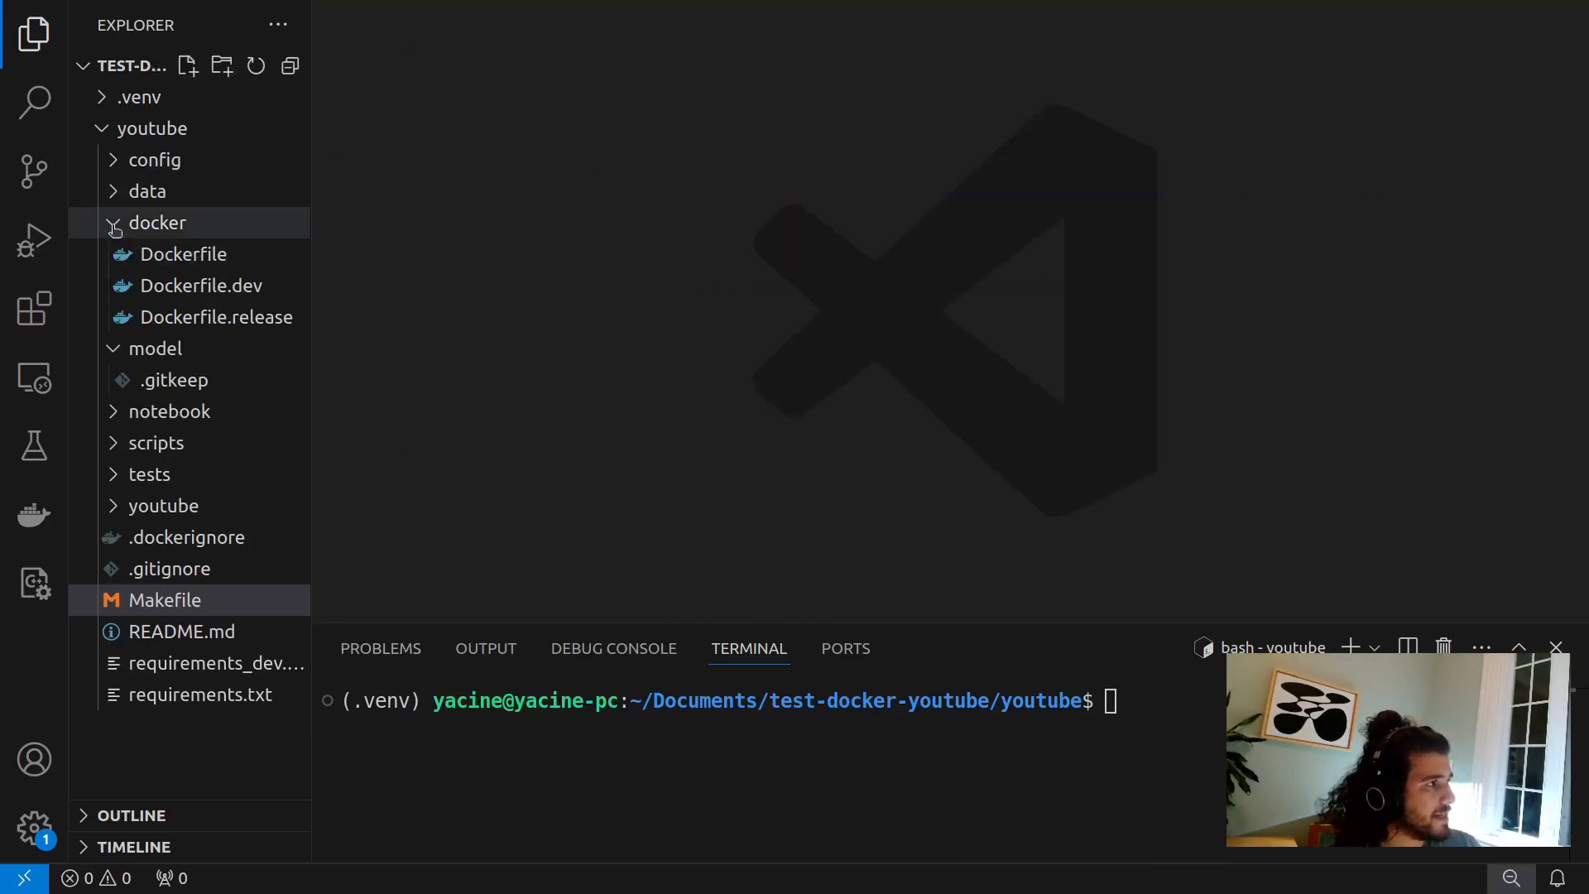
pyautogui.click(157, 222)
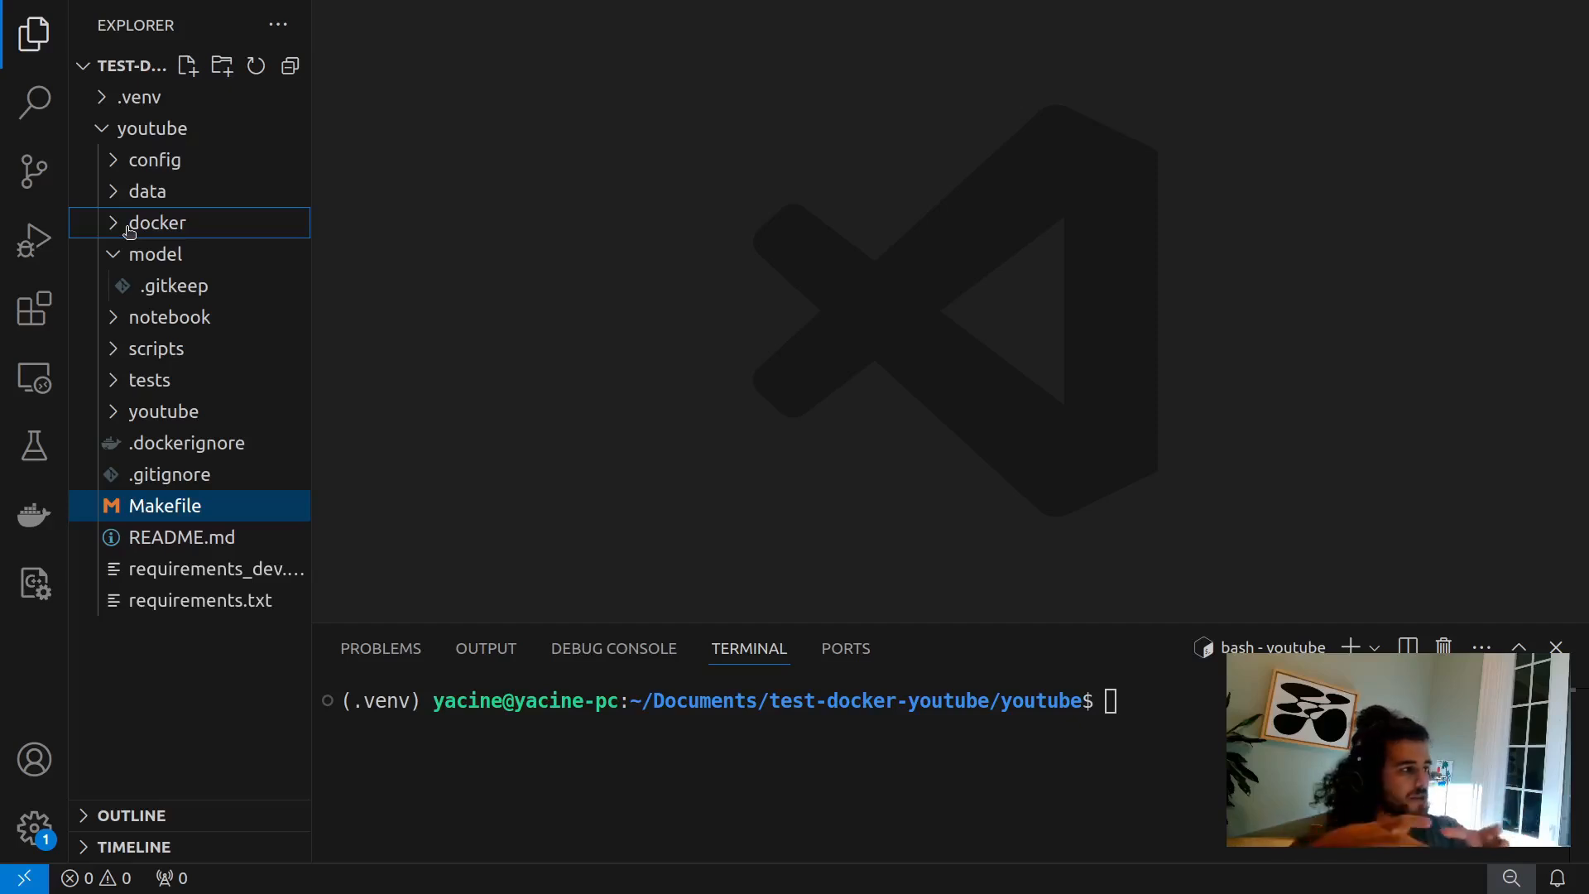
pyautogui.click(159, 222)
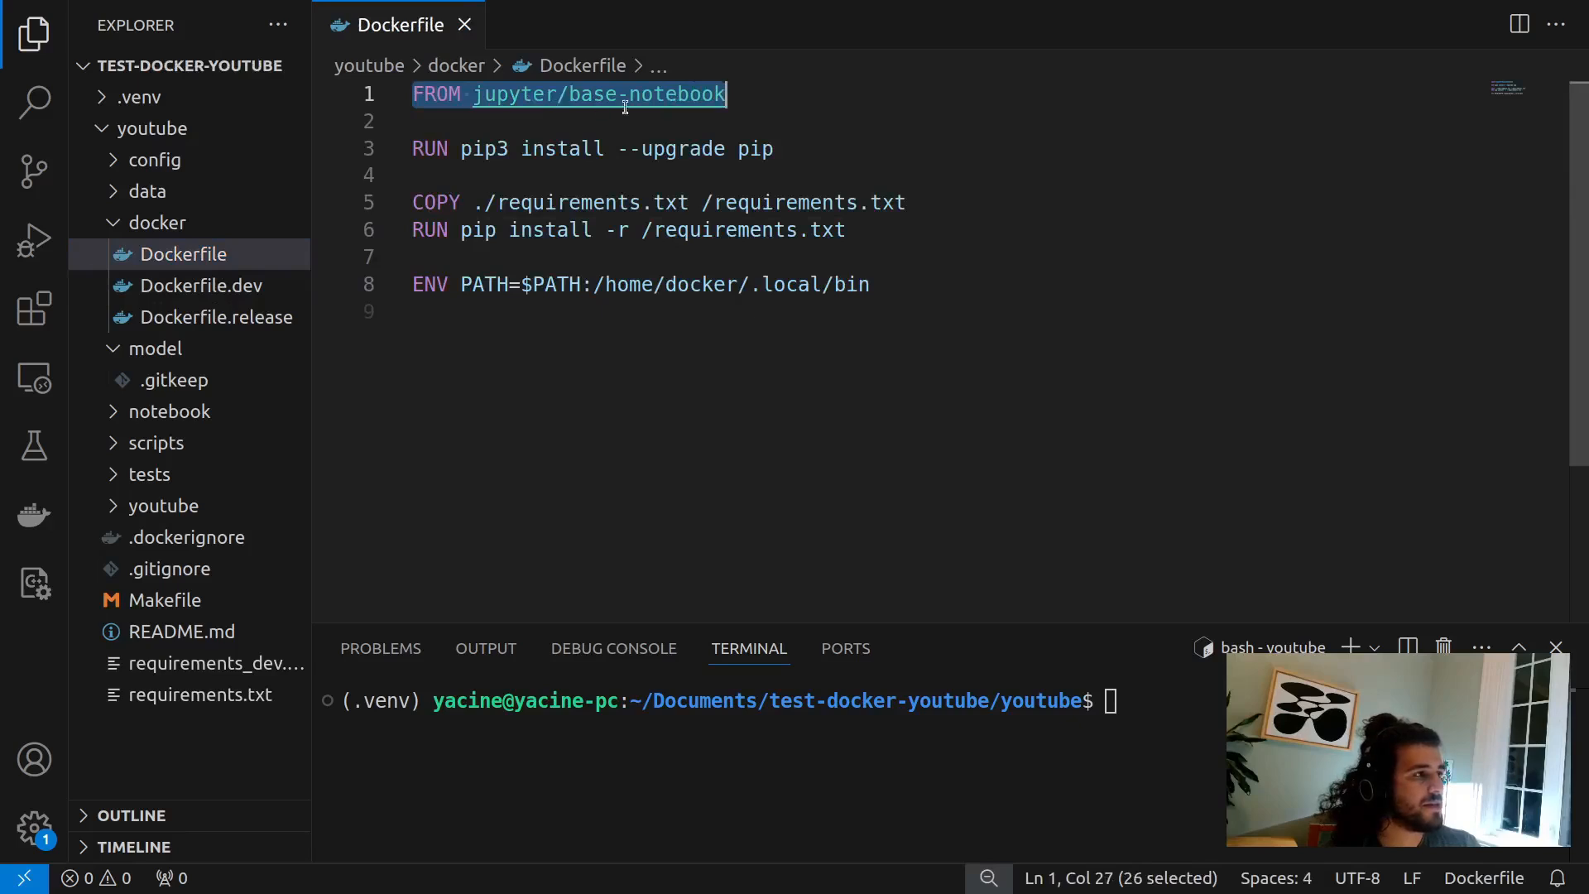
# - Highlight the base Dockerfile's pip install and PATH instructions, then switch to Dockerfile.dev
pyautogui.click(755, 94)
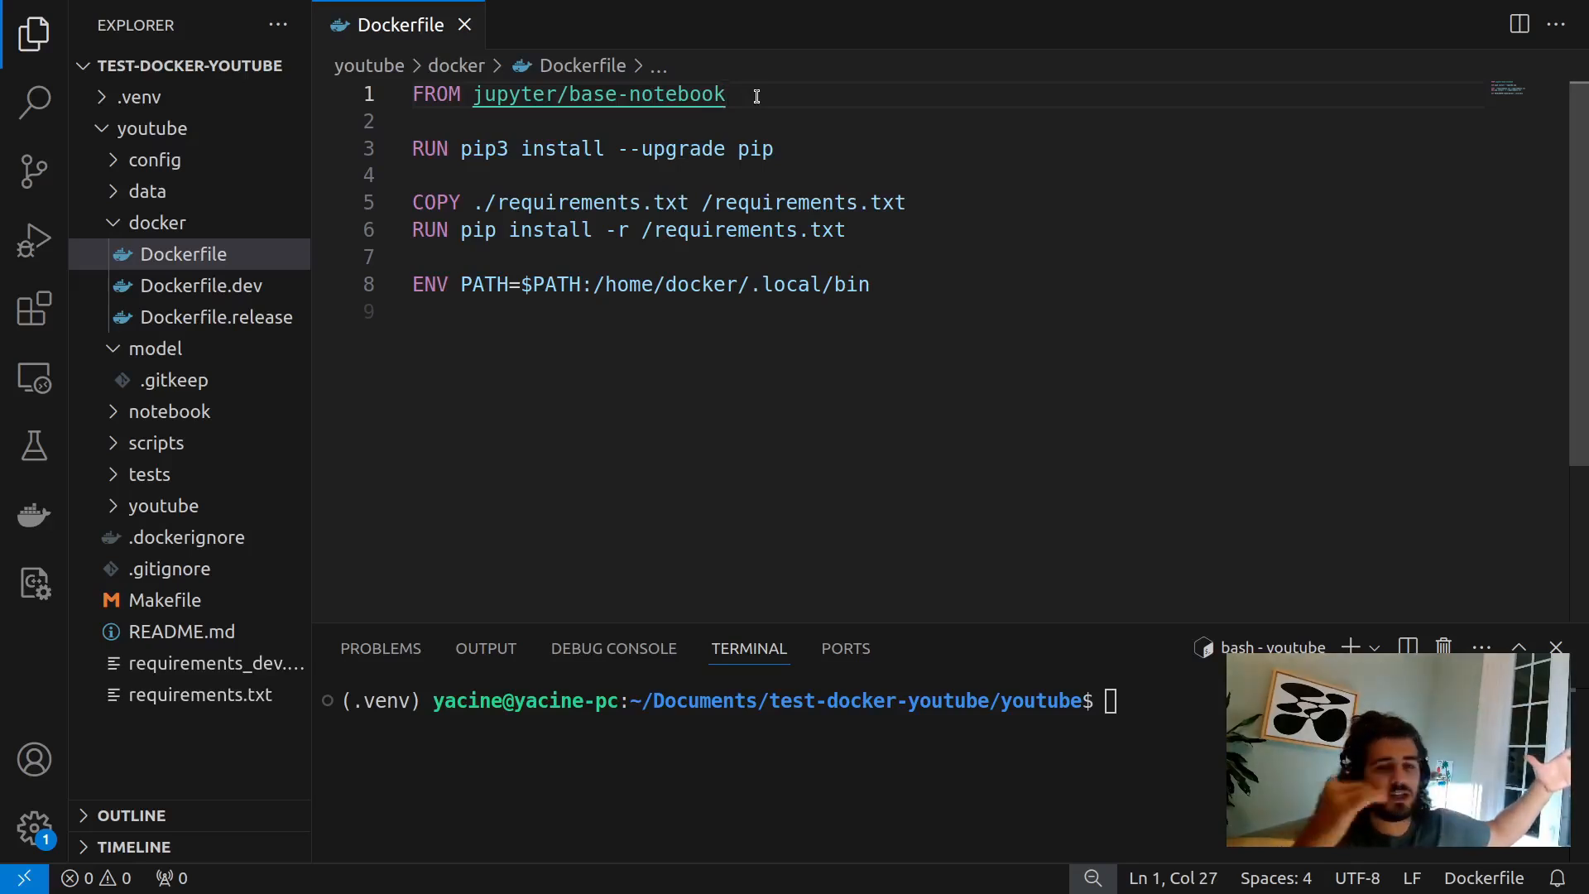
pyautogui.click(415, 149)
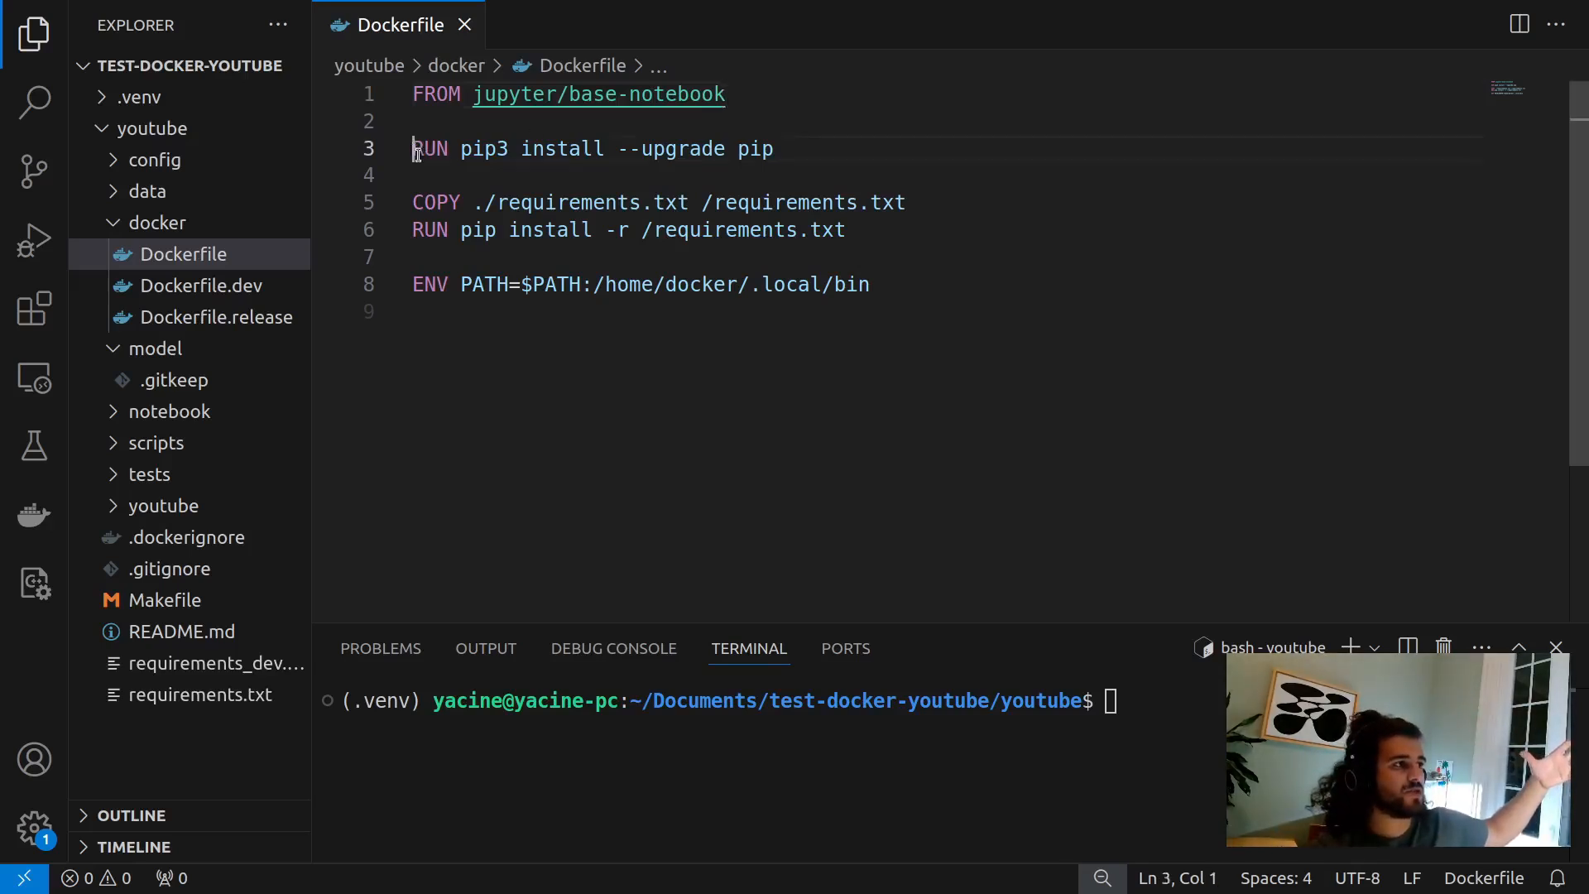
pyautogui.moveTo(414, 147); pyautogui.dragTo(869, 285)
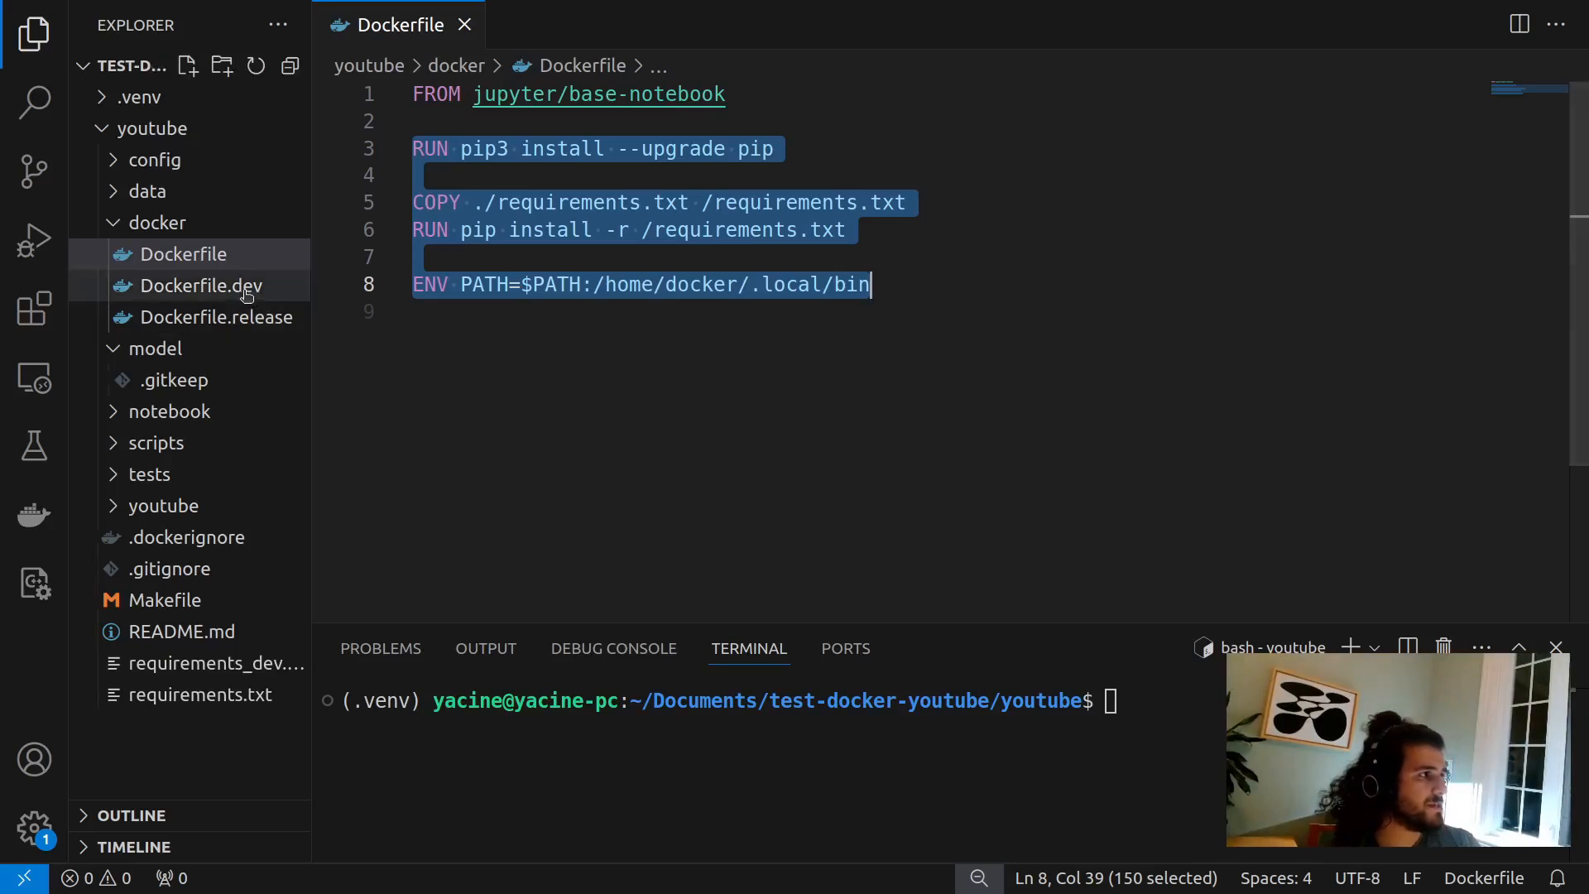
pyautogui.click(199, 285)
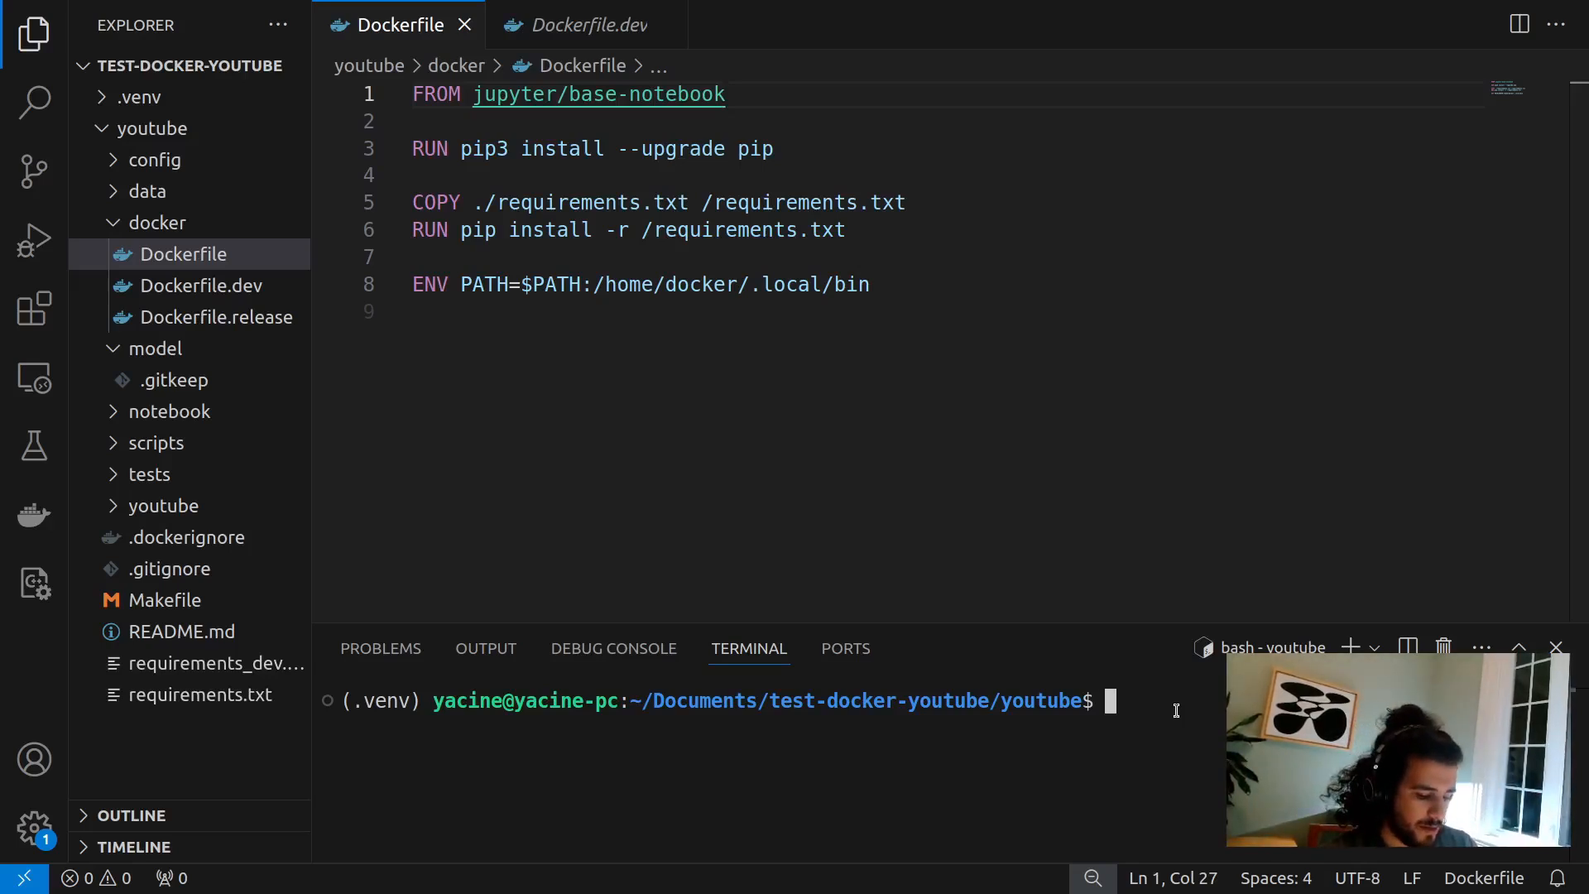
# - Run make init-docker in the terminal to build youtube-dev-image, highlighting the base Dockerfile meanwhile
pyautogui.write('ma')
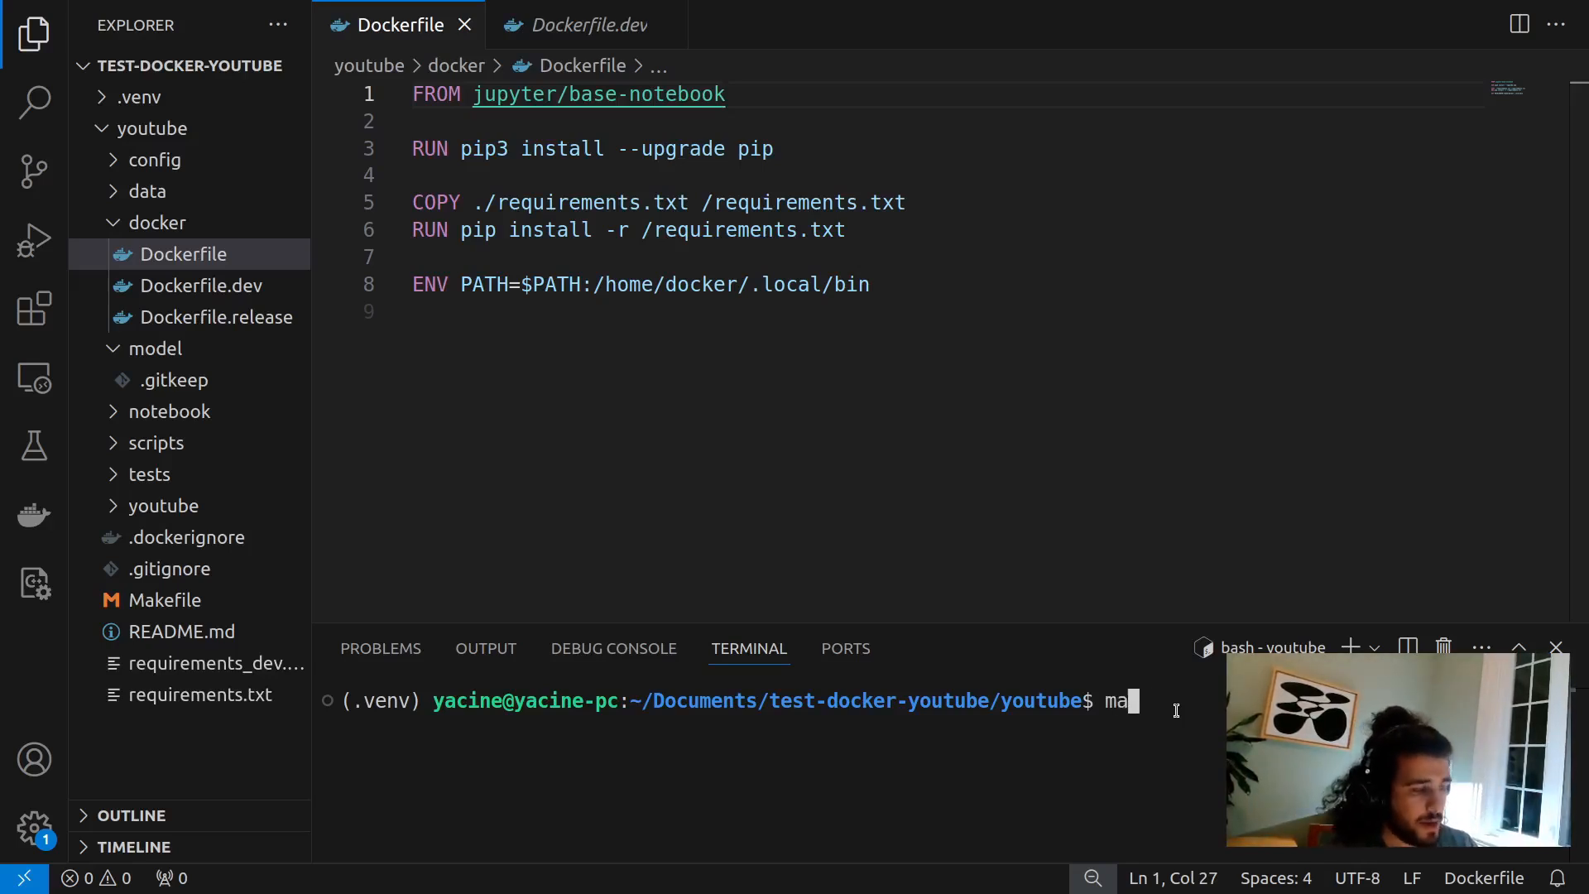
pyautogui.write('ke init-')
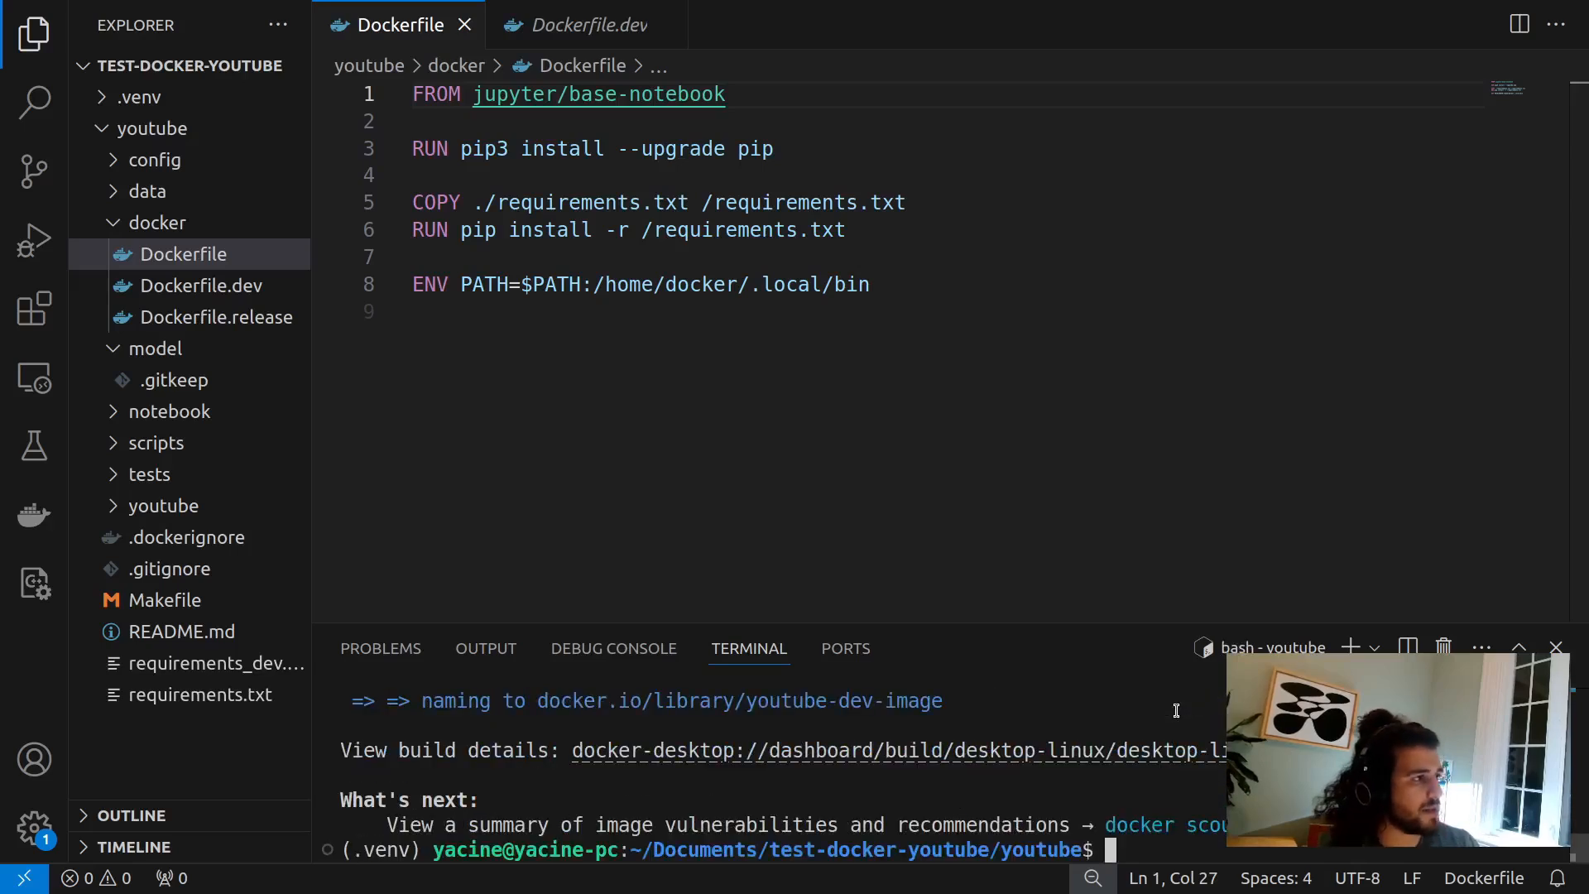
pyautogui.moveTo(414, 94); pyautogui.dragTo(727, 285)
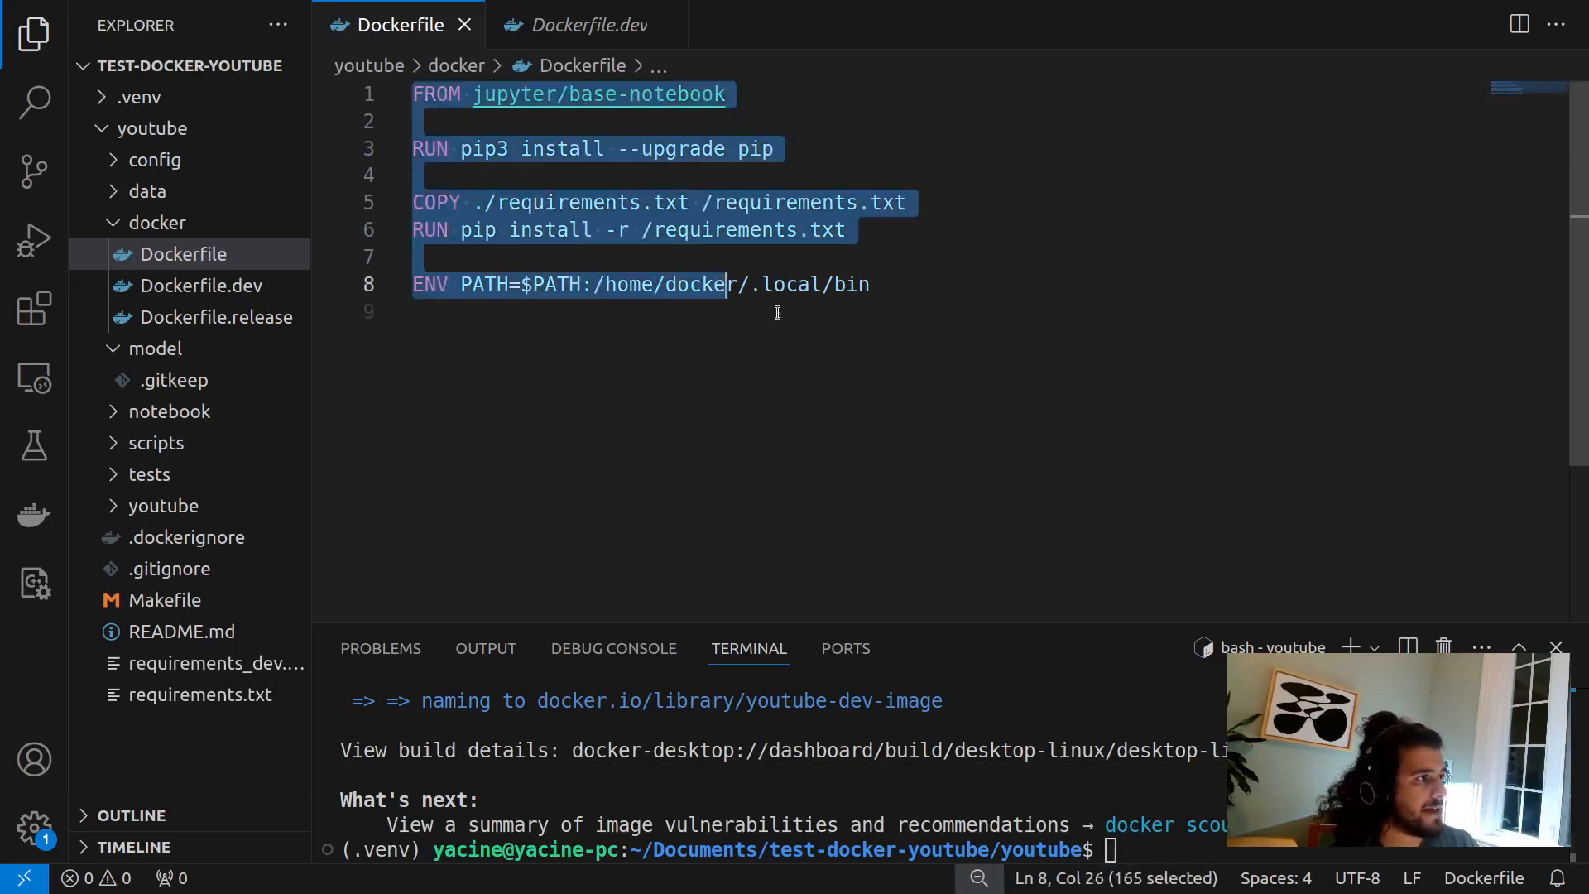
# - Select all of Dockerfile.dev, then highlight the Makefile's docker build command for the dev image
pyautogui.click(586, 25)
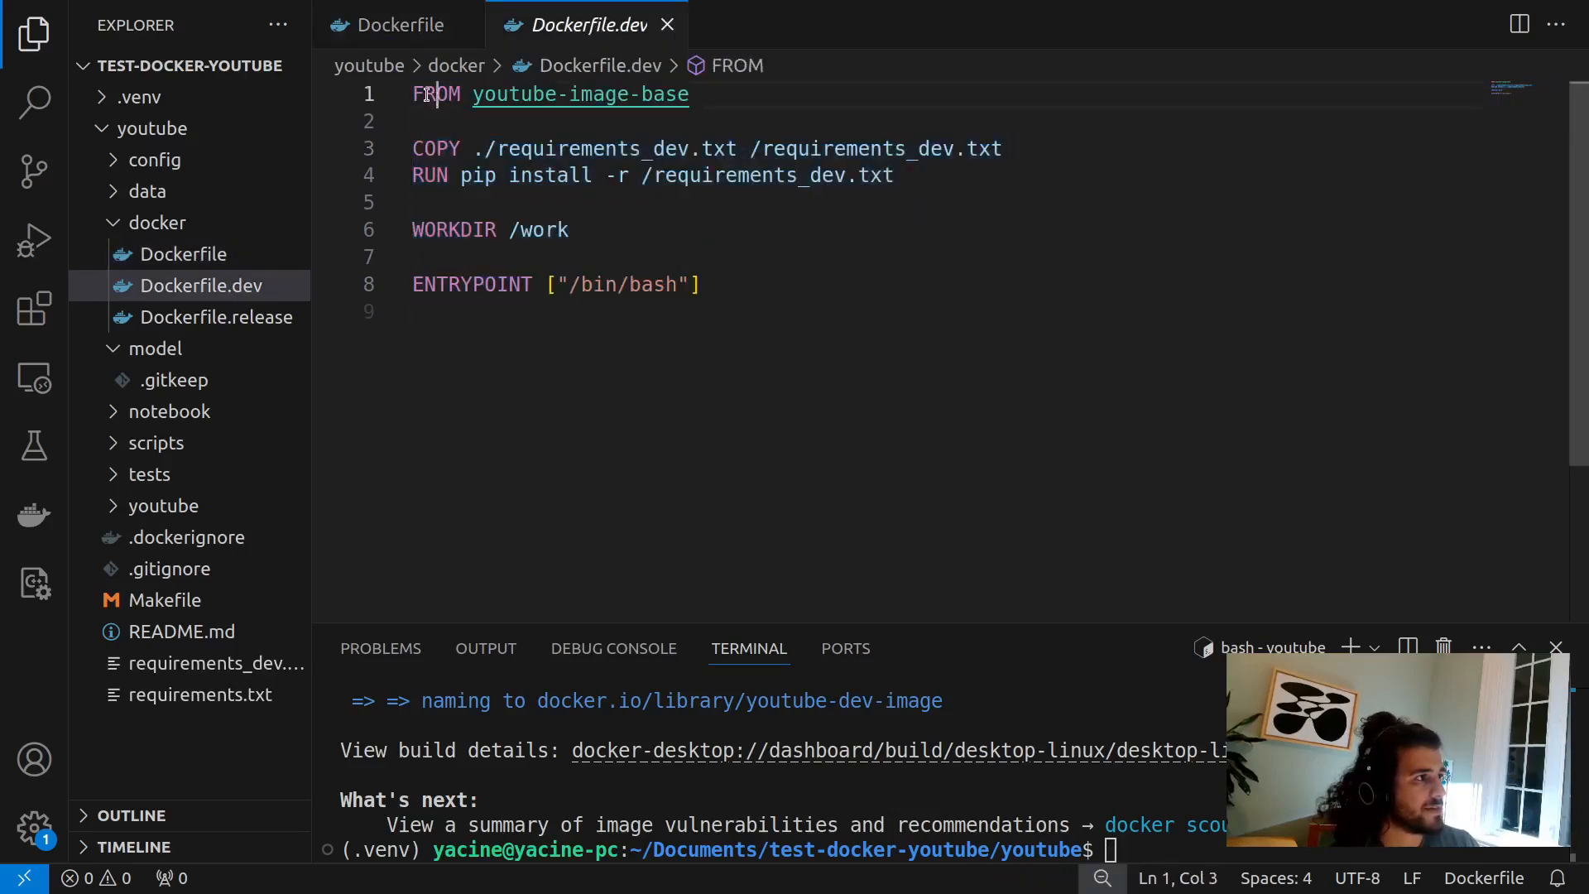
pyautogui.press('ctrl+a')
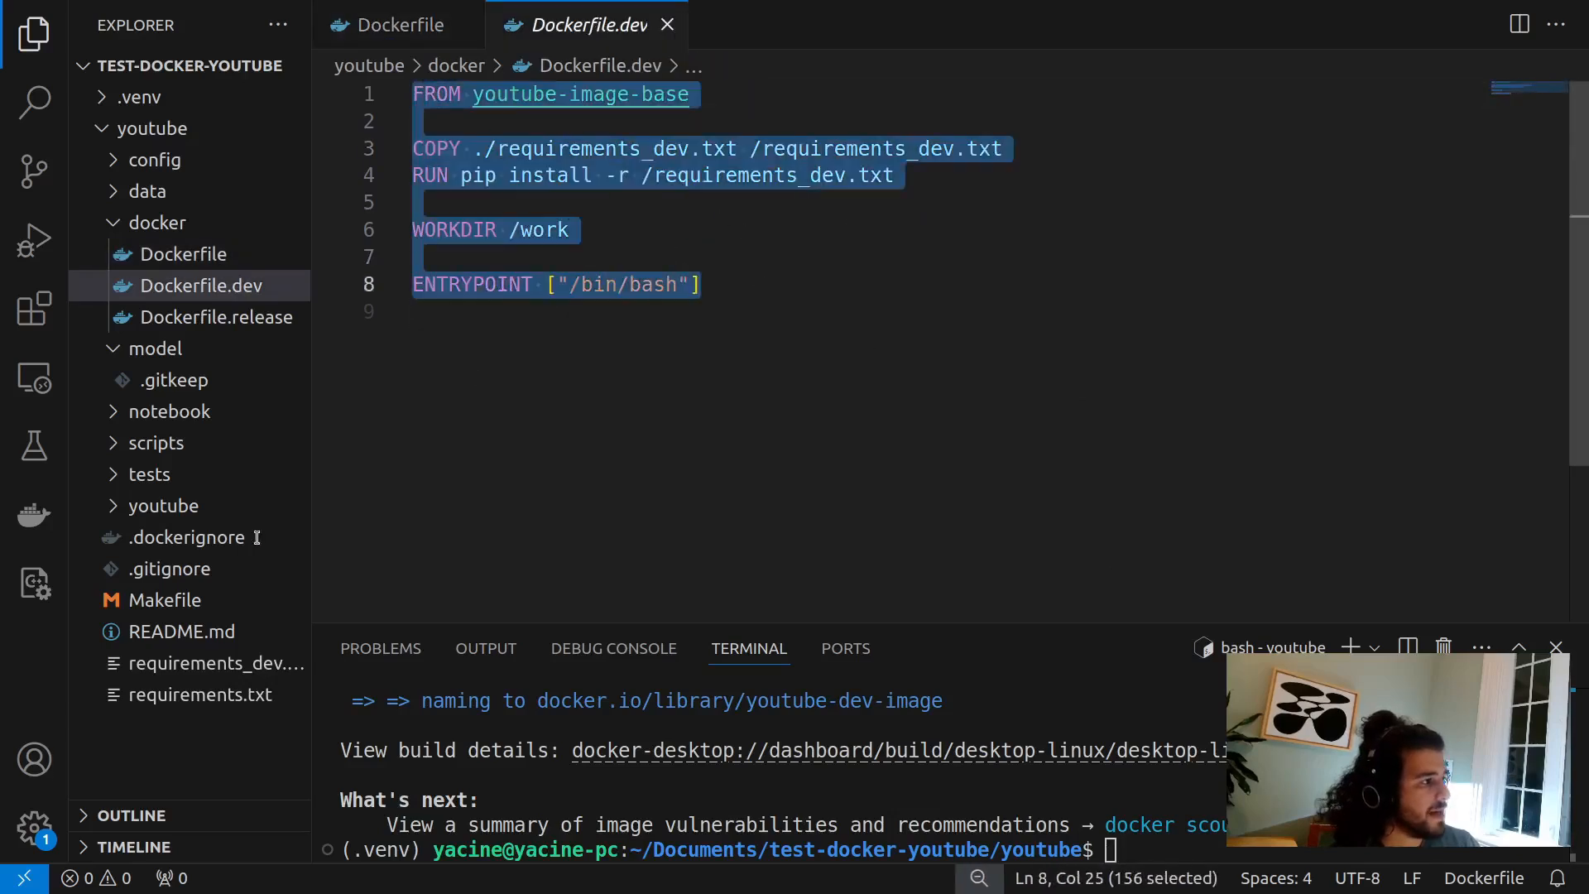
pyautogui.click(160, 599)
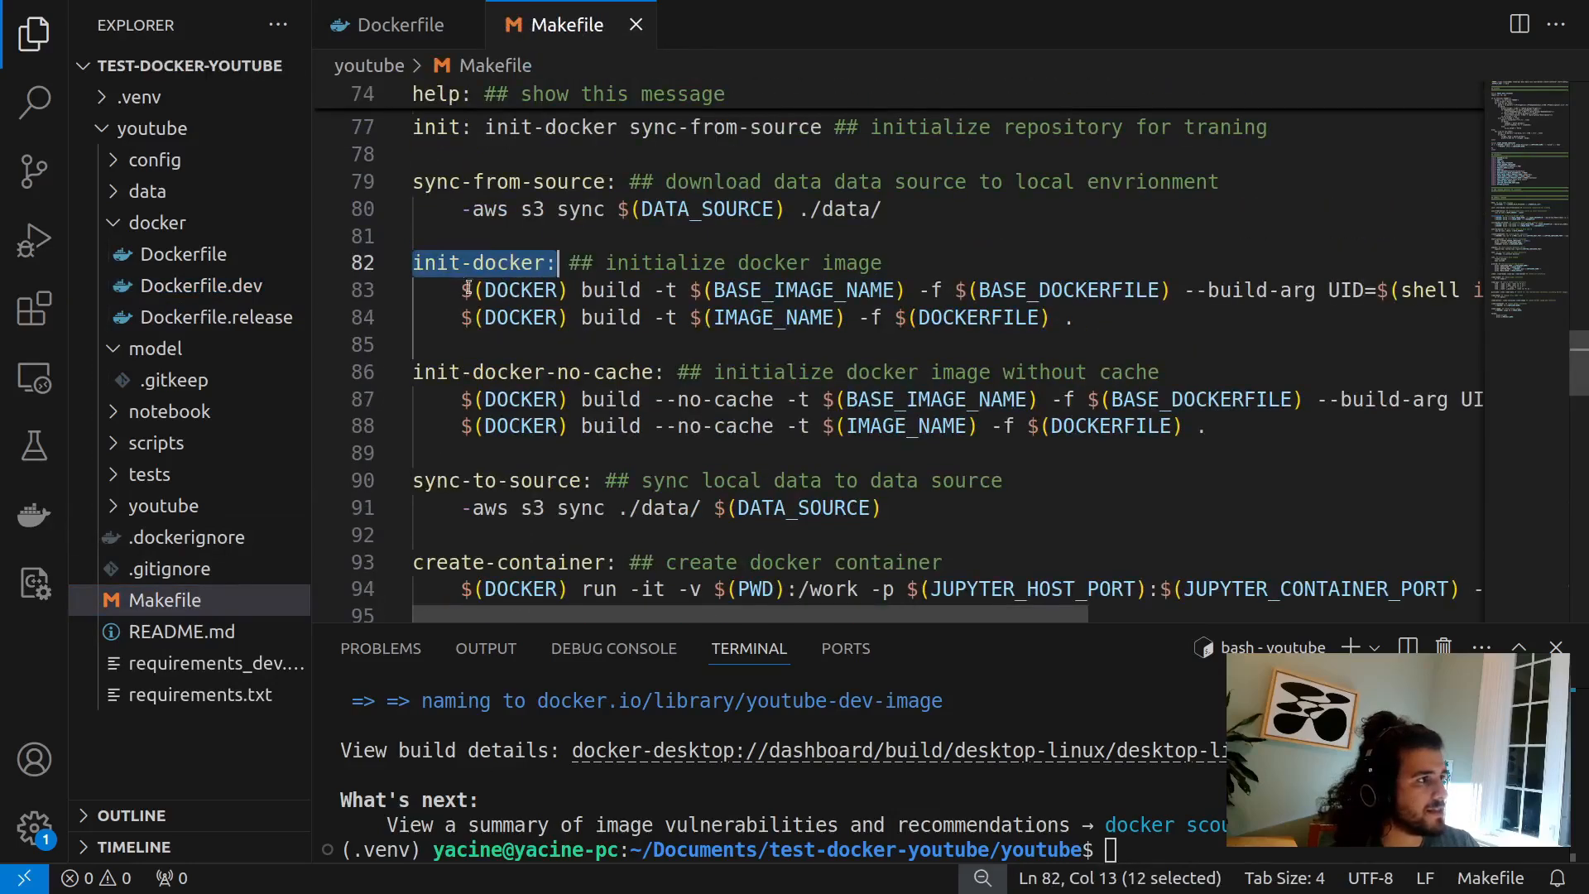
pyautogui.moveTo(460, 290); pyautogui.dragTo(680, 290)
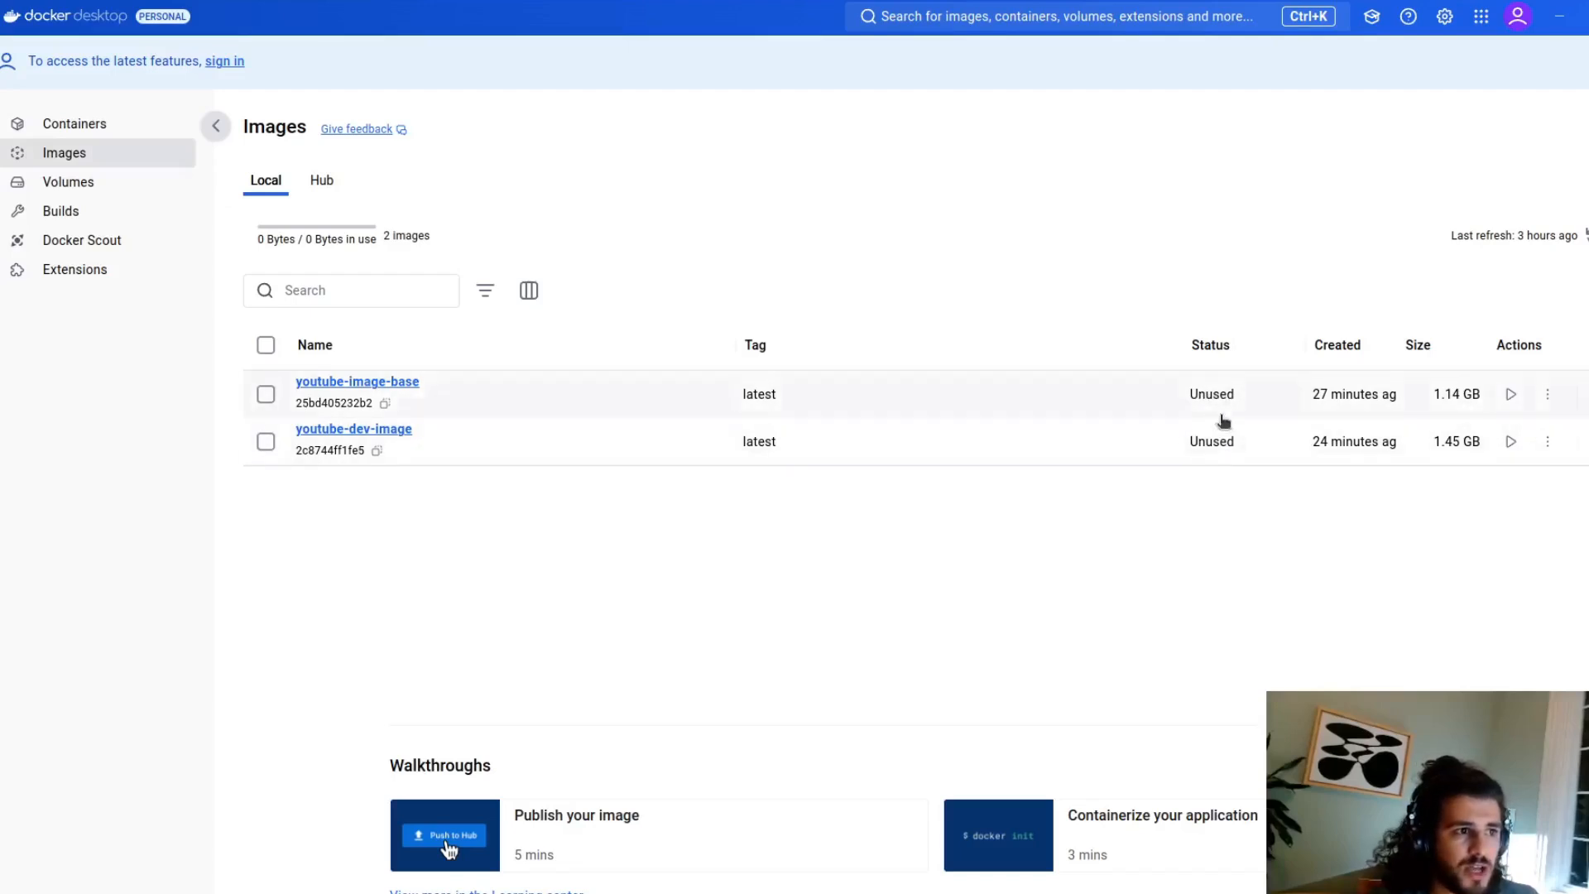
# - Browse the Files tab of youtube-dev-container and return to the Containers list
pyautogui.click(74, 122)
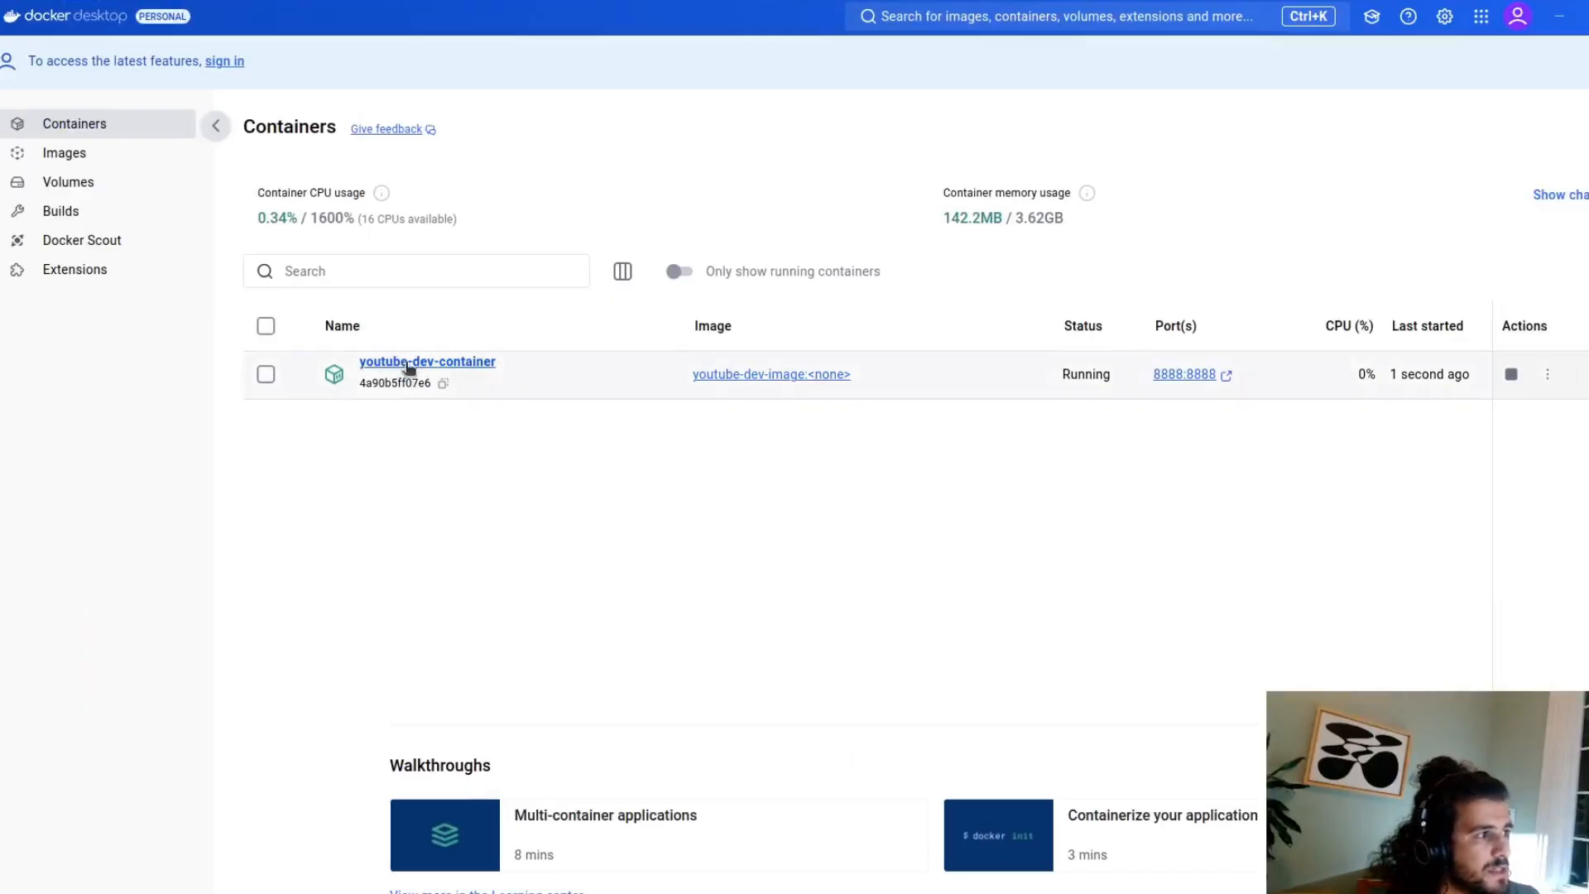
pyautogui.click(427, 363)
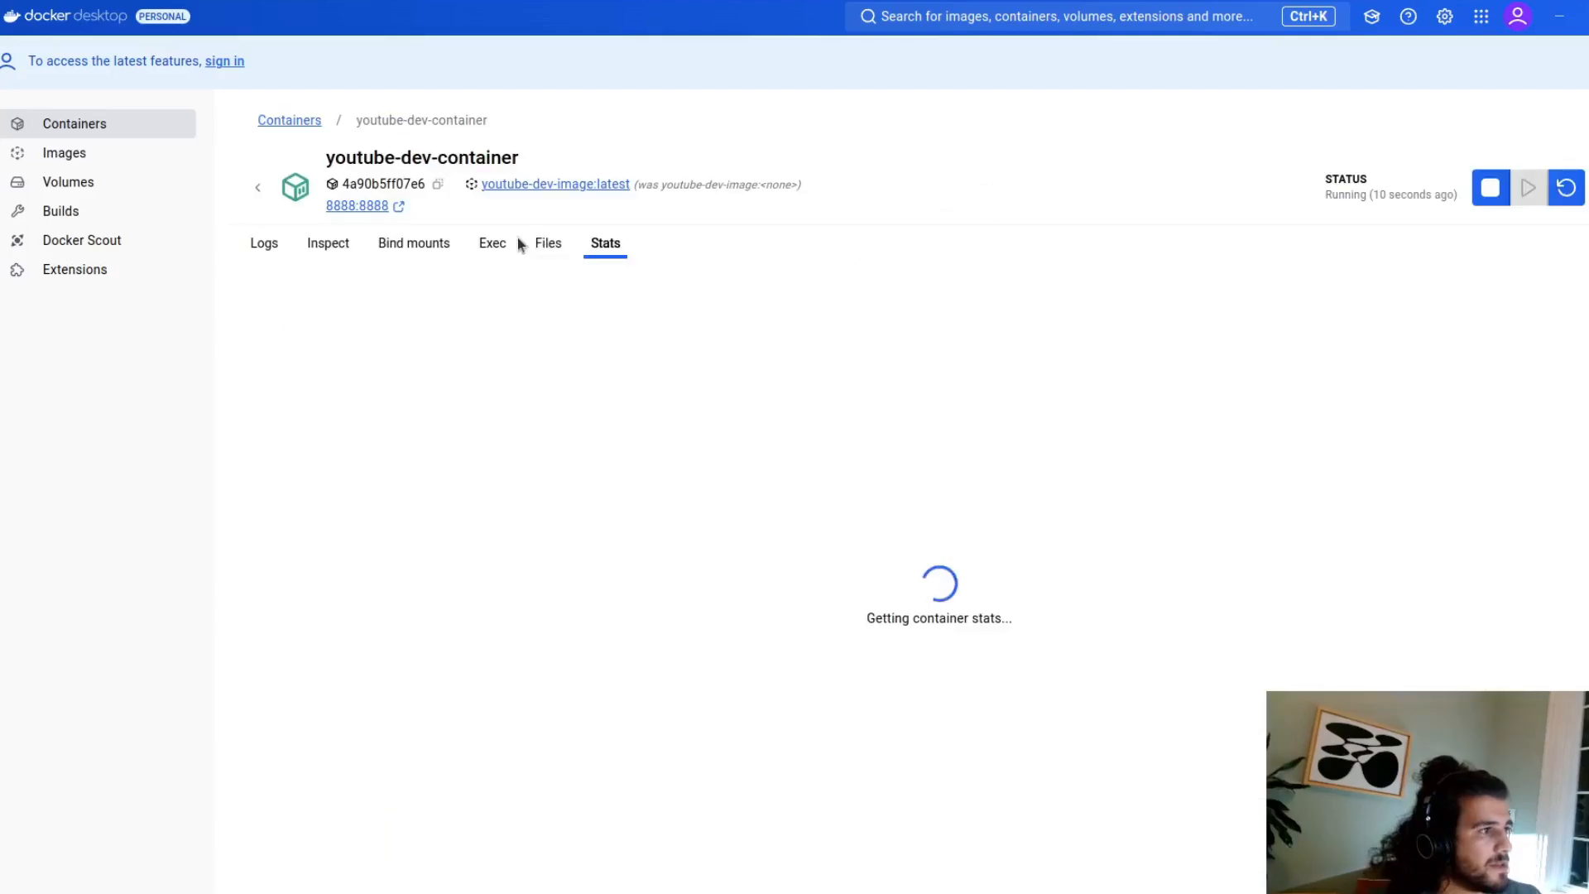
pyautogui.click(548, 242)
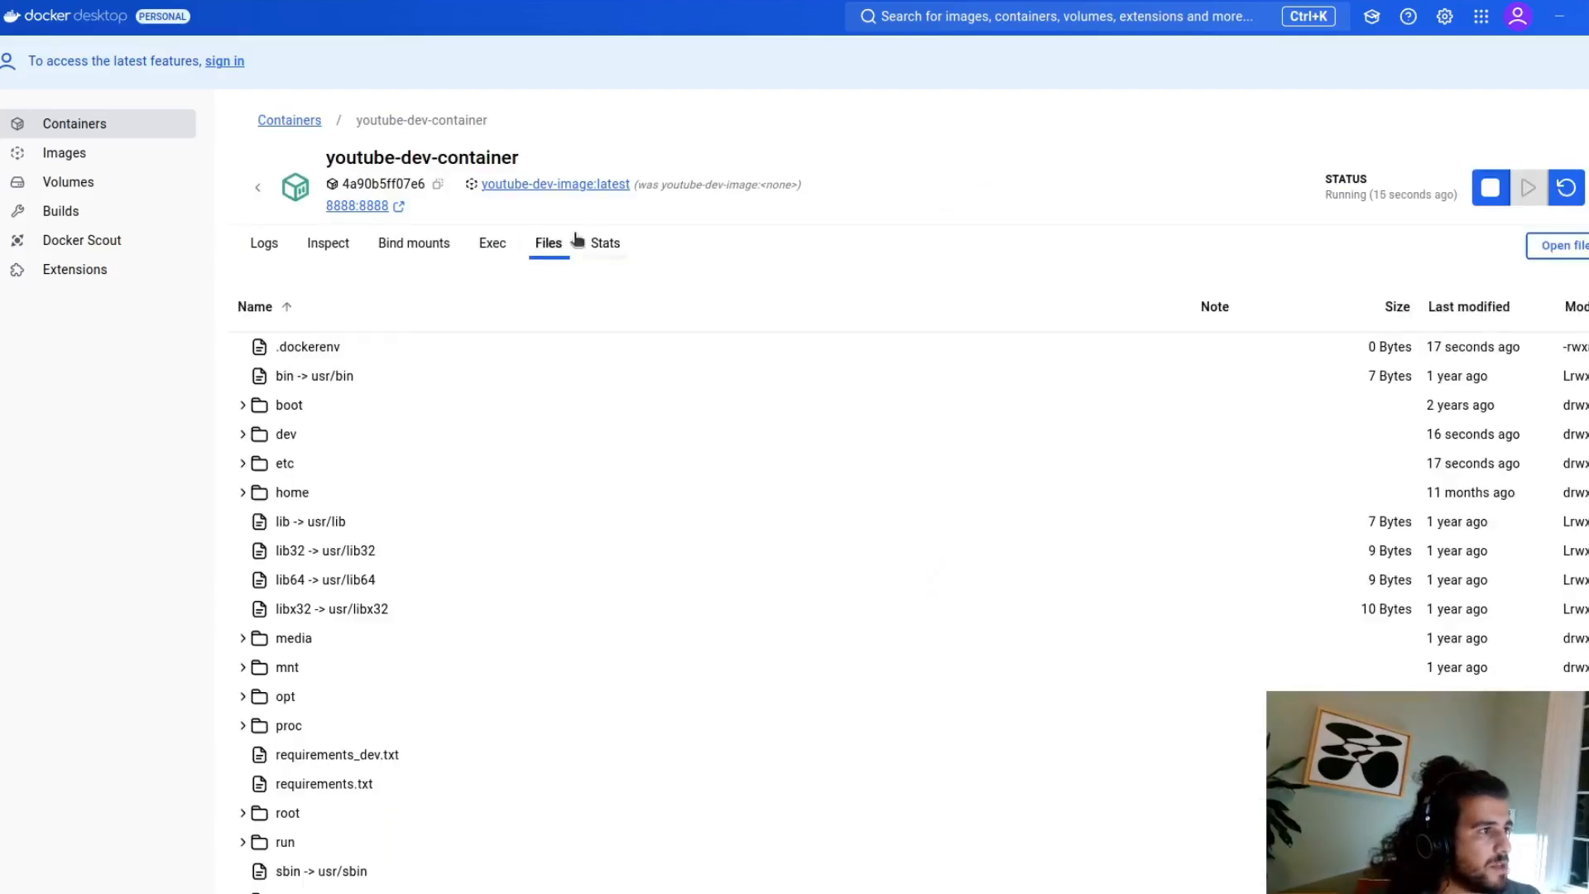
pyautogui.scroll(-3)
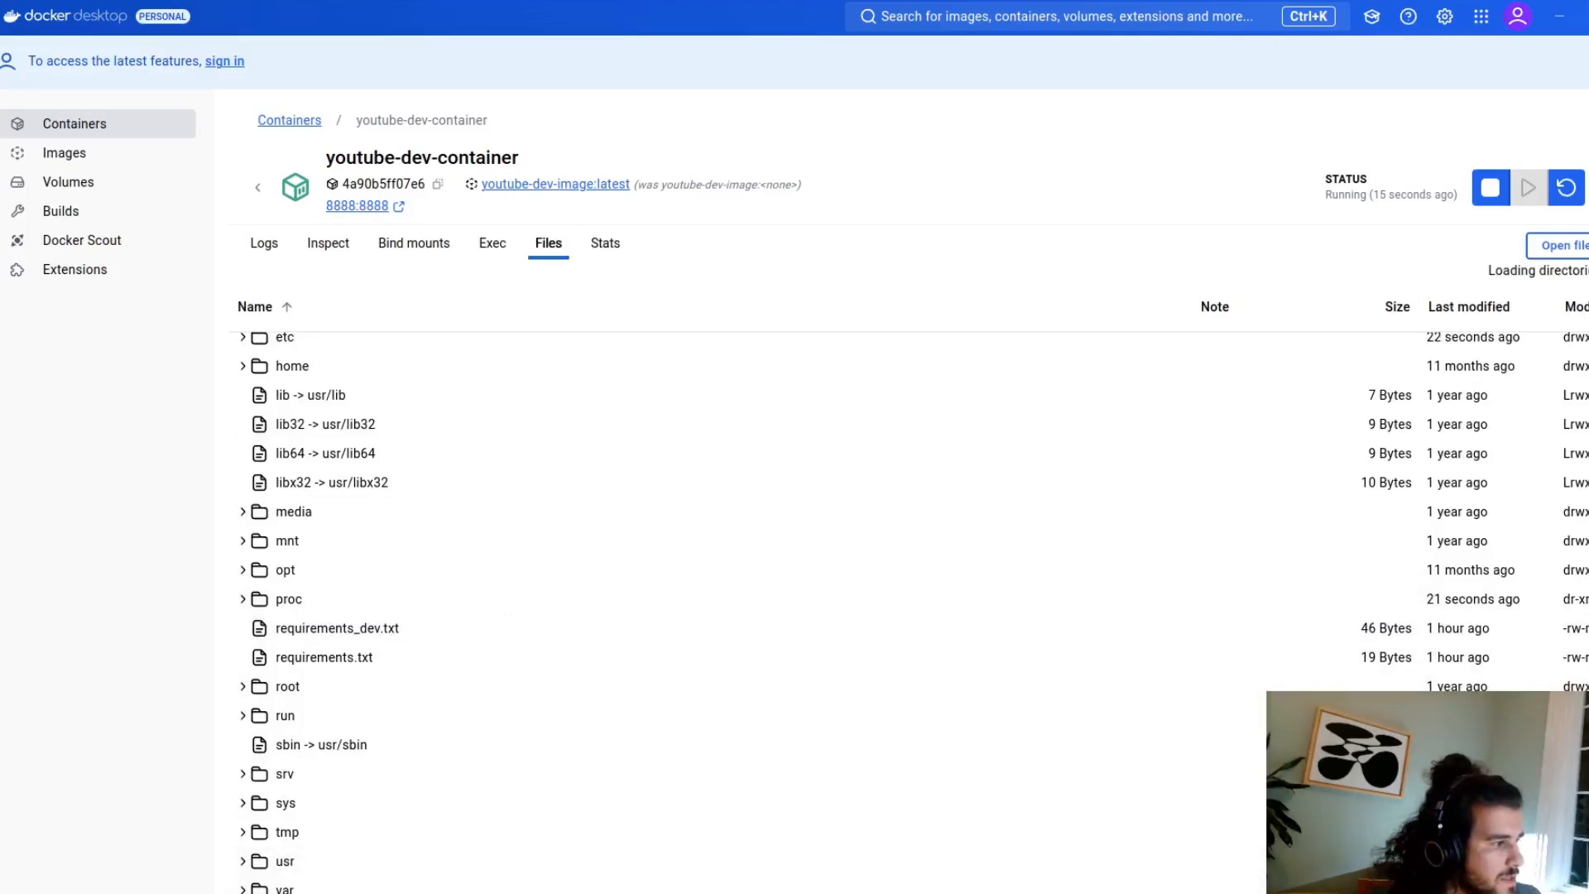
pyautogui.click(291, 511)
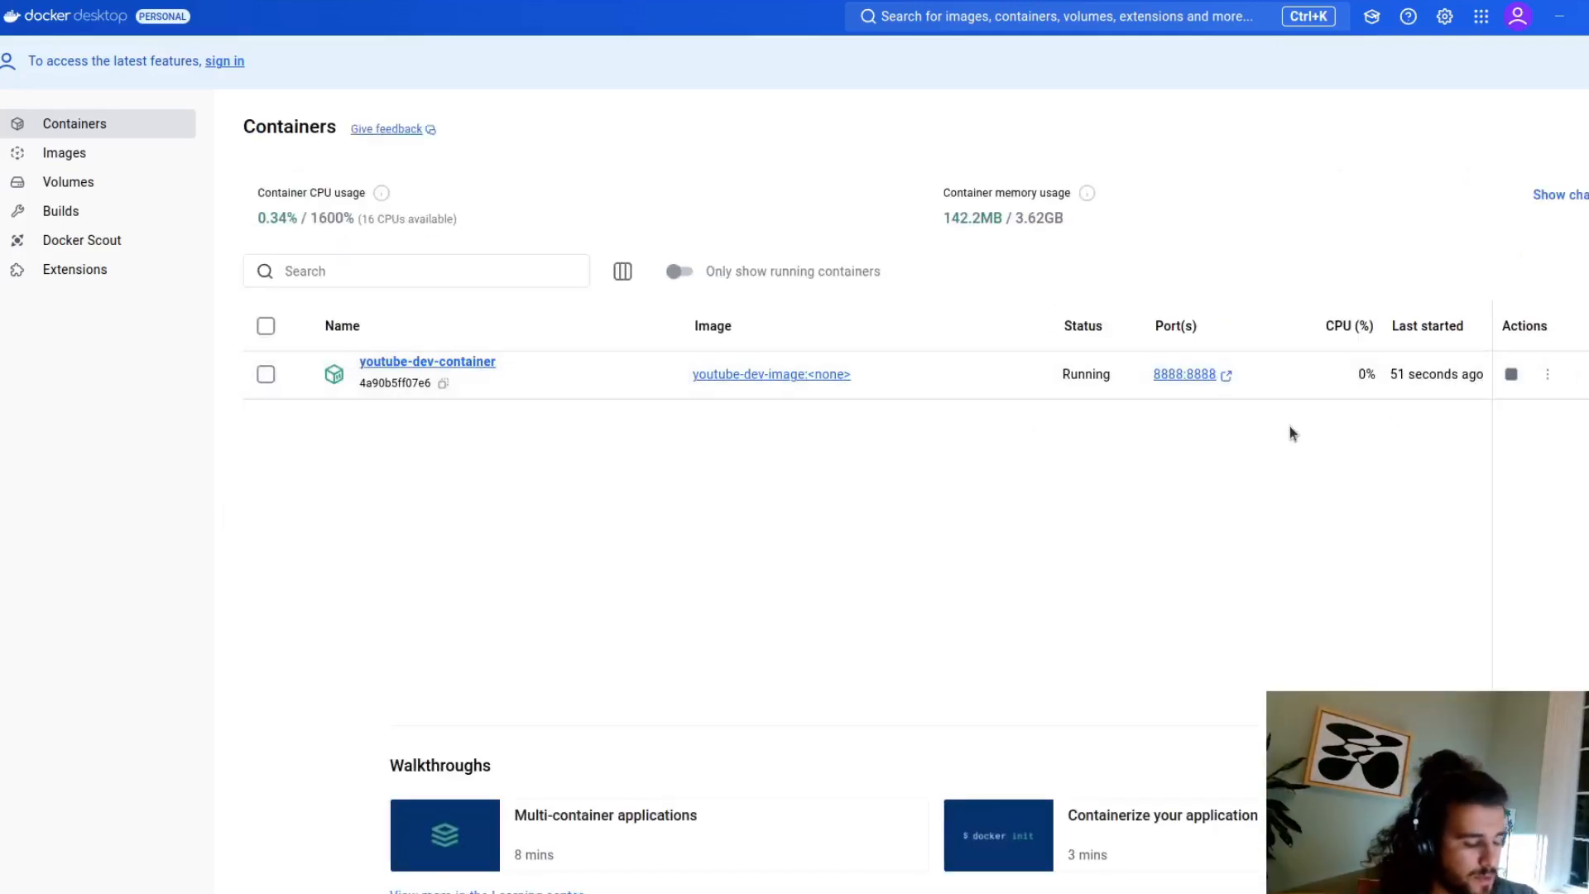
pyautogui.moveTo(1263, 435)
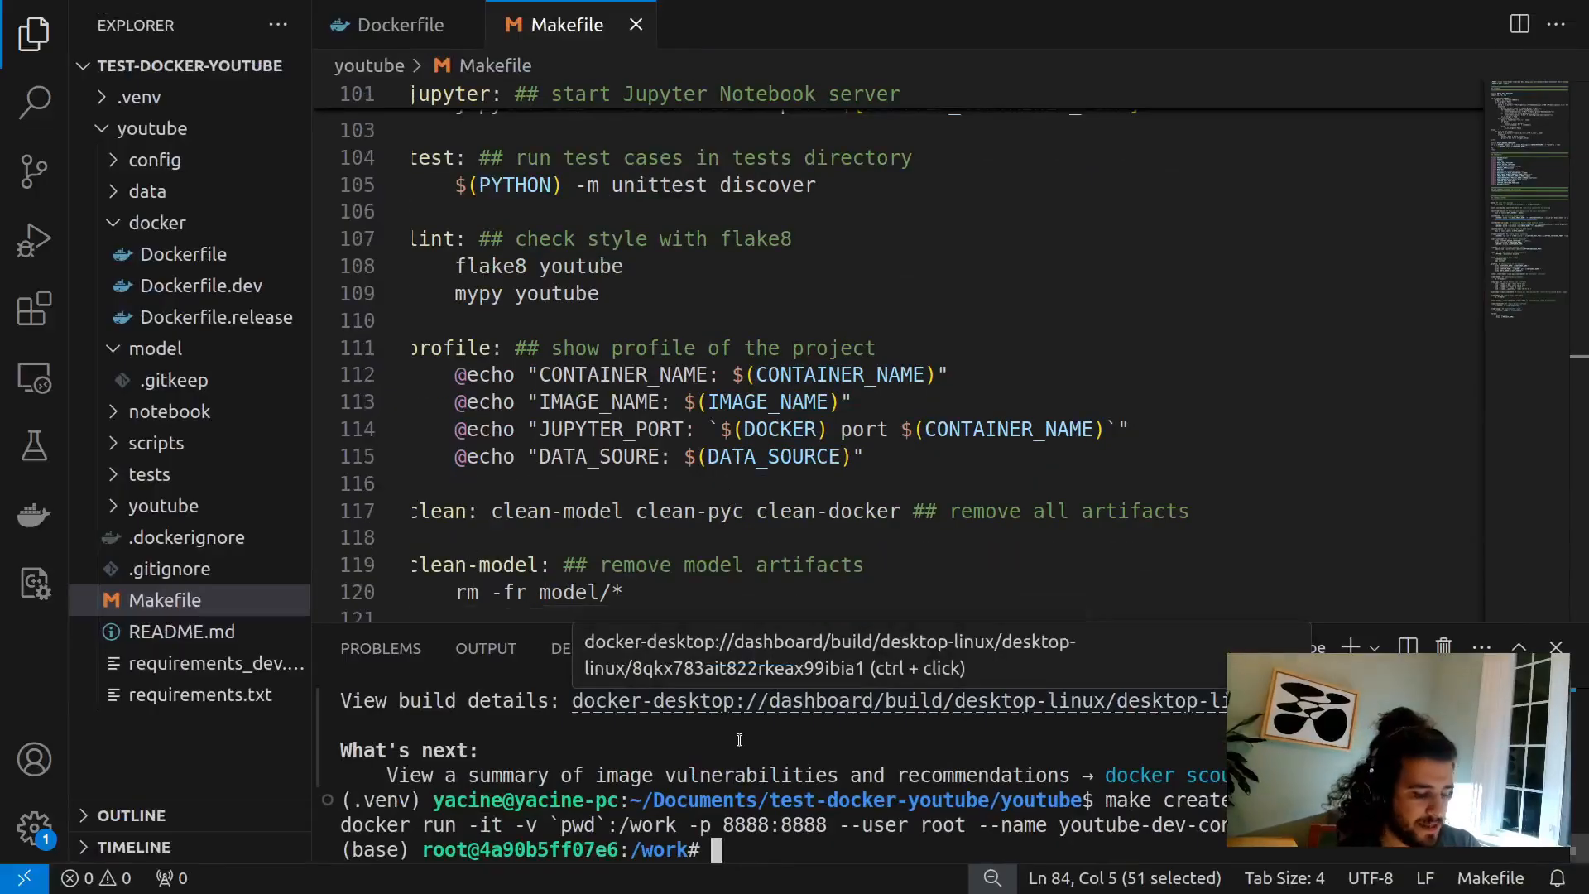
# - Run ls in the container shell, then launch jupyter-lab --allow-root
pyautogui.write('ls')
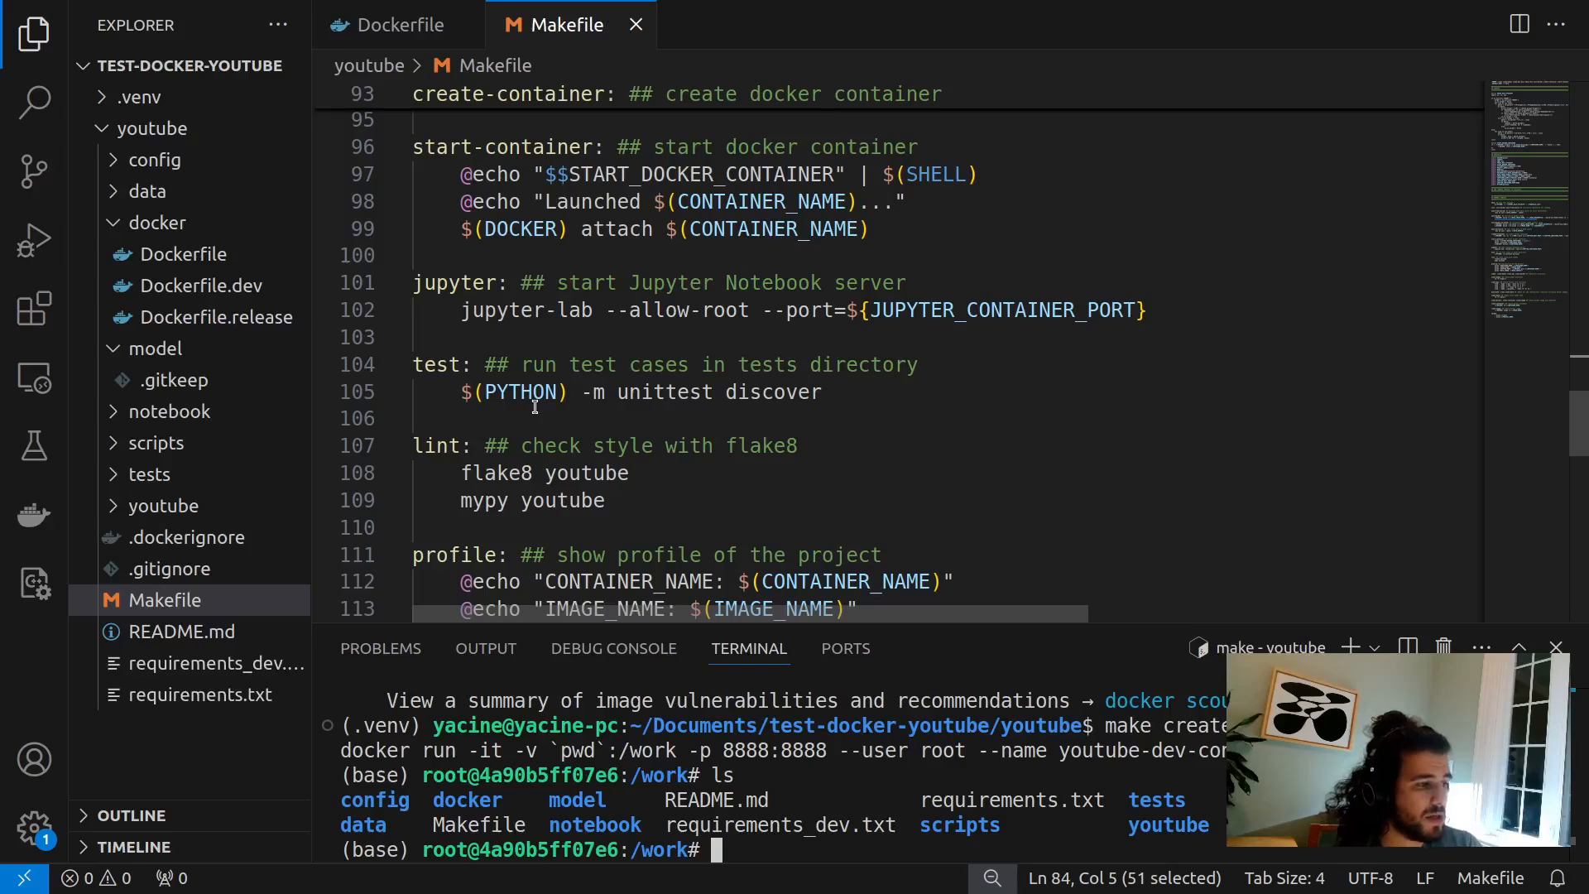
pyautogui.write('ju')
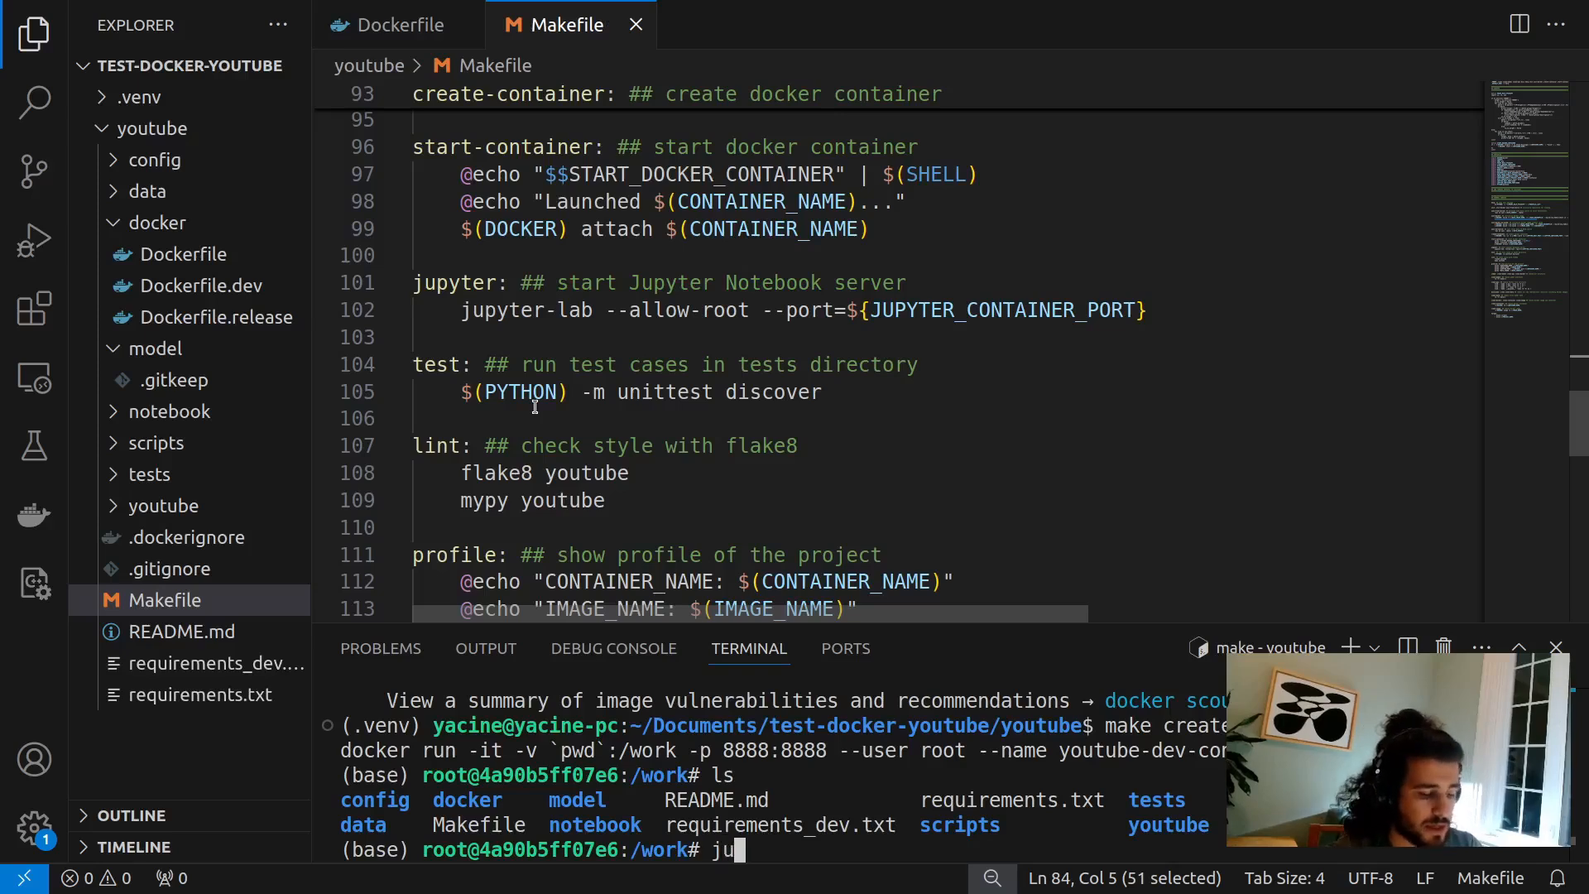
pyautogui.write('pyter')
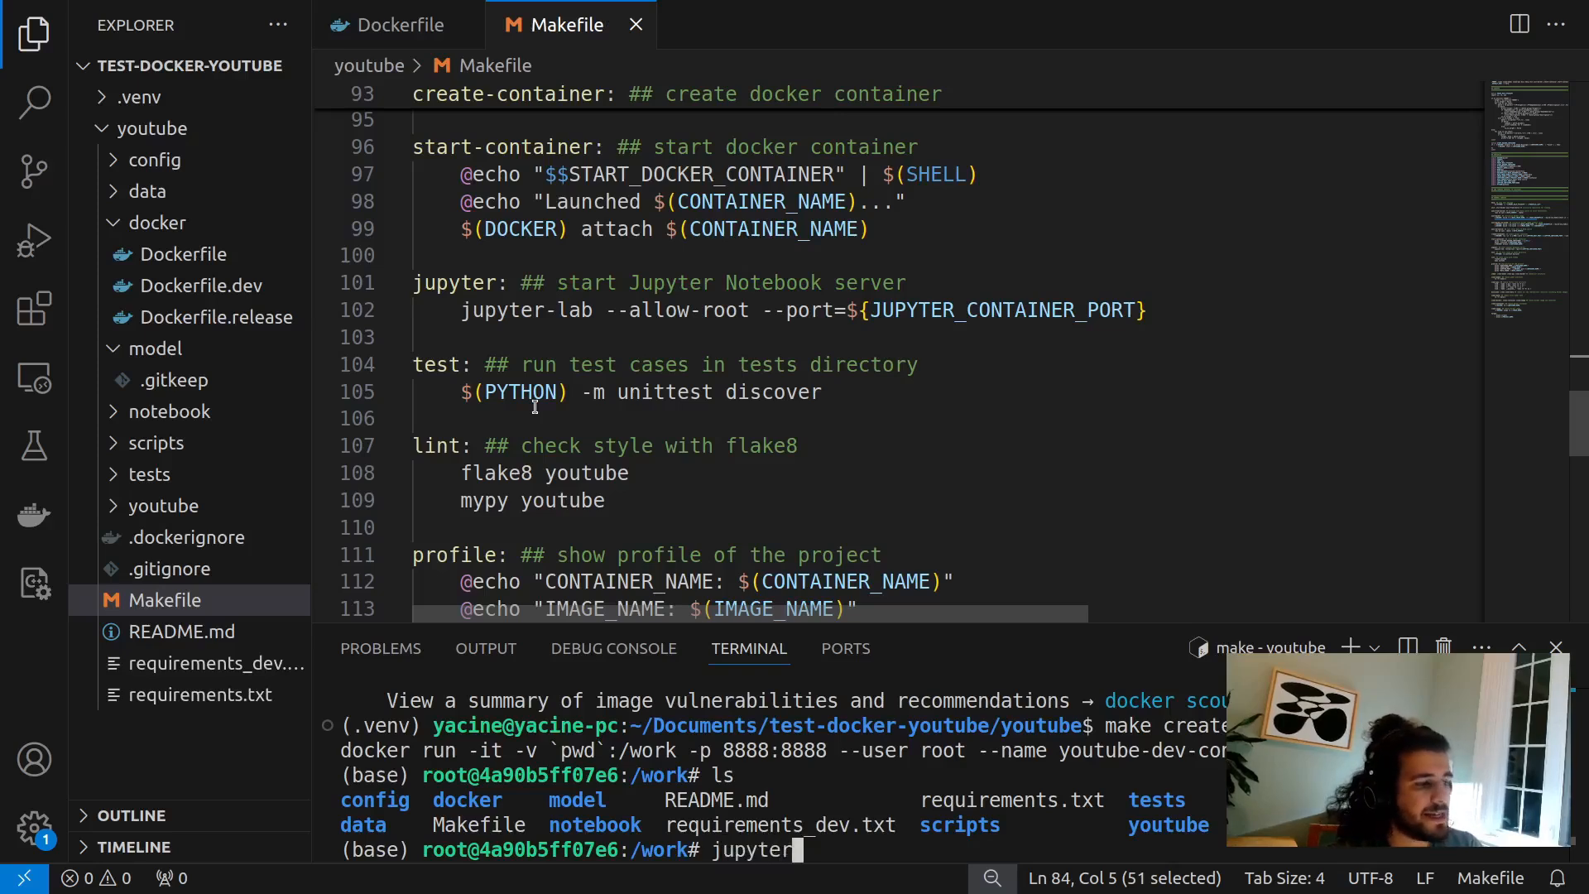
pyautogui.write('-lab')
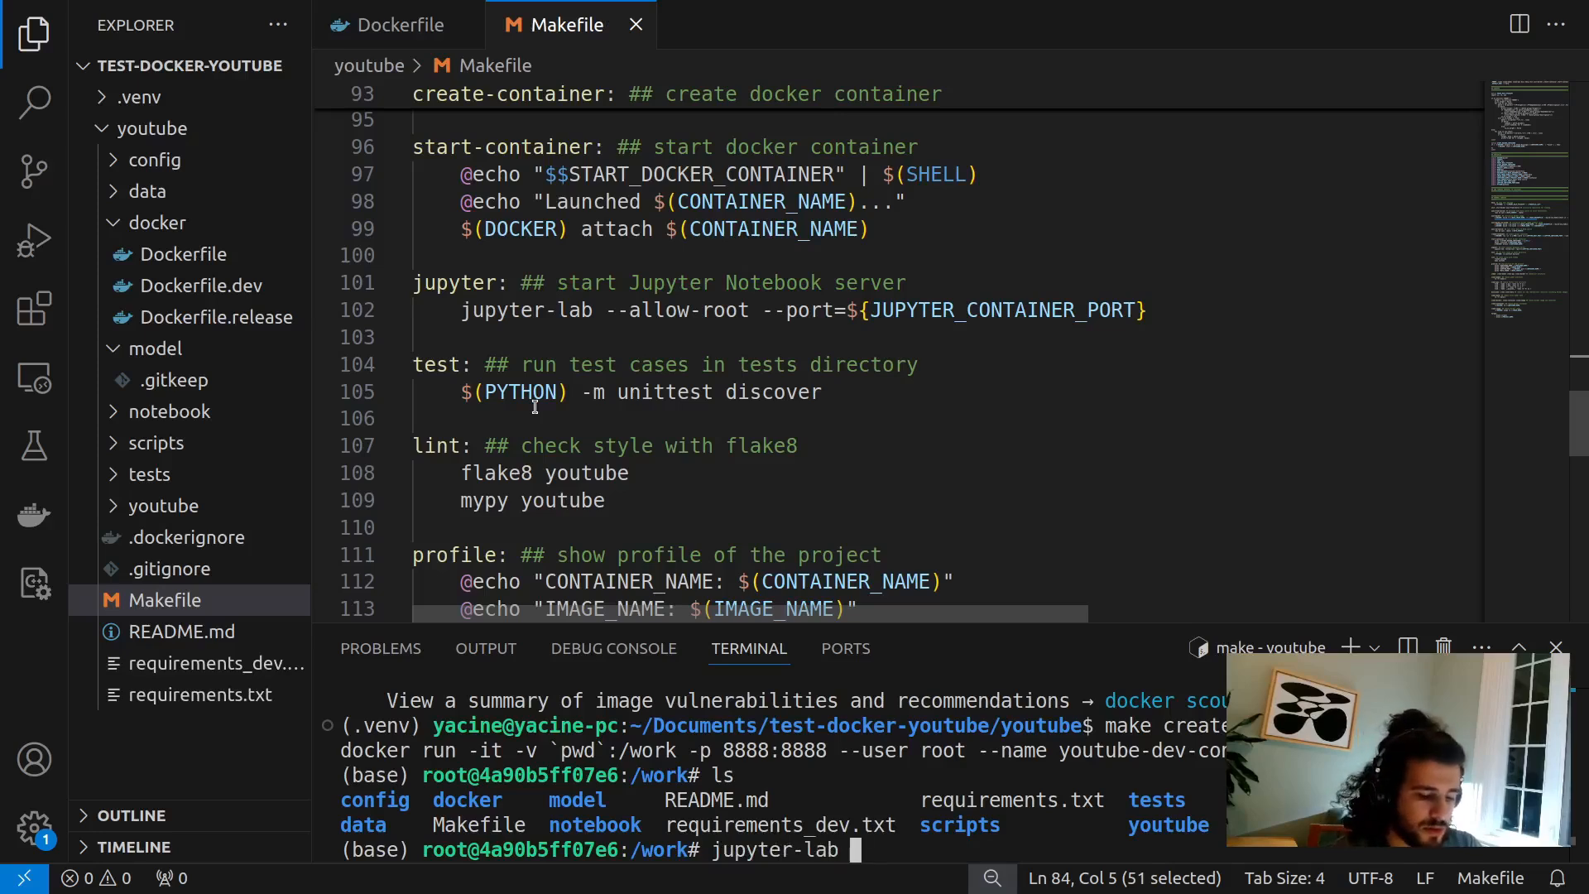
pyautogui.write('--allow-r')
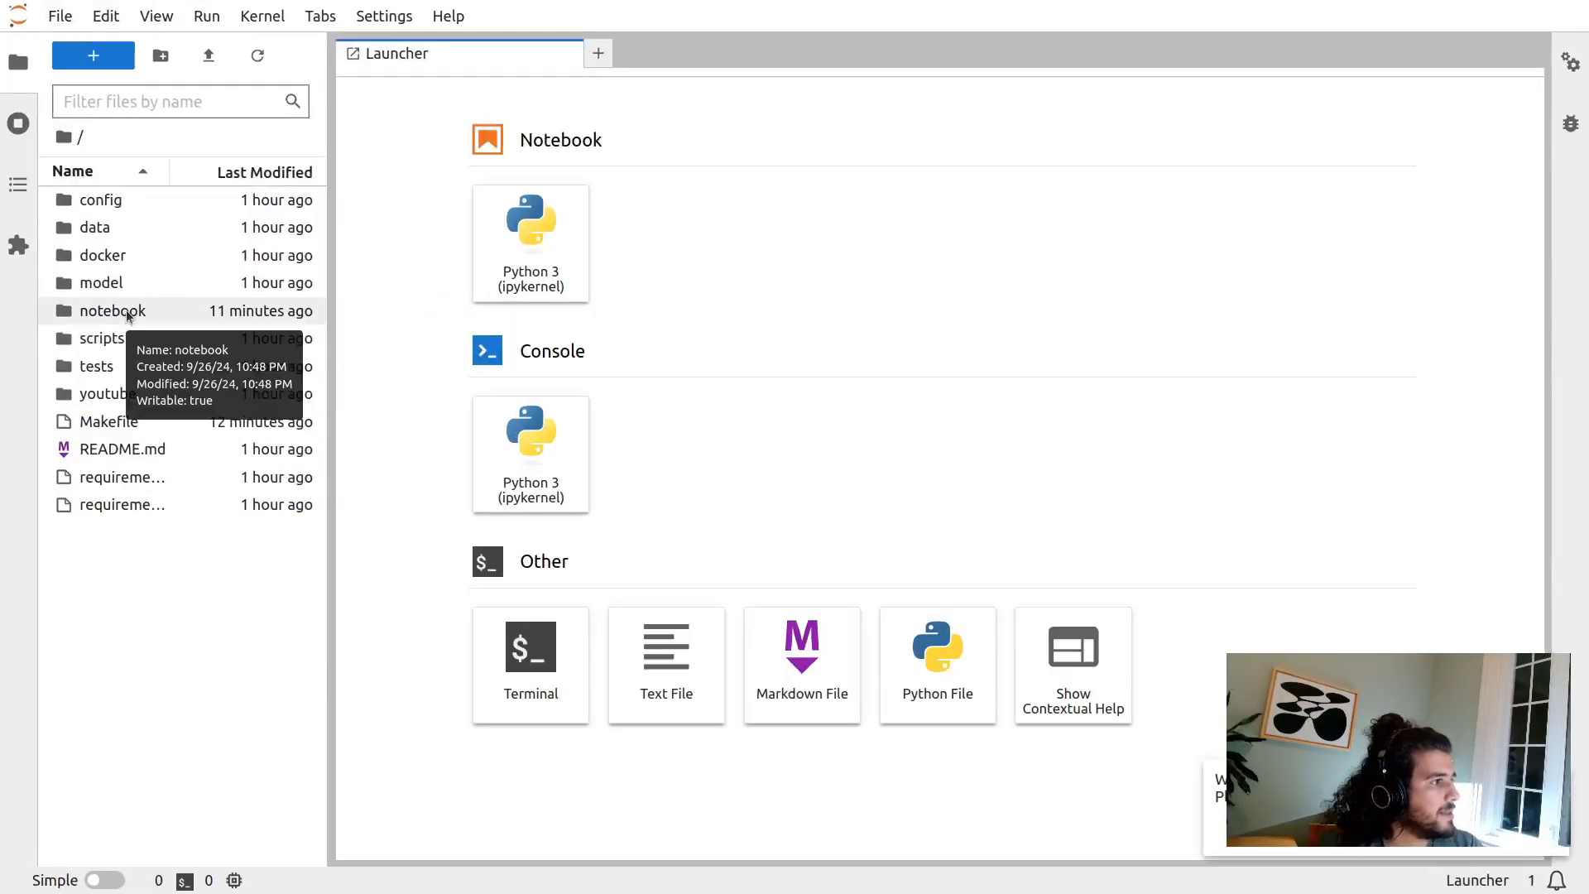
# - Open Untitled.ipynb in JupyterLab with the Python 3 (ipykernel) kernel
pyautogui.doubleClick(111, 309)
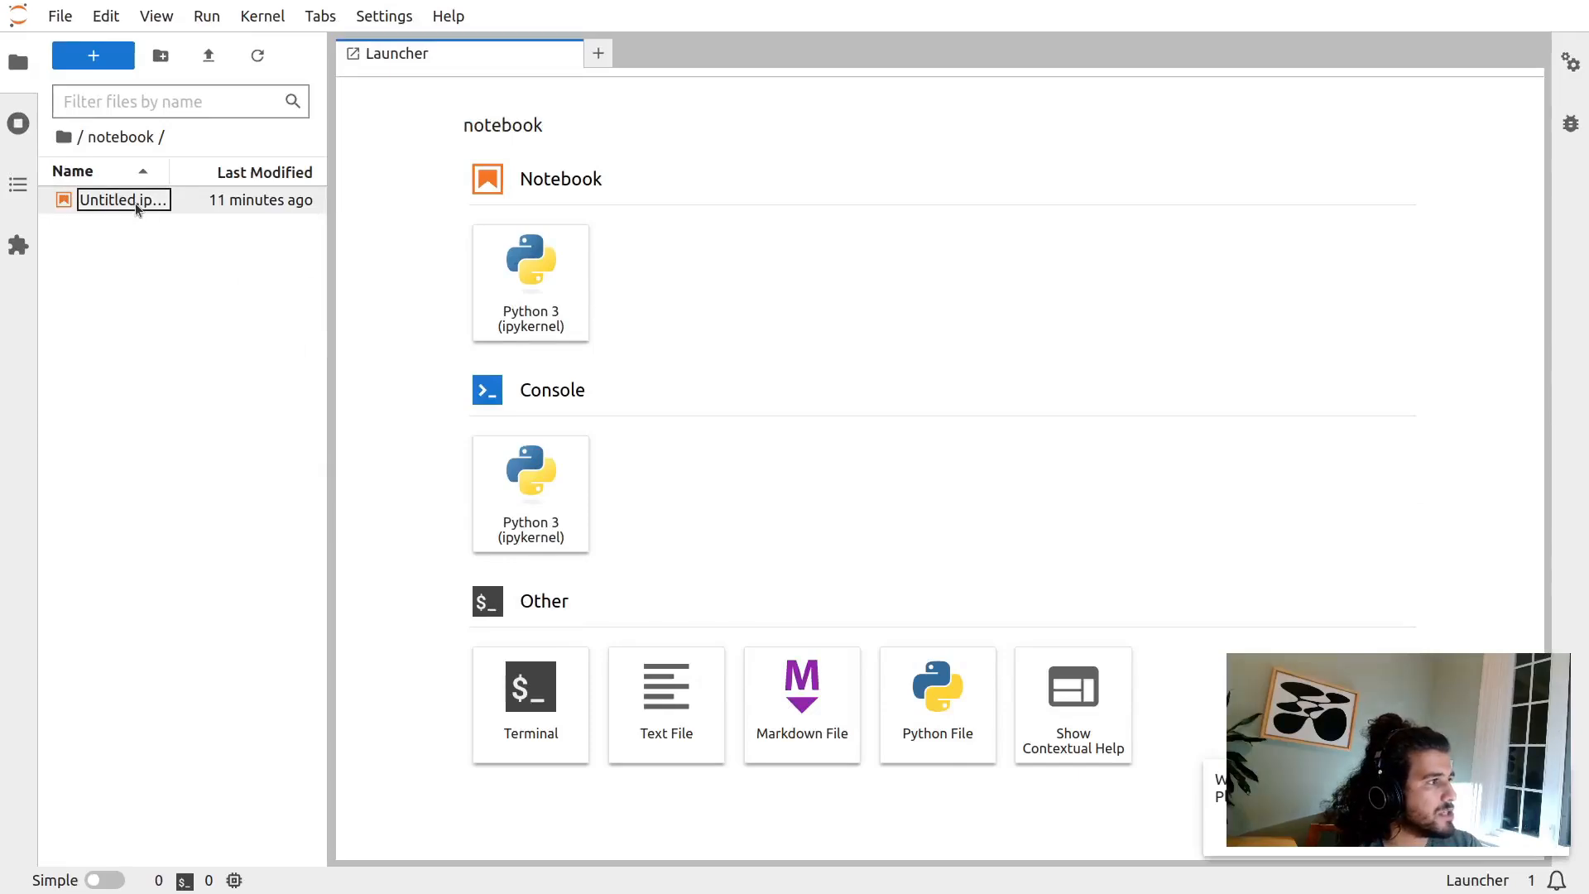
pyautogui.doubleClick(121, 200)
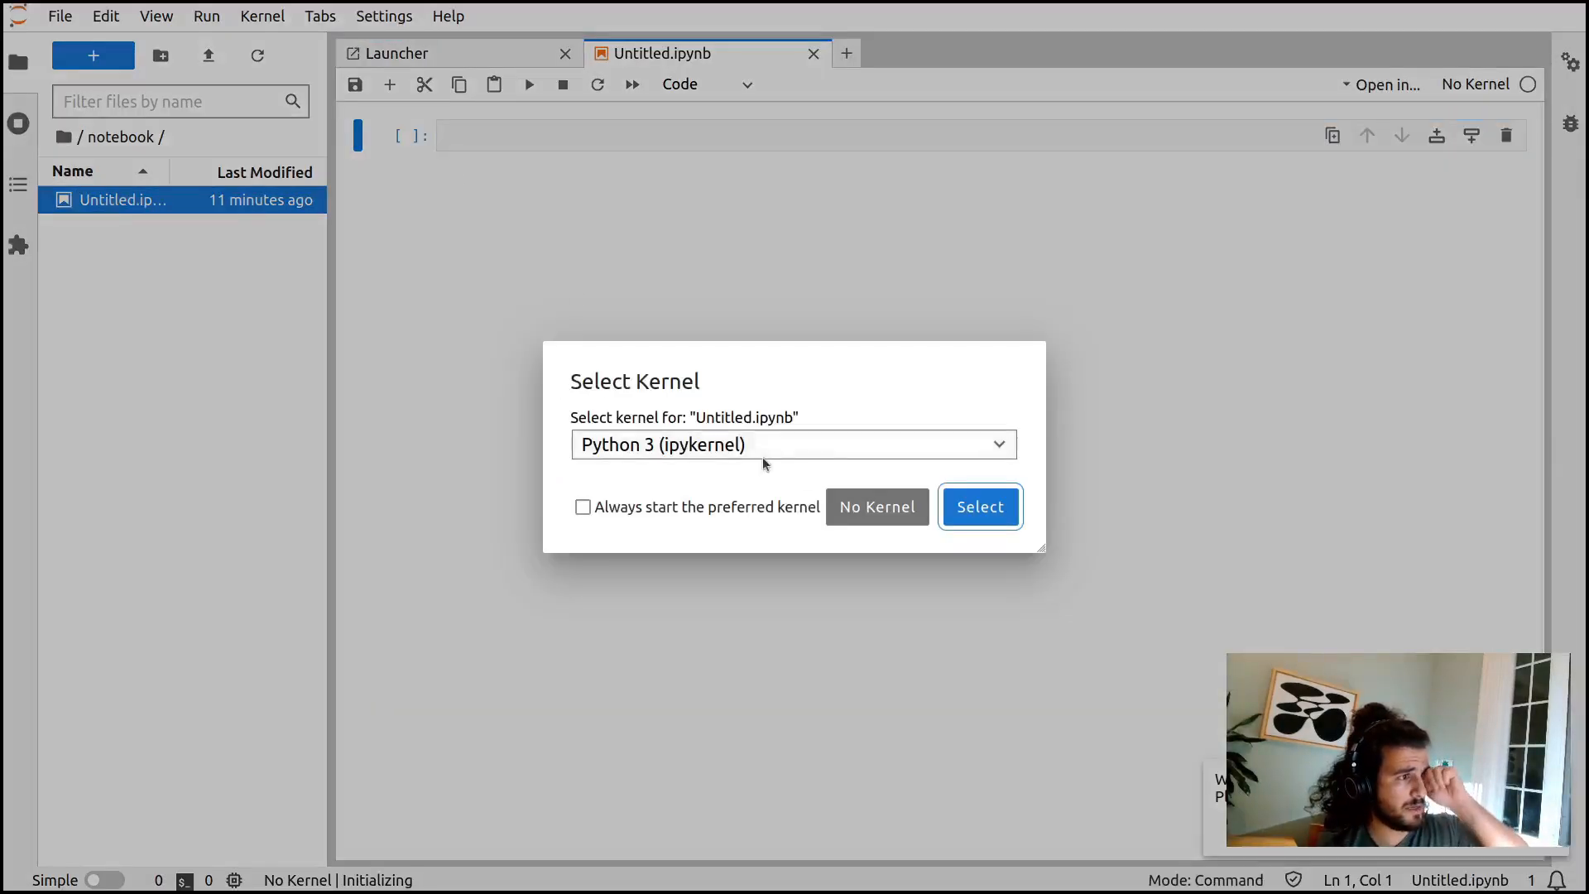
pyautogui.click(978, 507)
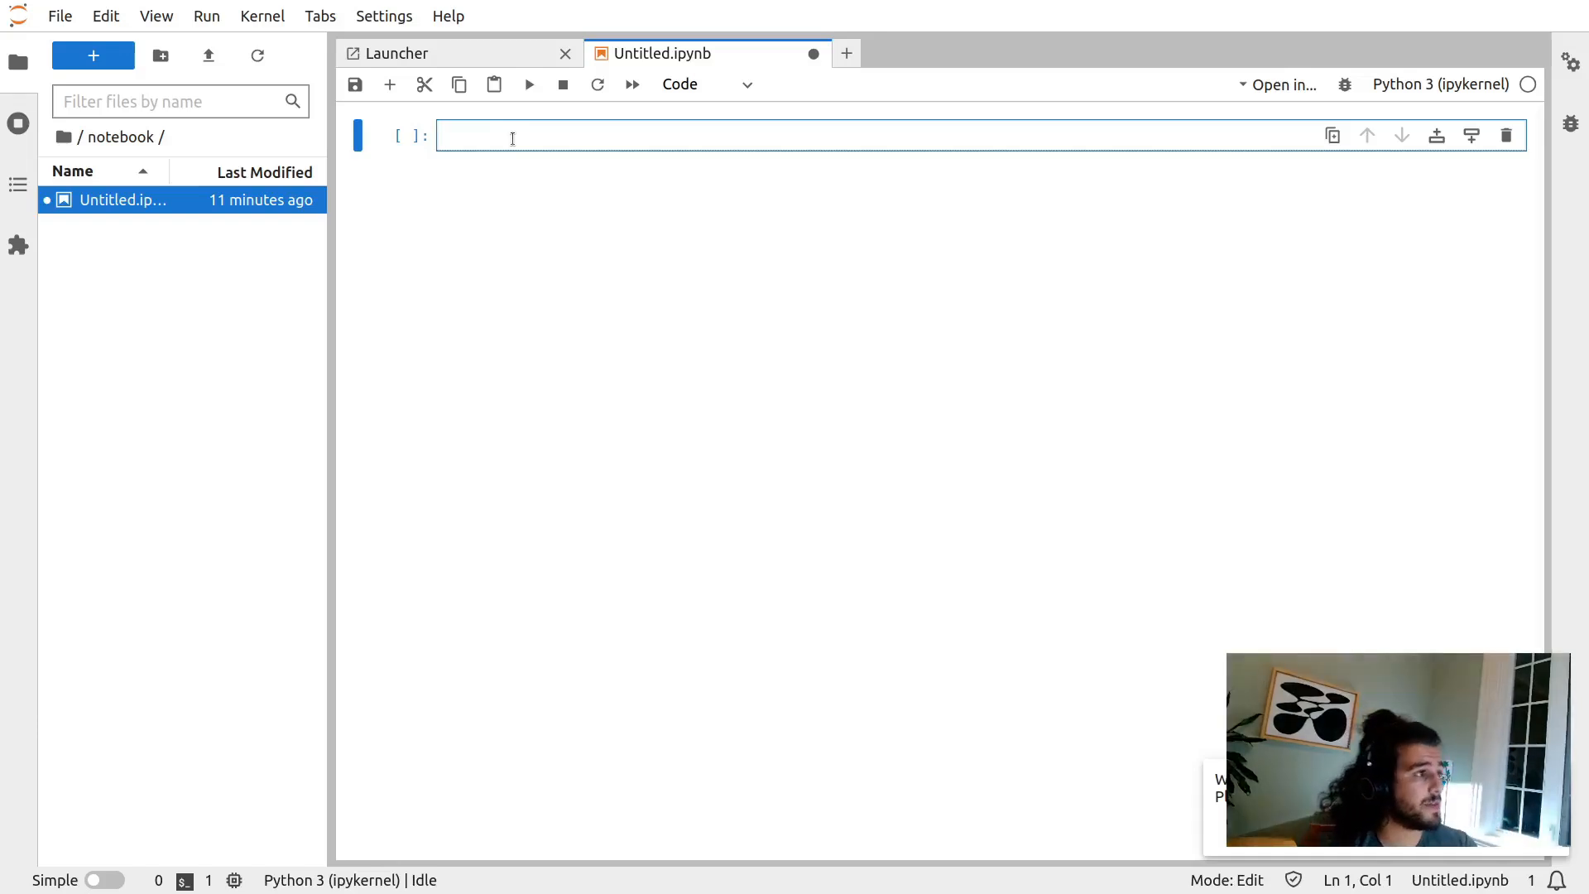
# - Run a cell containing print("HELLO") and see HELLO printed
pyautogui.write('print(')
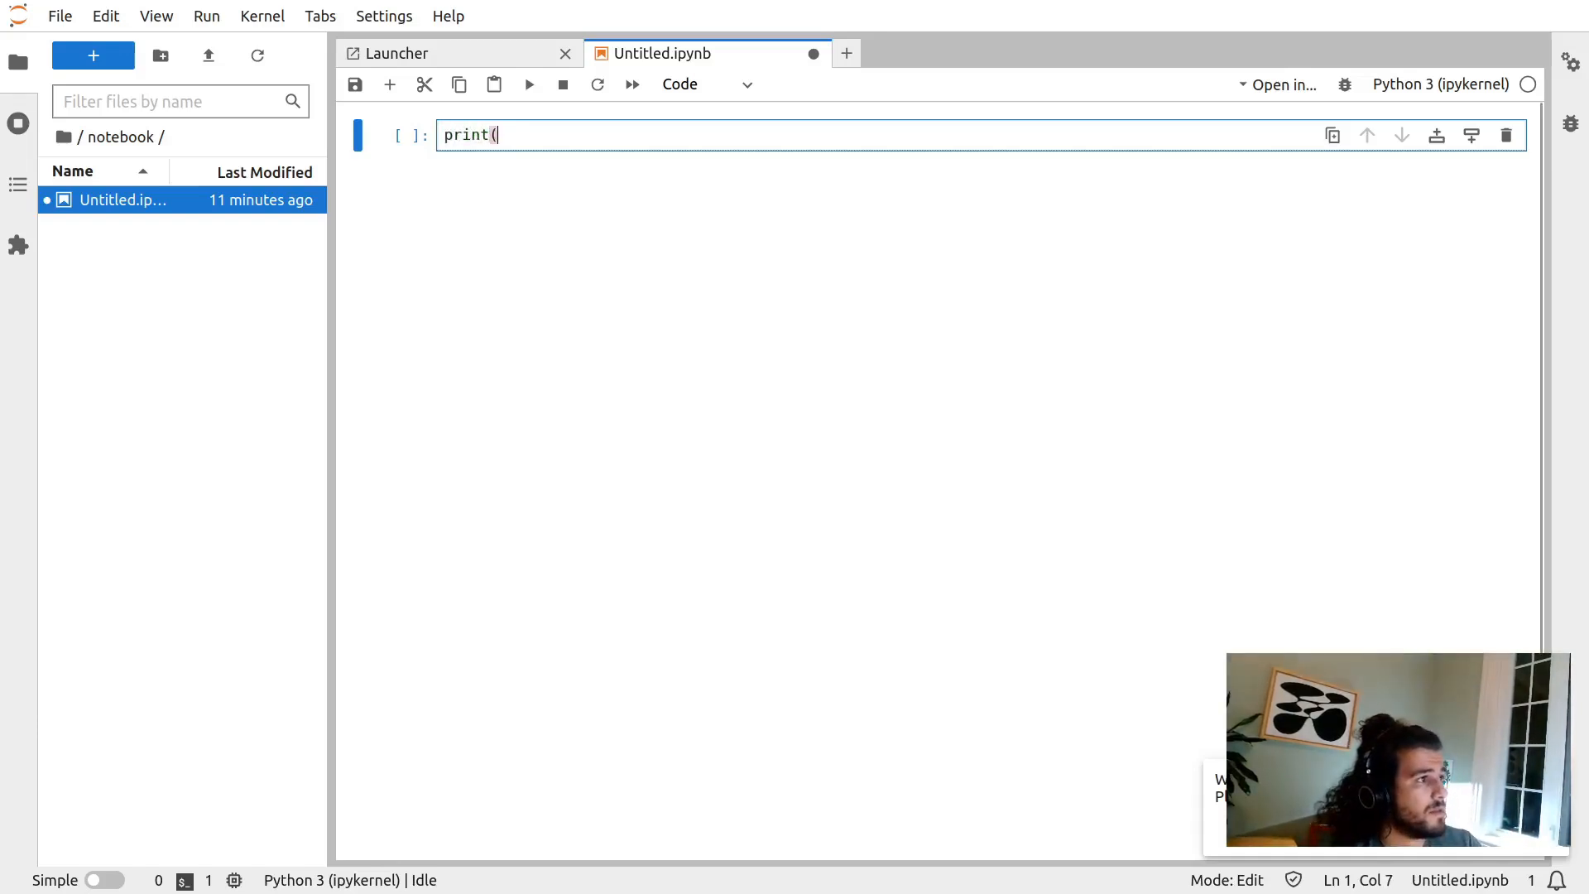
pyautogui.write('"HELLO")')
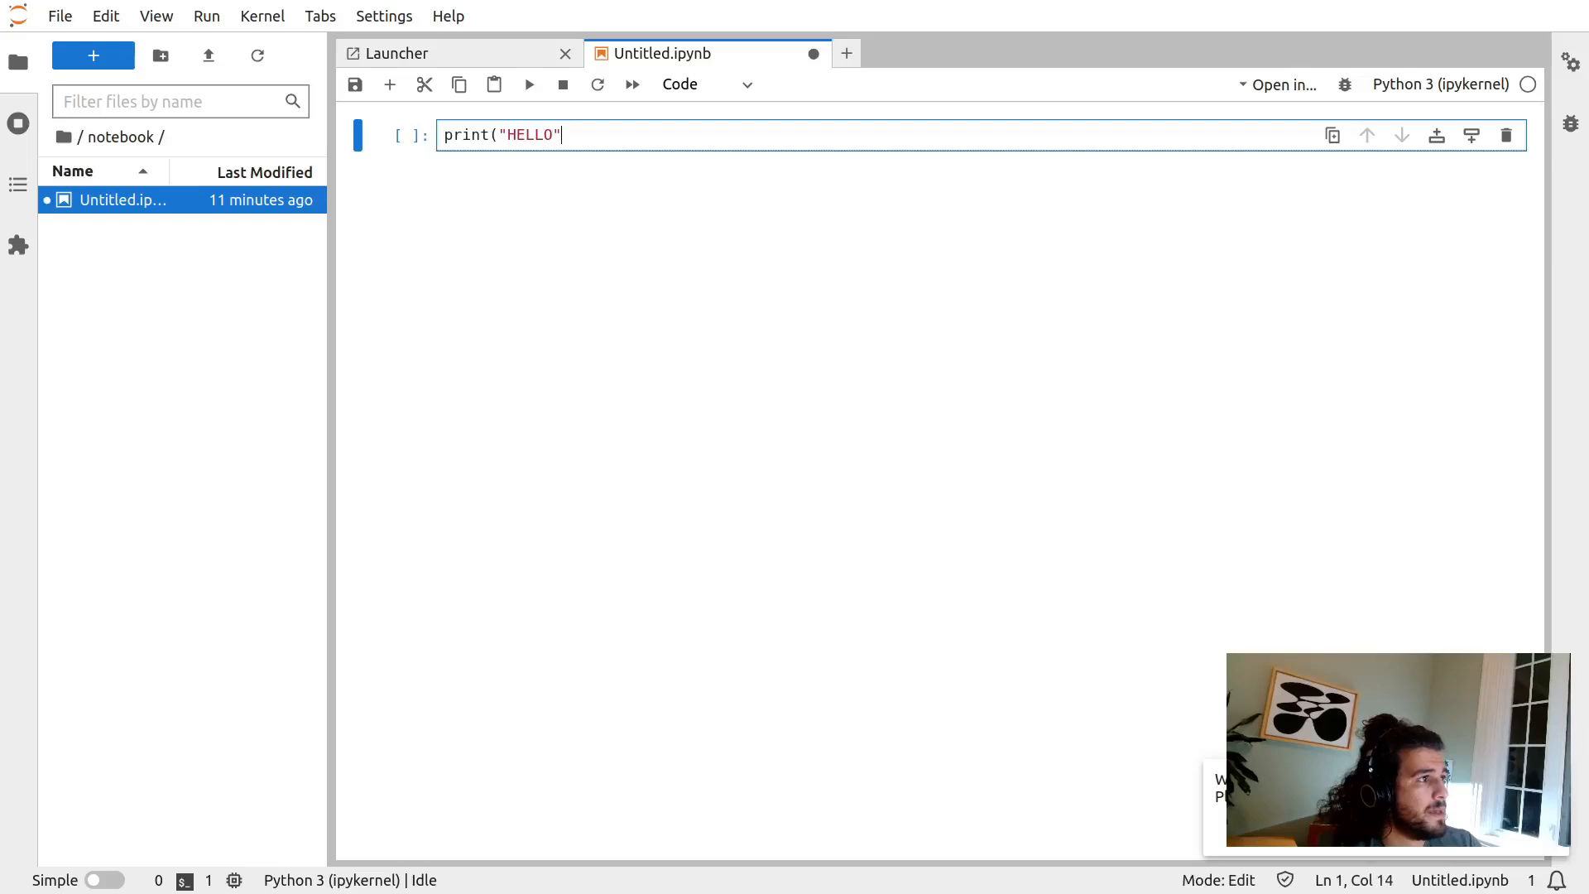
pyautogui.press('shift+enter')
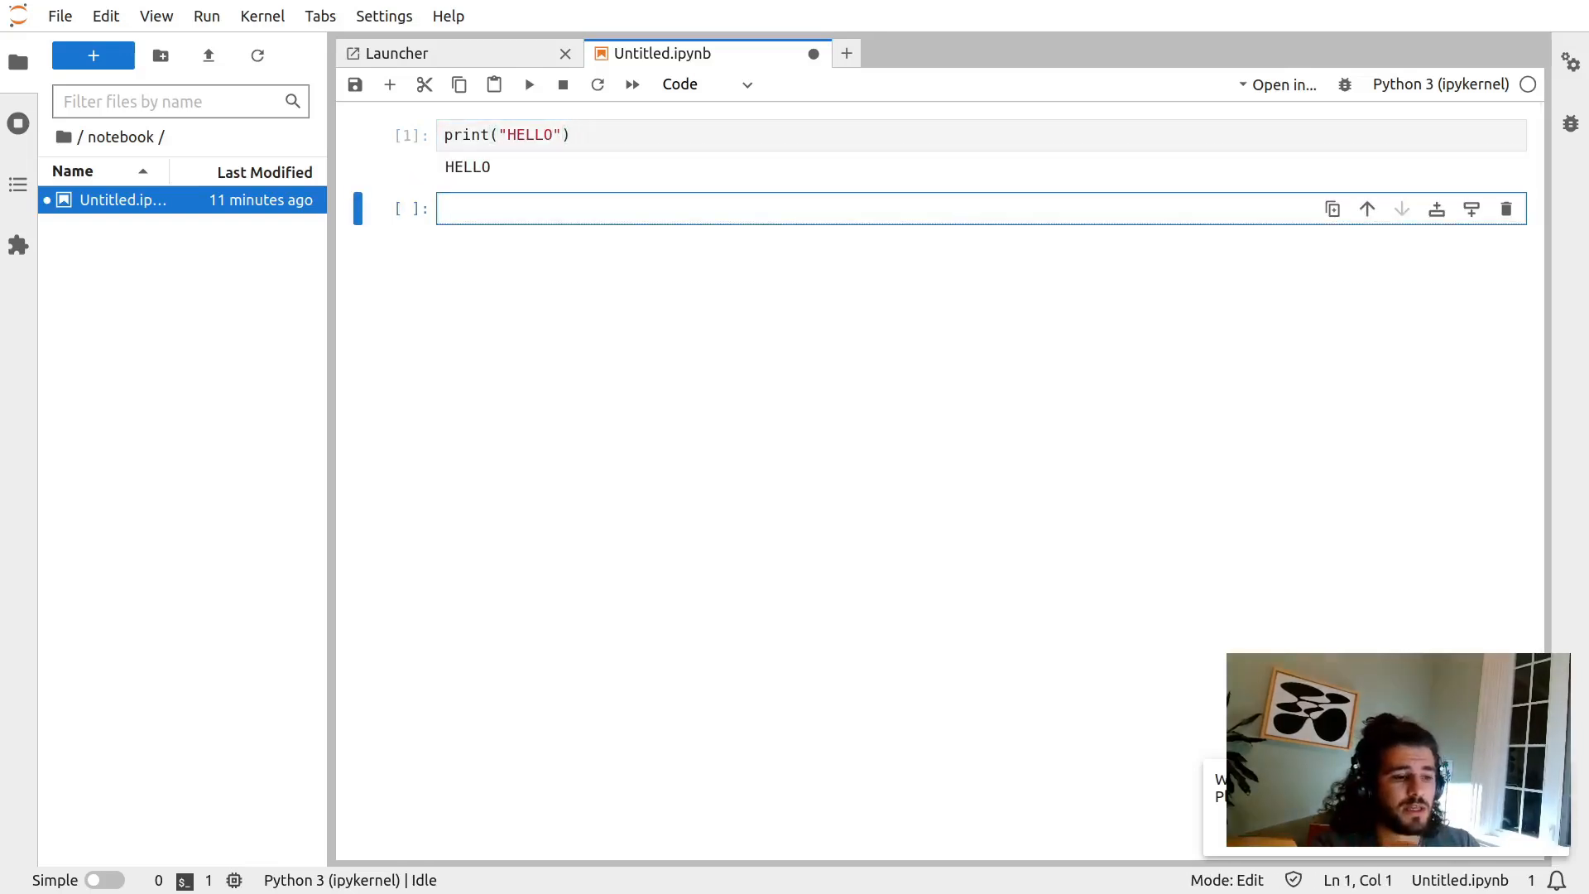
pyautogui.click(710, 209)
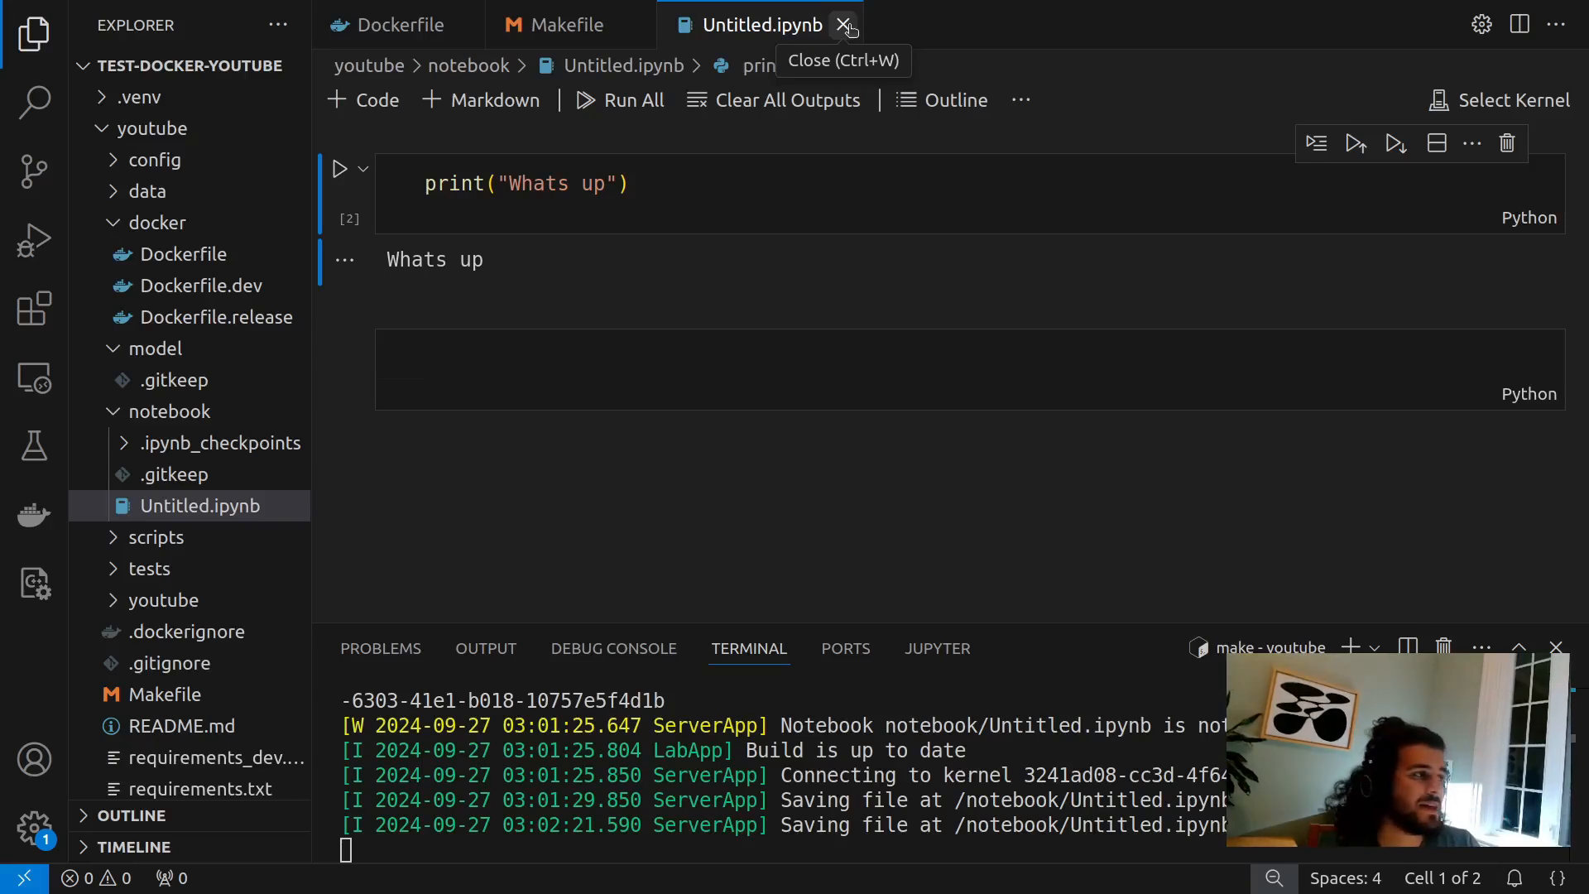
# - Close the Untitled.ipynb notebook whose cell prints Whats up
pyautogui.click(182, 253)
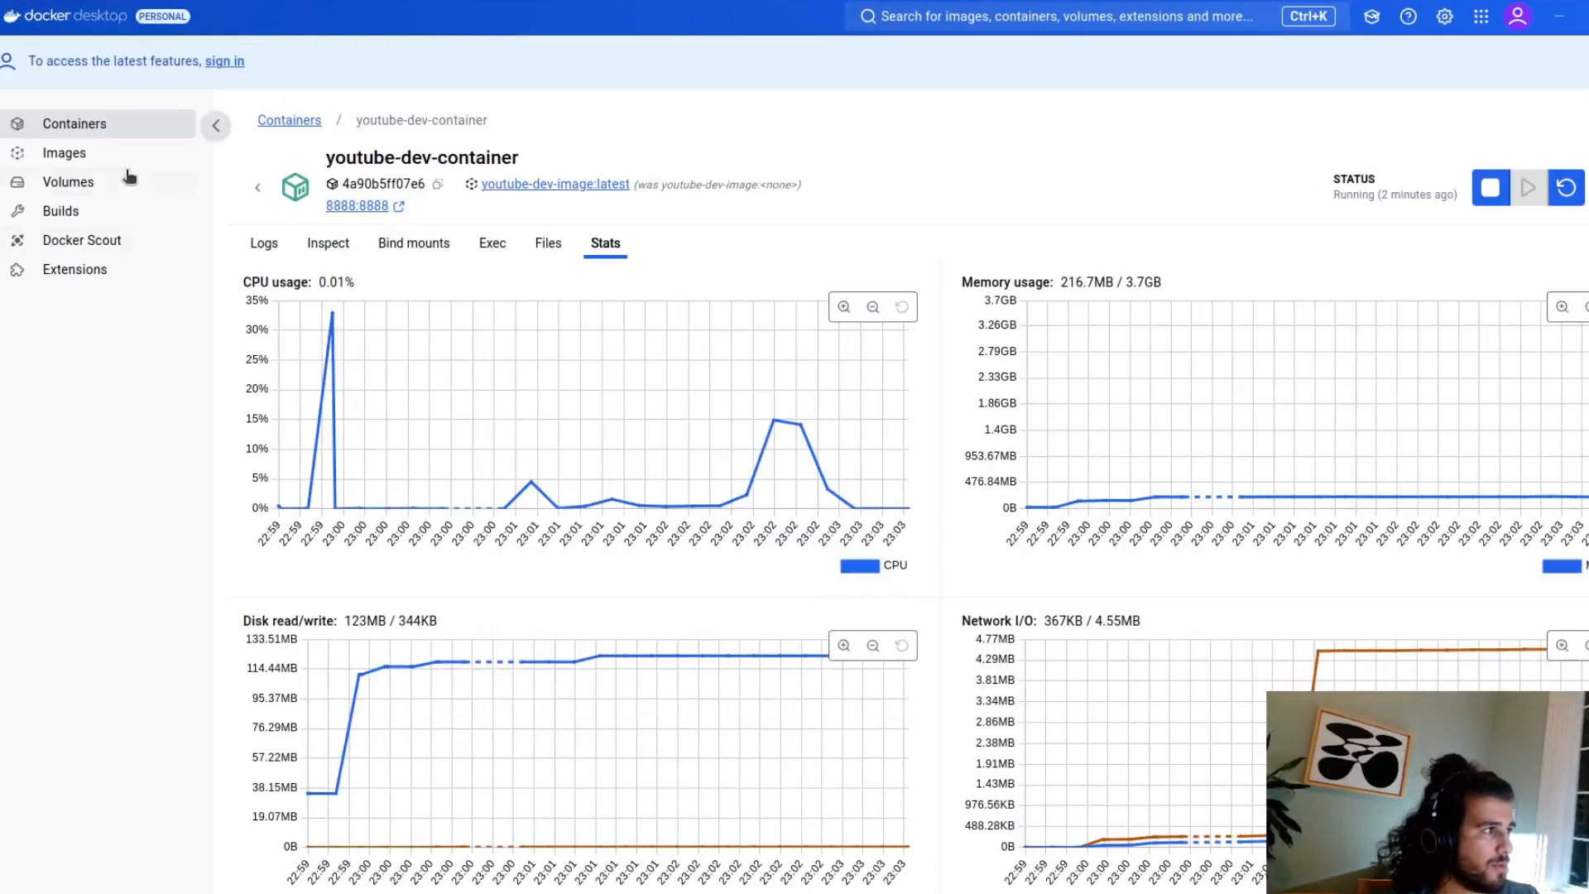
pyautogui.moveTo(64, 153)
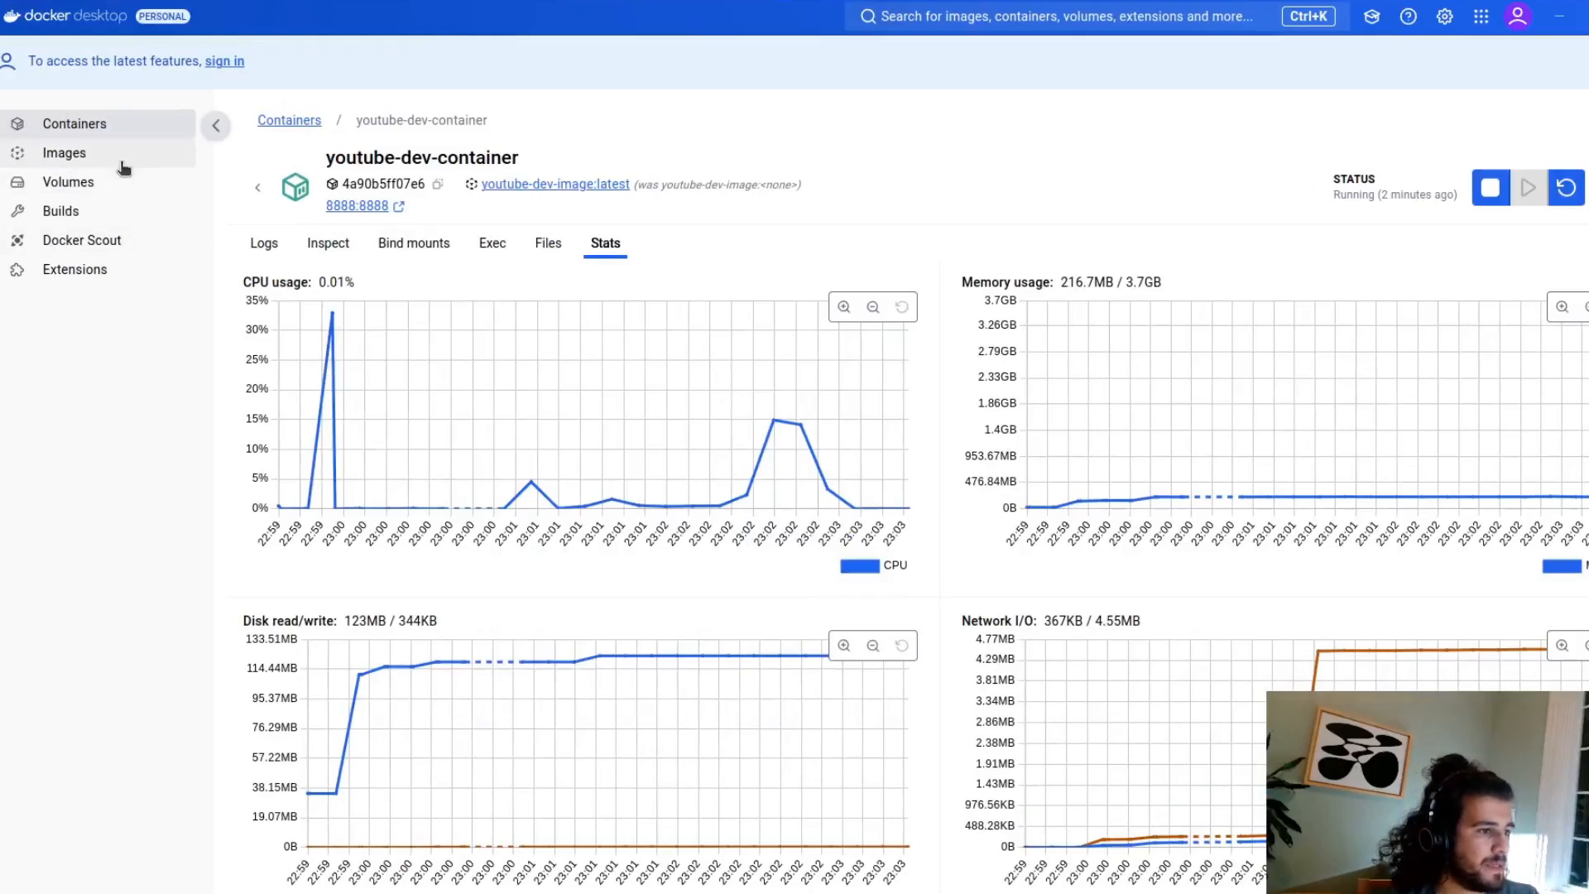
# - Show youtube-dev-image's 90 vulnerabilities broken down across its four base images
pyautogui.click(63, 152)
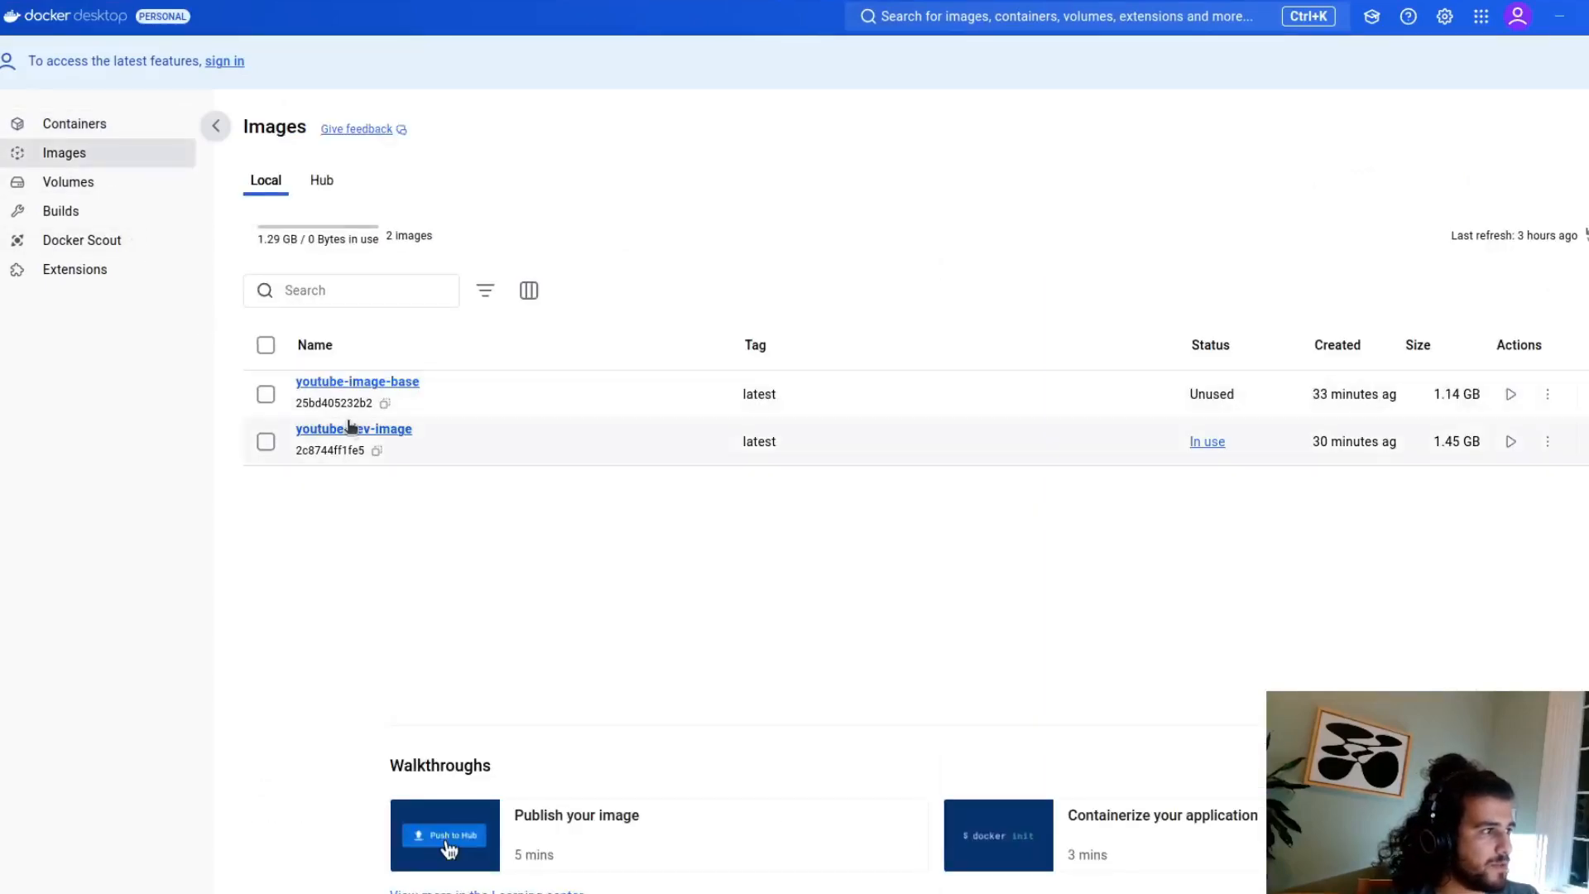
pyautogui.click(353, 428)
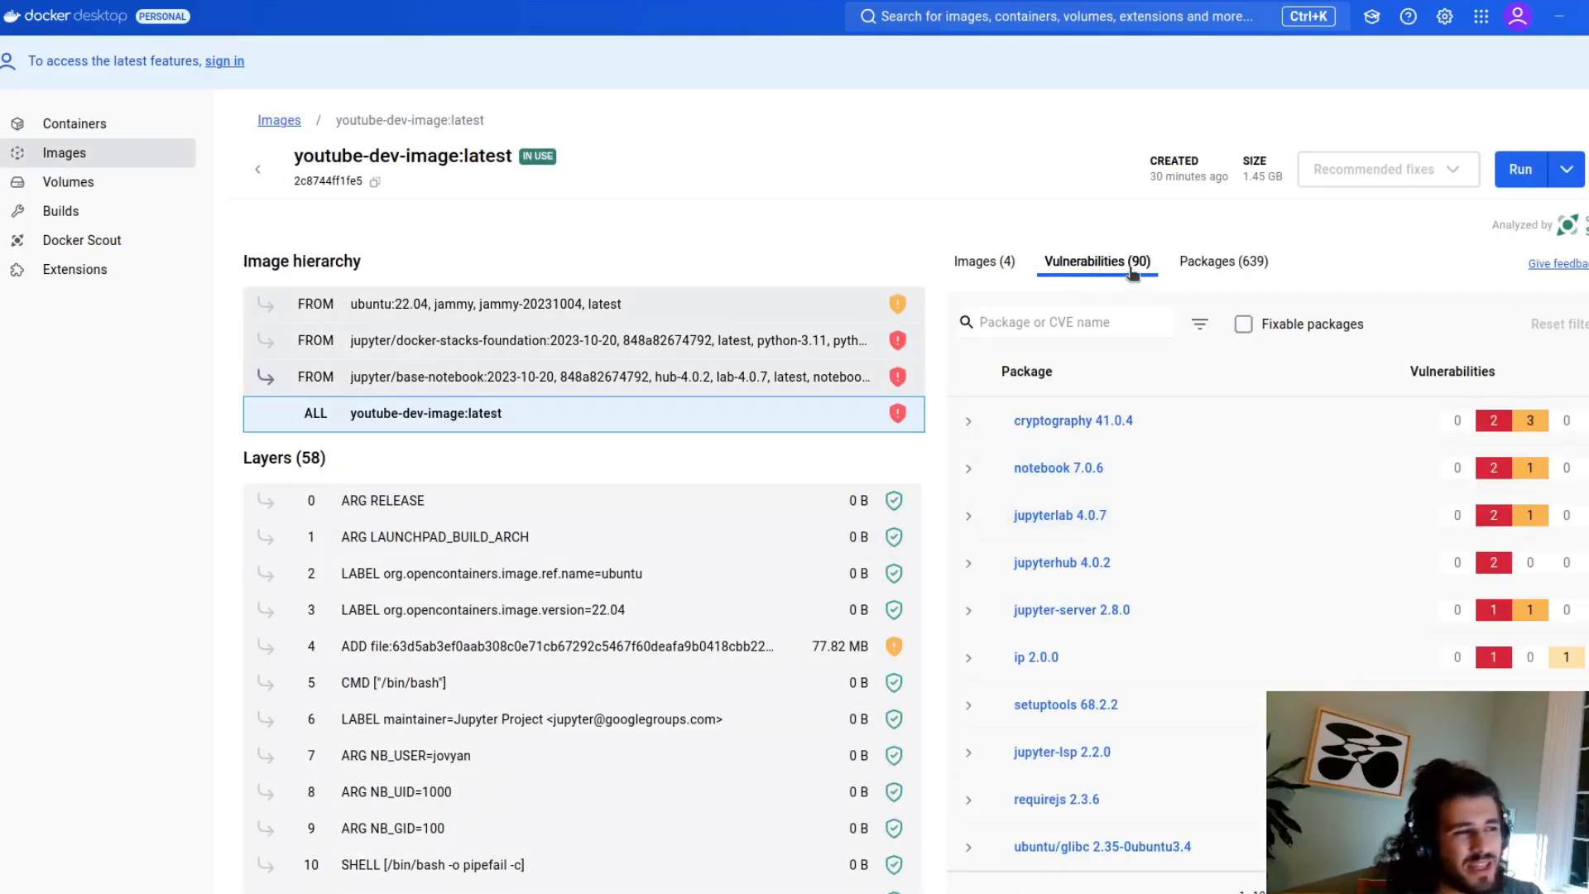
pyautogui.moveTo(1246, 441)
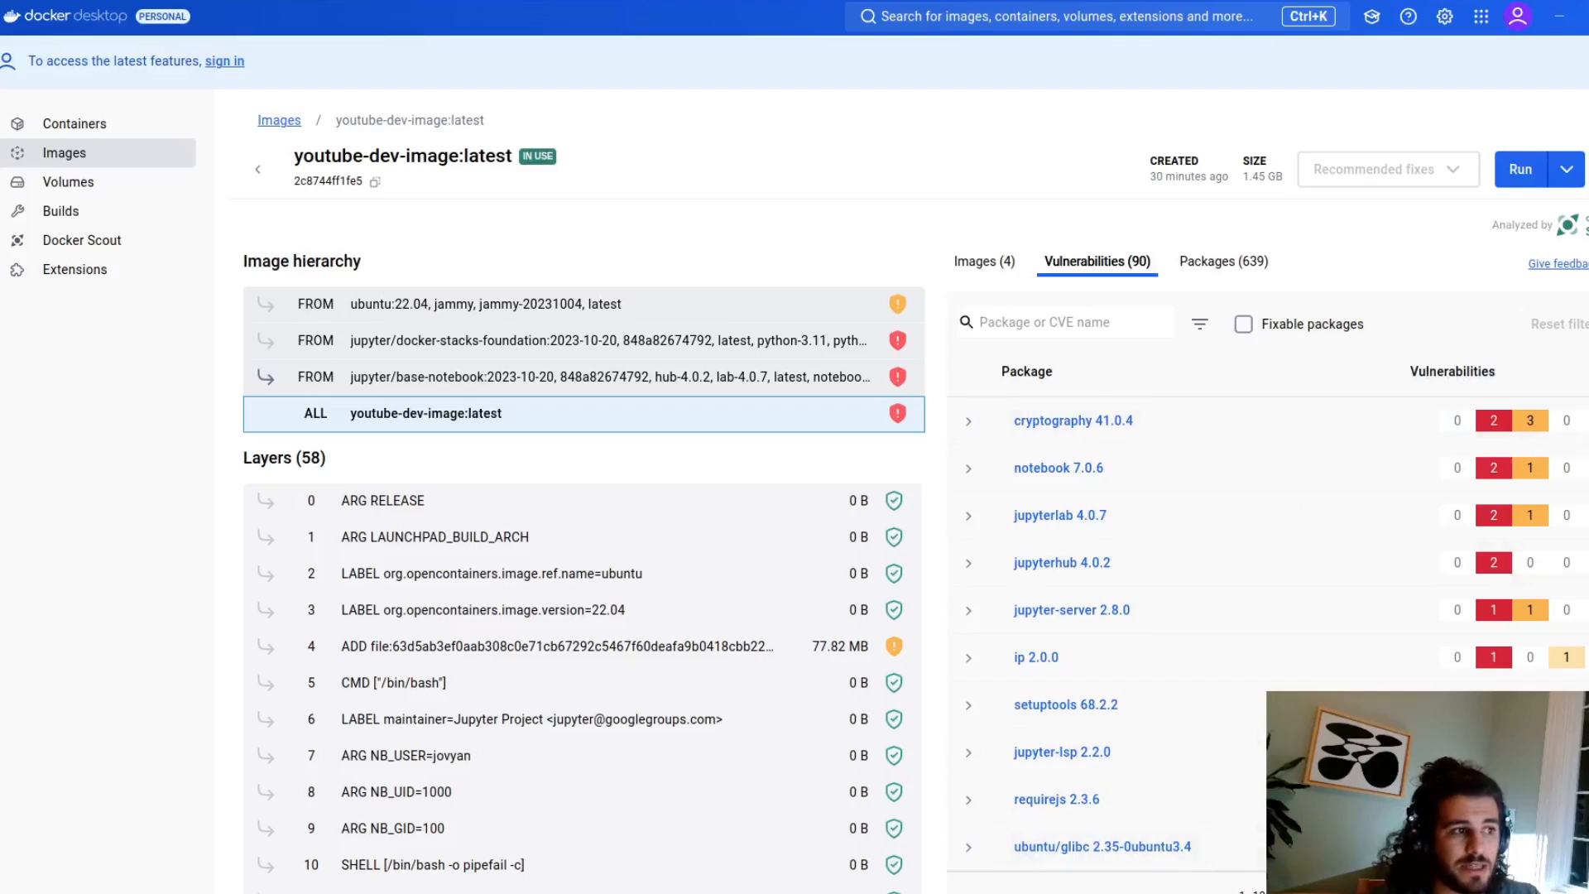
pyautogui.click(982, 260)
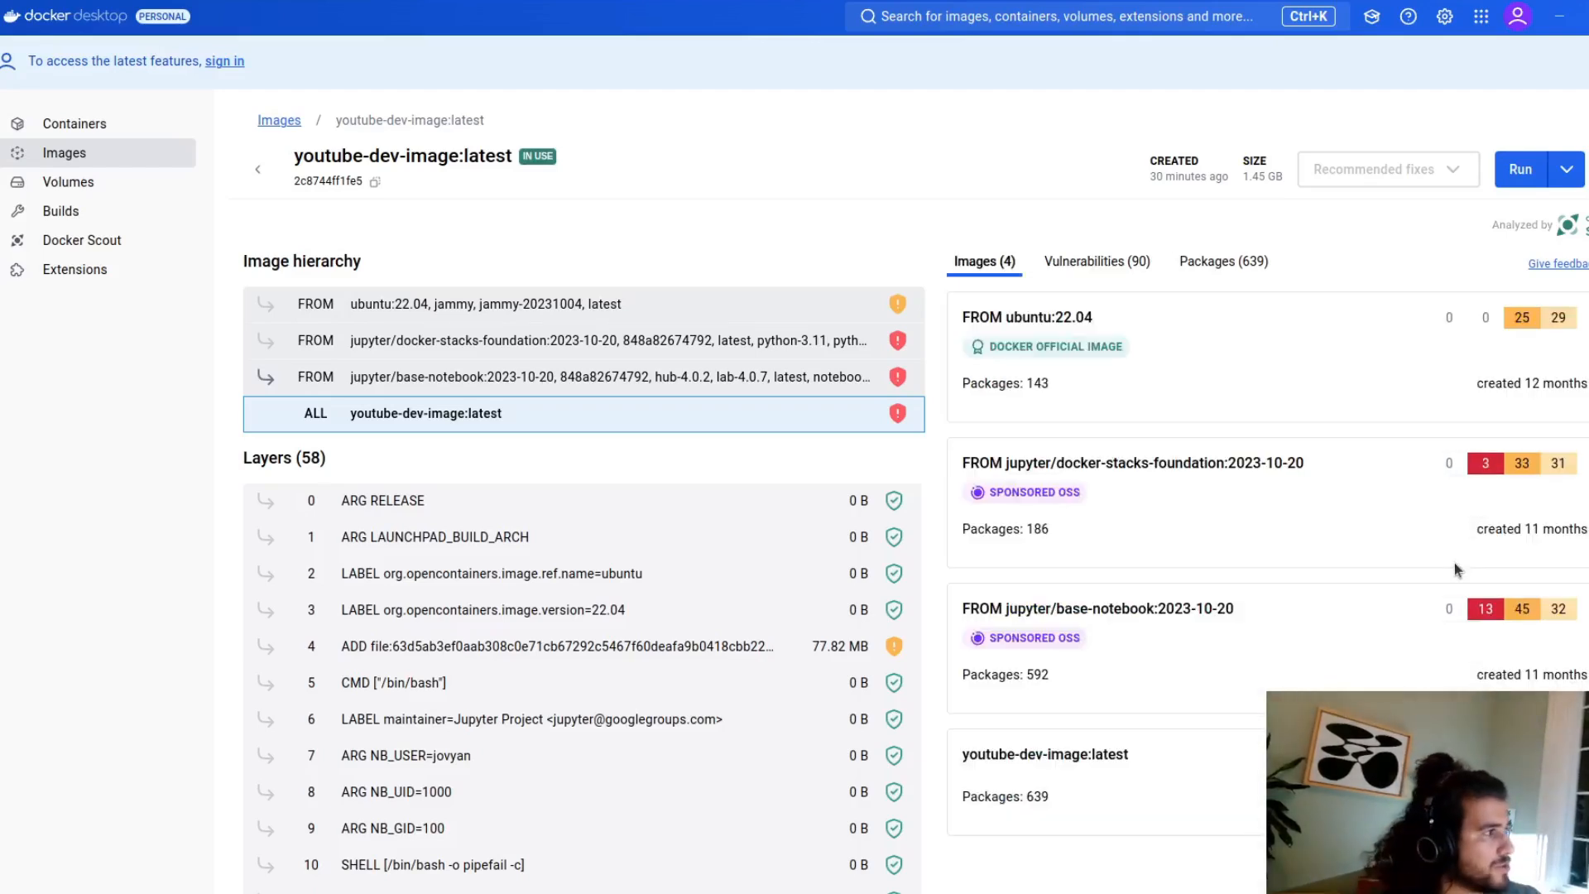
pyautogui.moveTo(1330, 590)
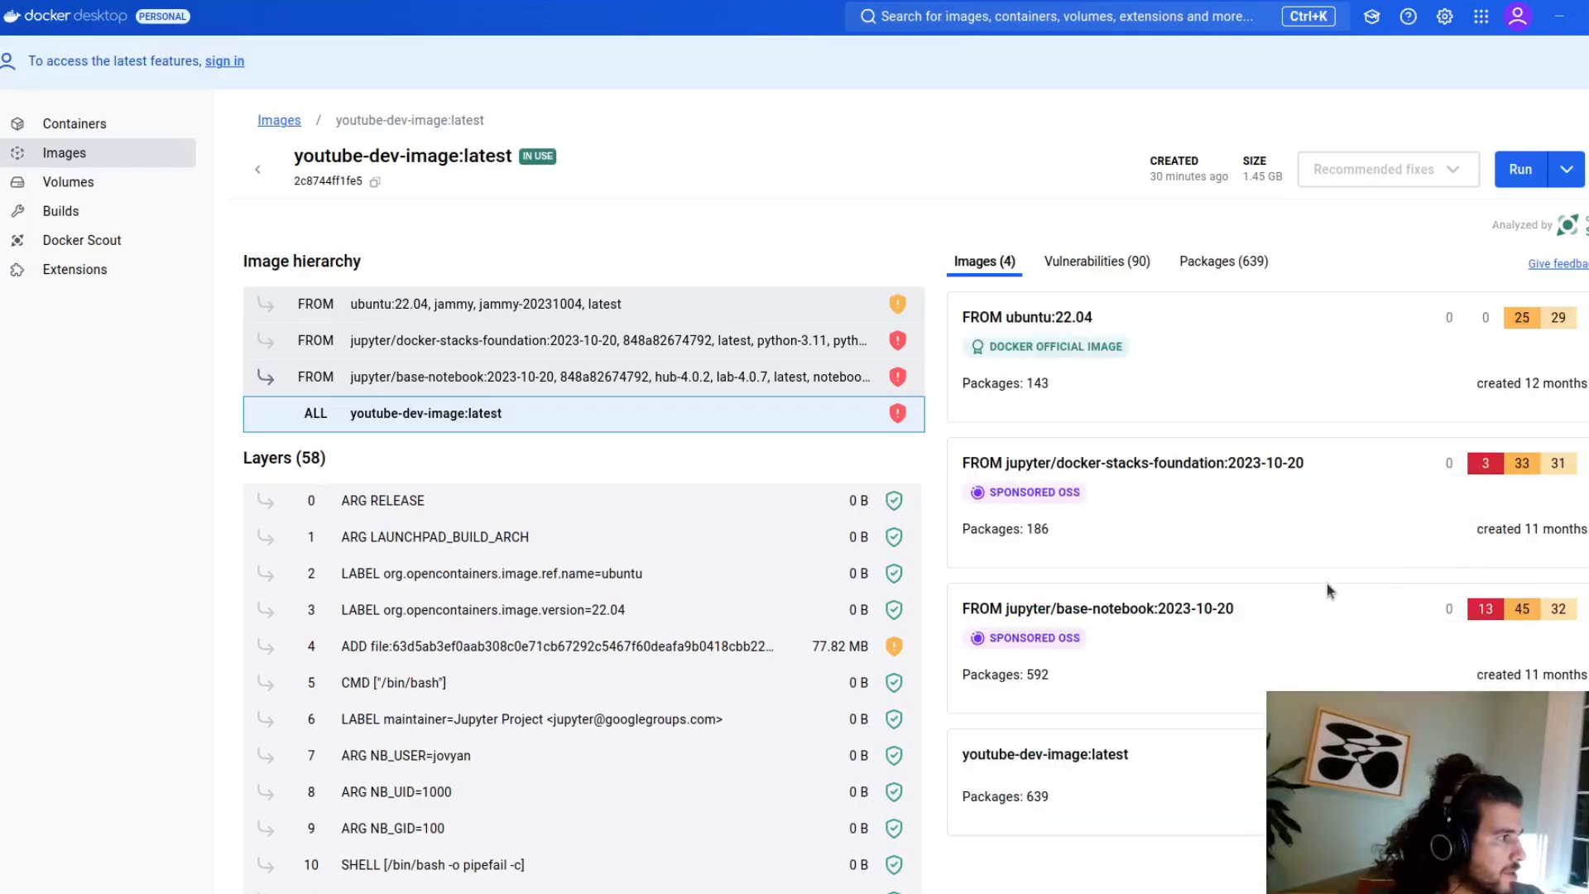
pyautogui.moveTo(1290, 588)
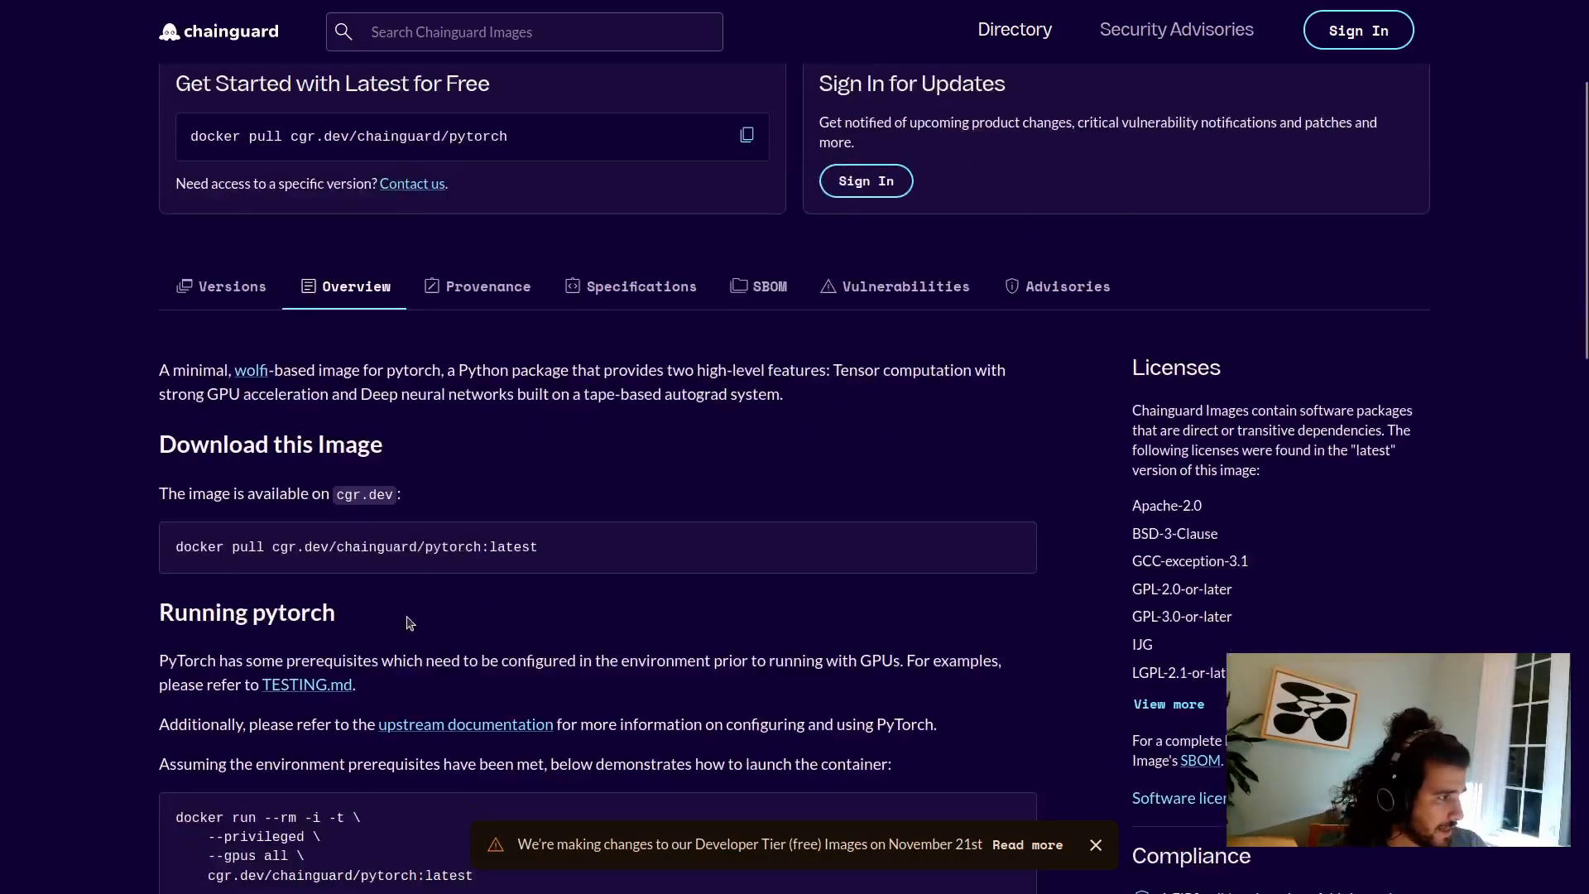
# - View the PyTorch image versions and its CVE-free vulnerability report, then the Security Advisories summary
pyautogui.click(231, 287)
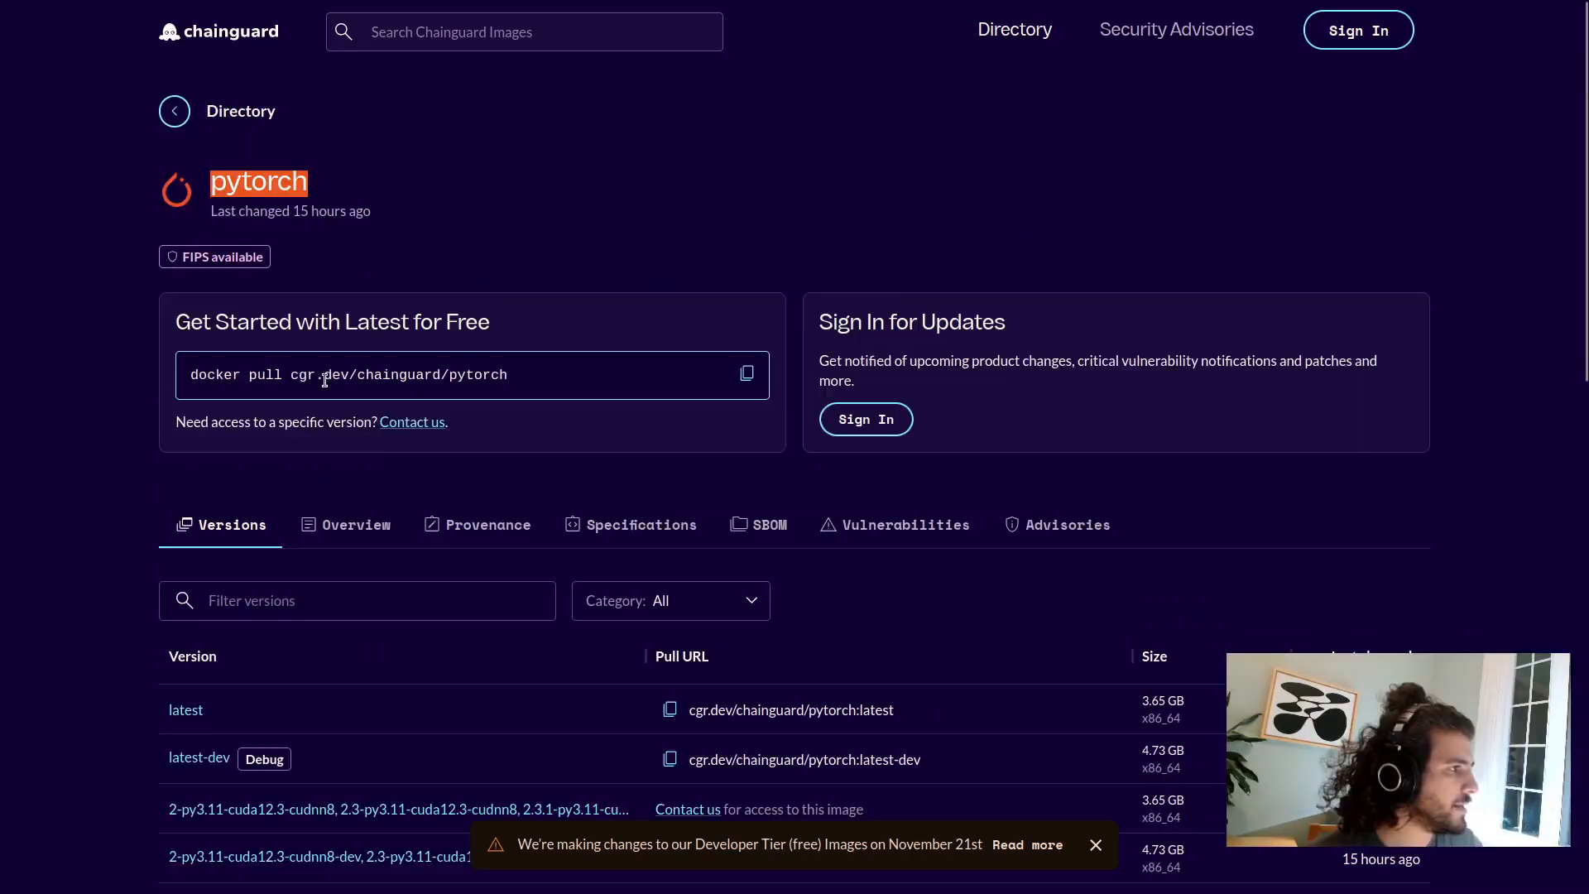
pyautogui.scroll(-3)
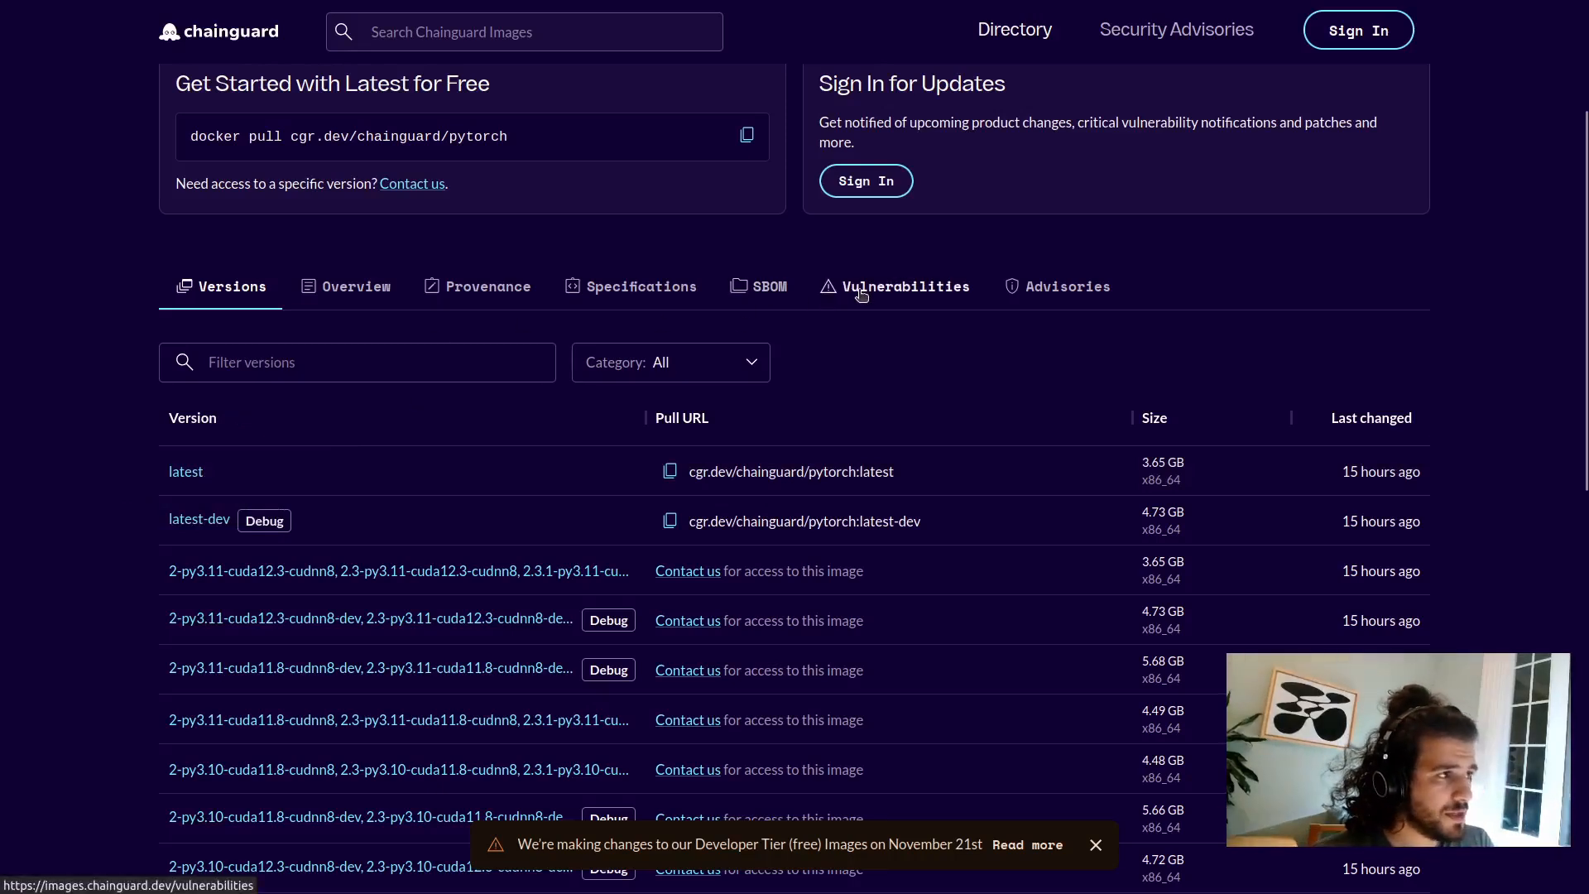
pyautogui.click(906, 287)
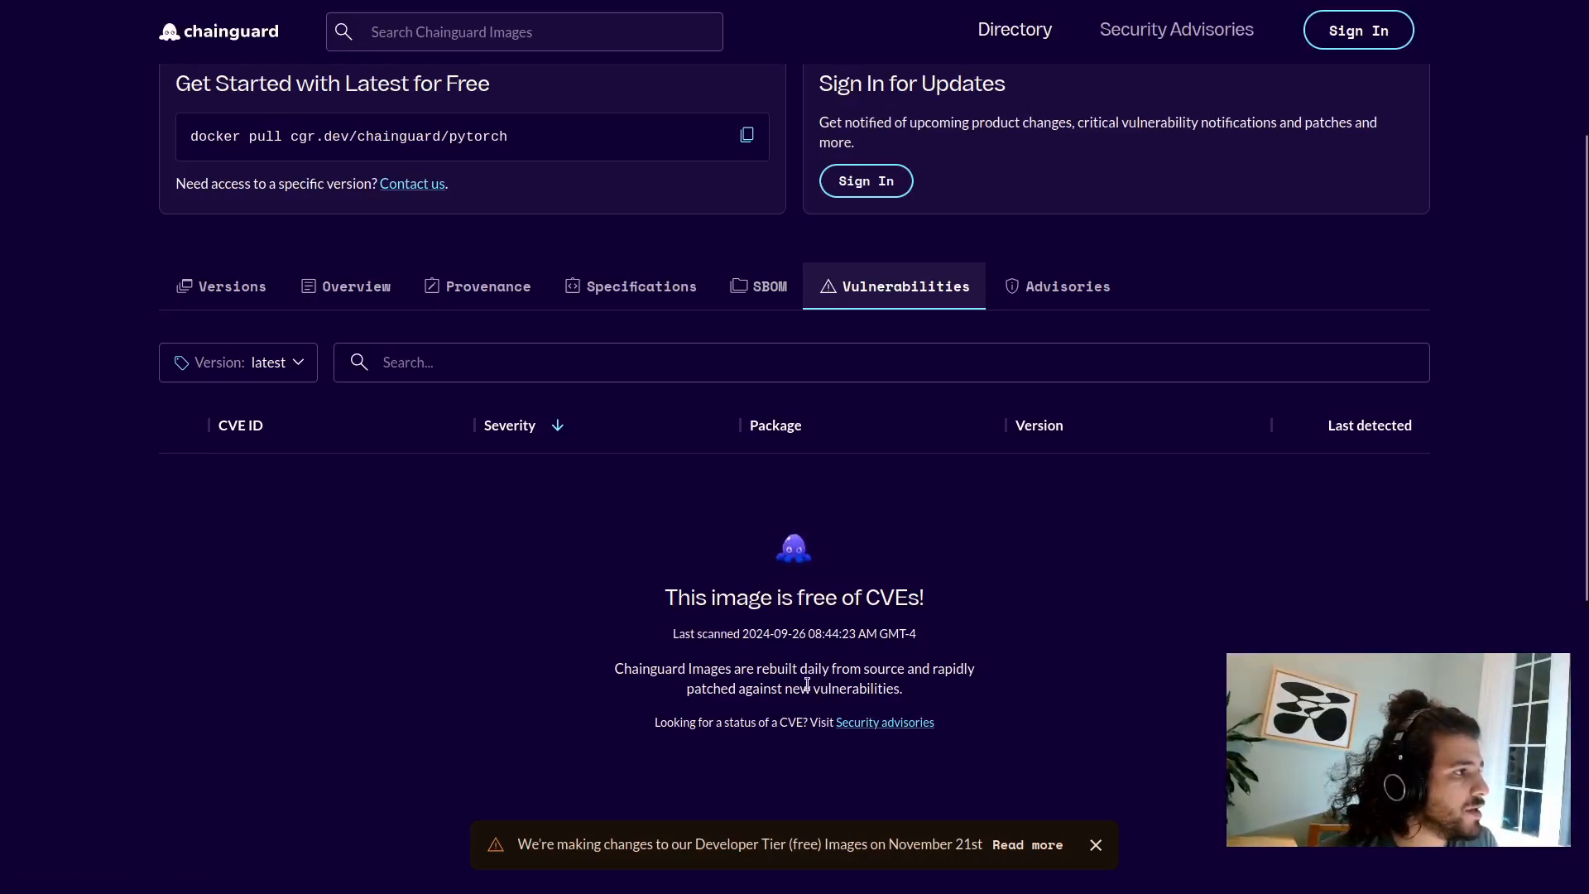
pyautogui.moveTo(450, 501)
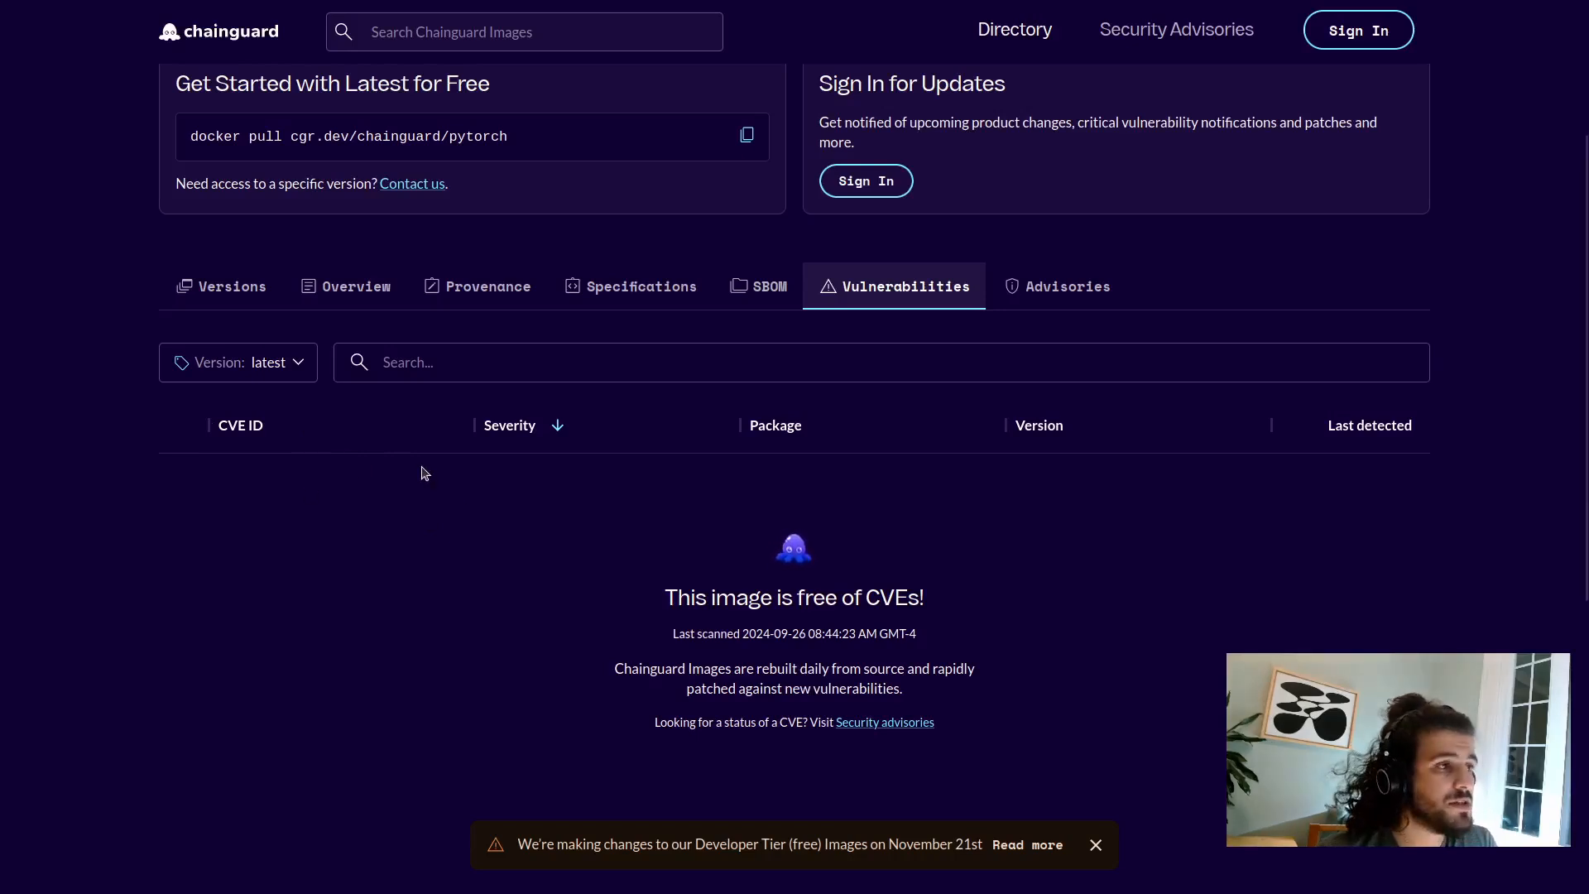
pyautogui.moveTo(347, 516)
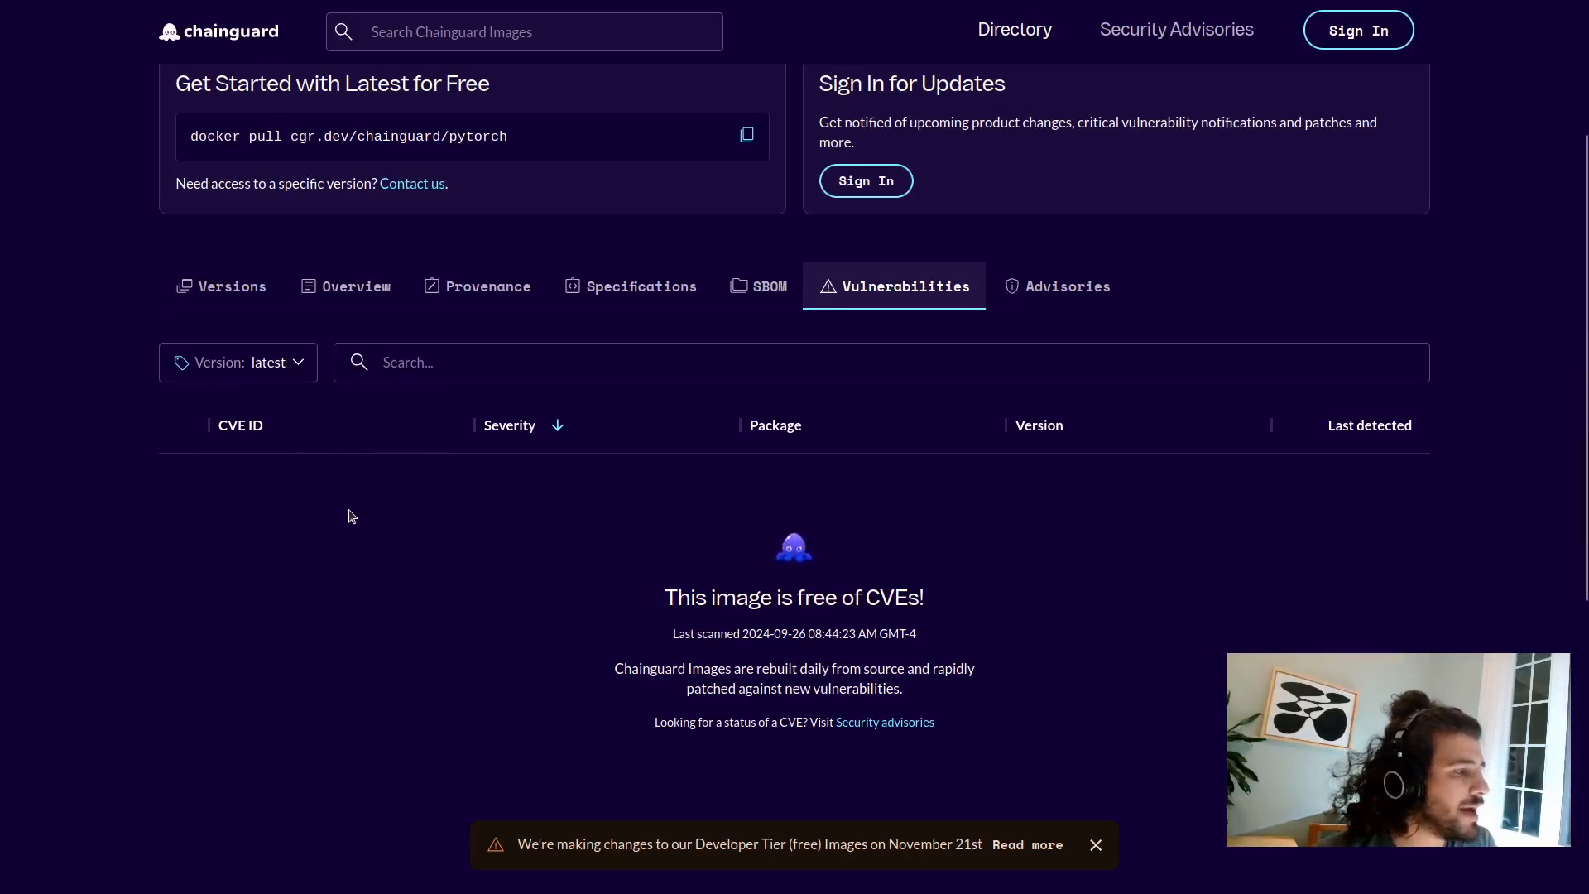
pyautogui.click(1175, 28)
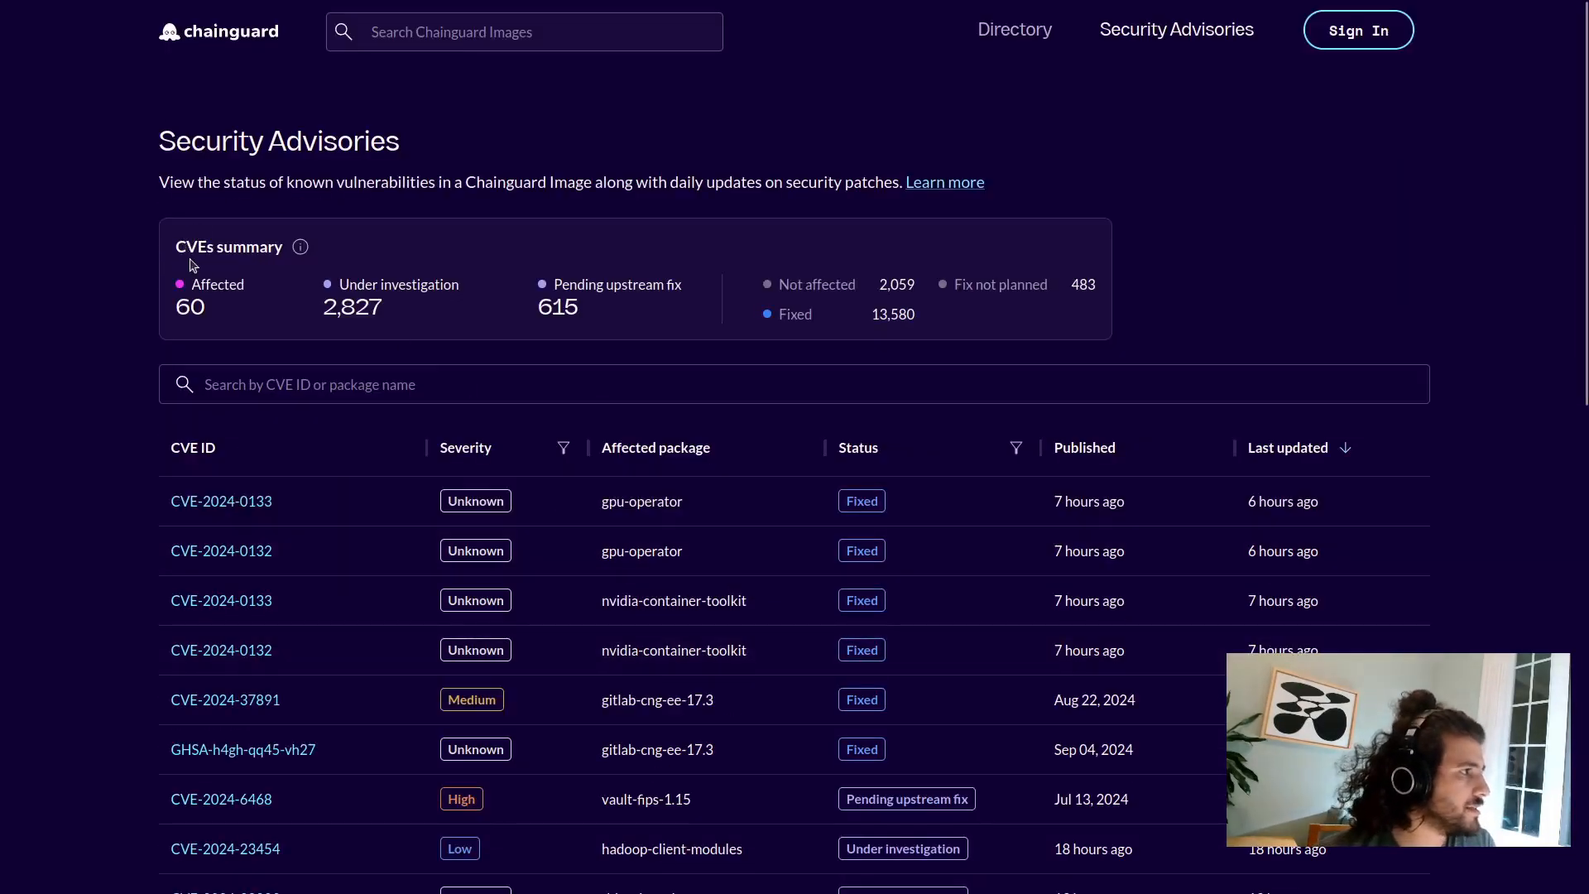
pyautogui.scroll(-3)
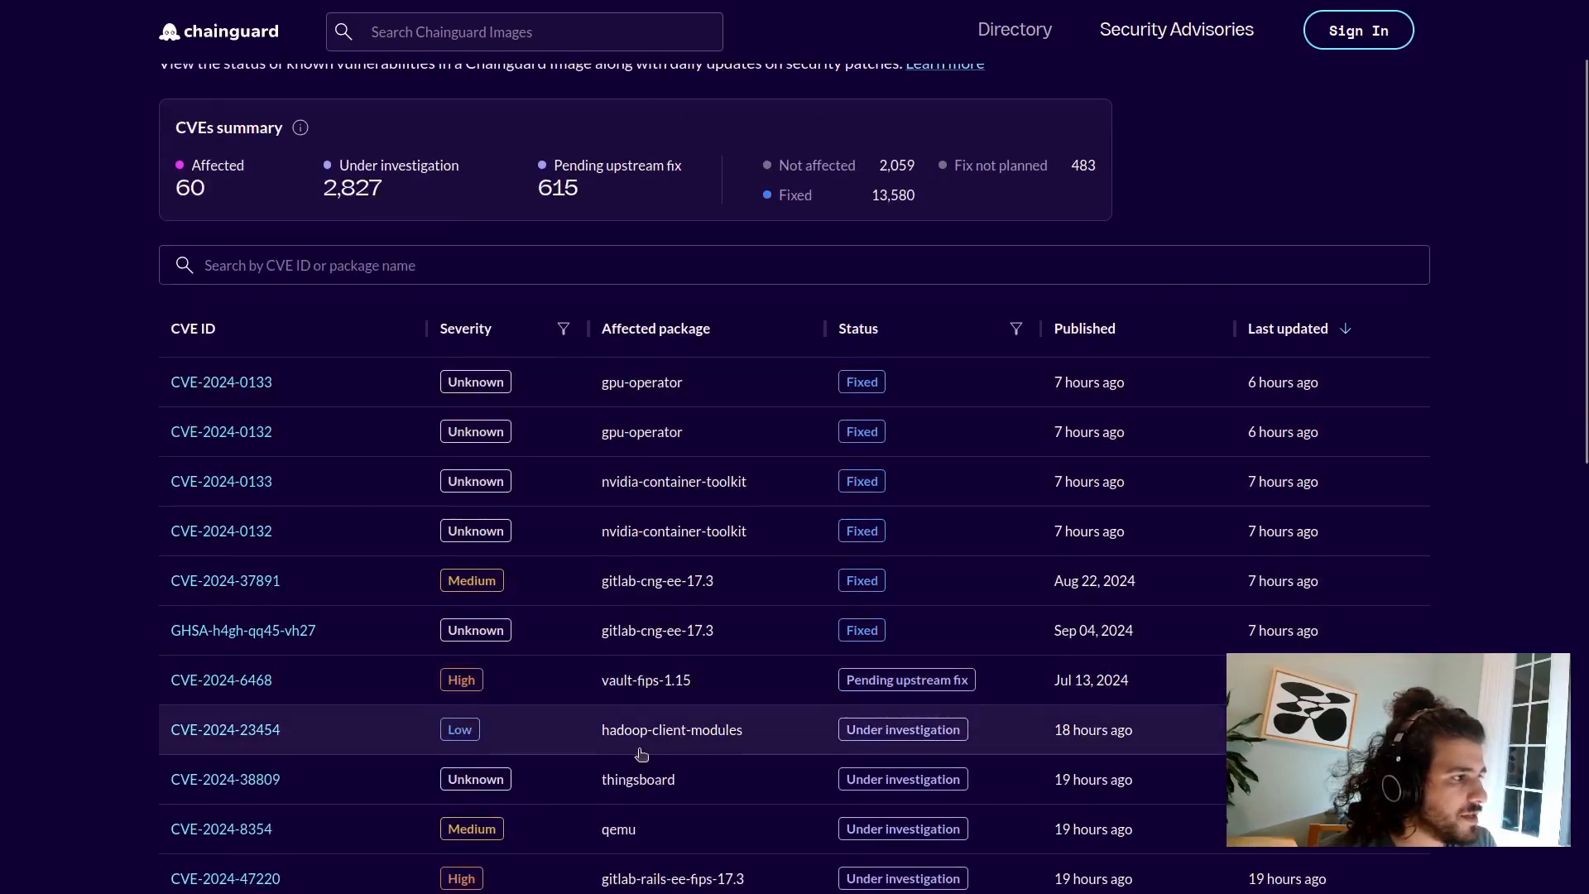
pyautogui.scroll(-3)
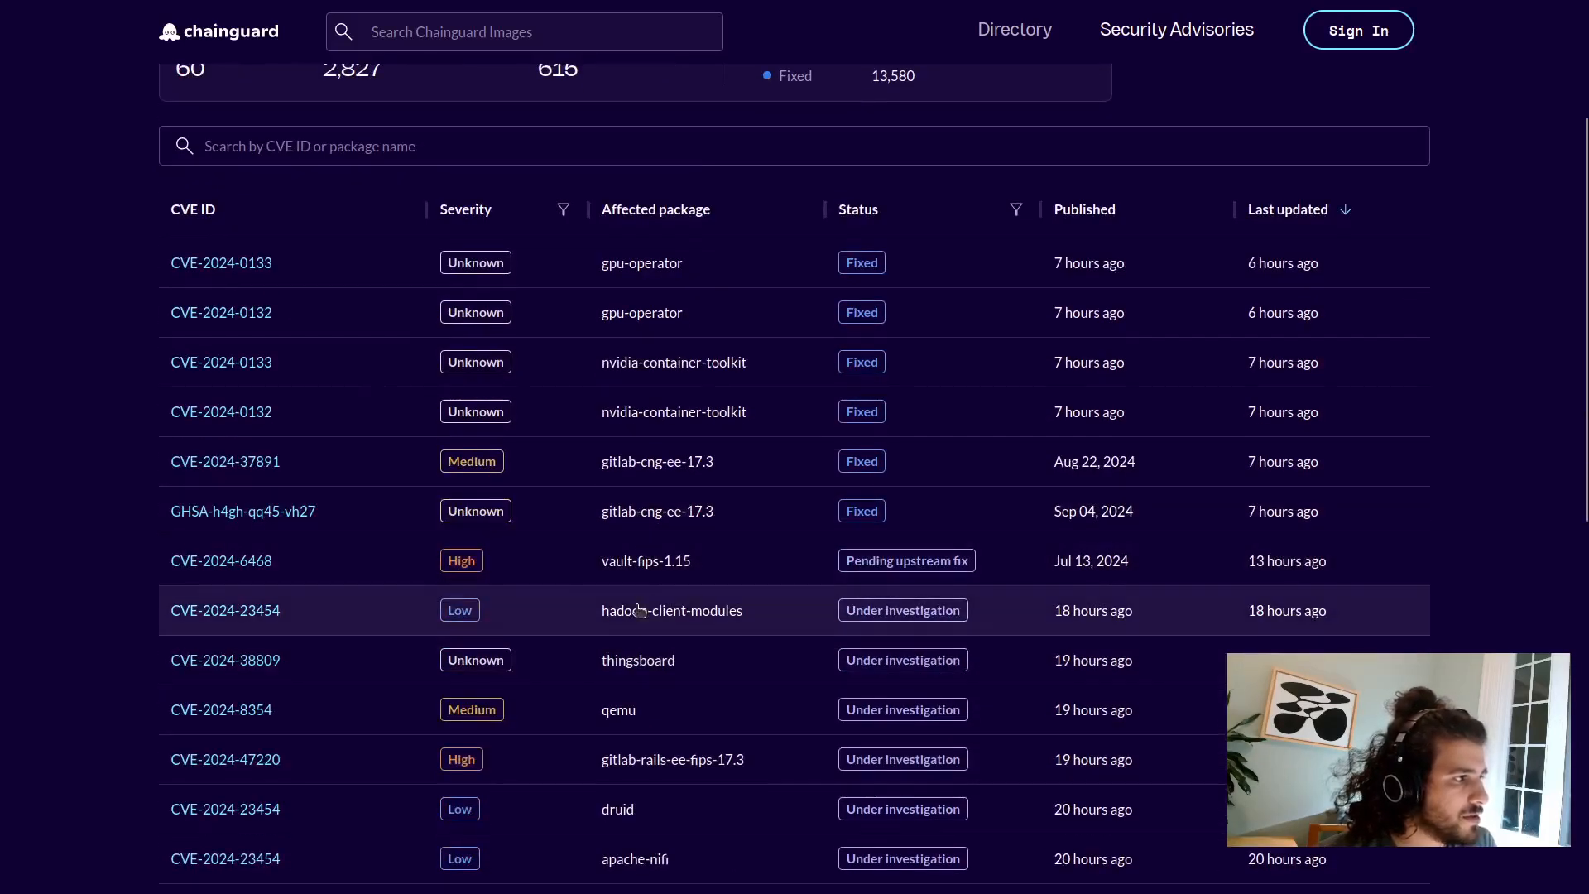
pyautogui.scroll(-3)
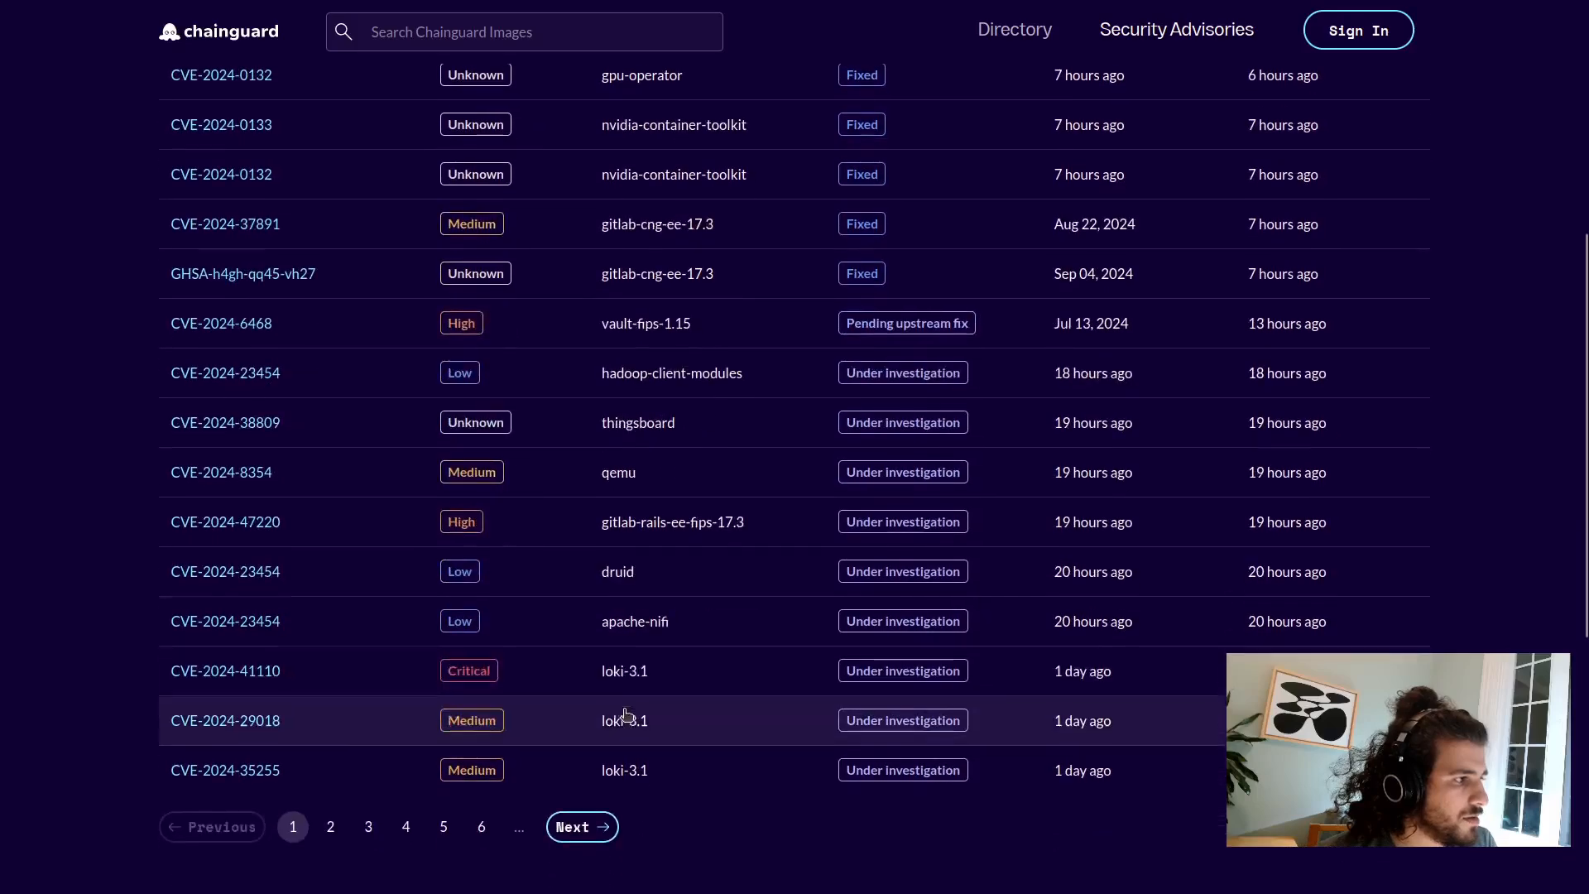
pyautogui.moveTo(902, 671)
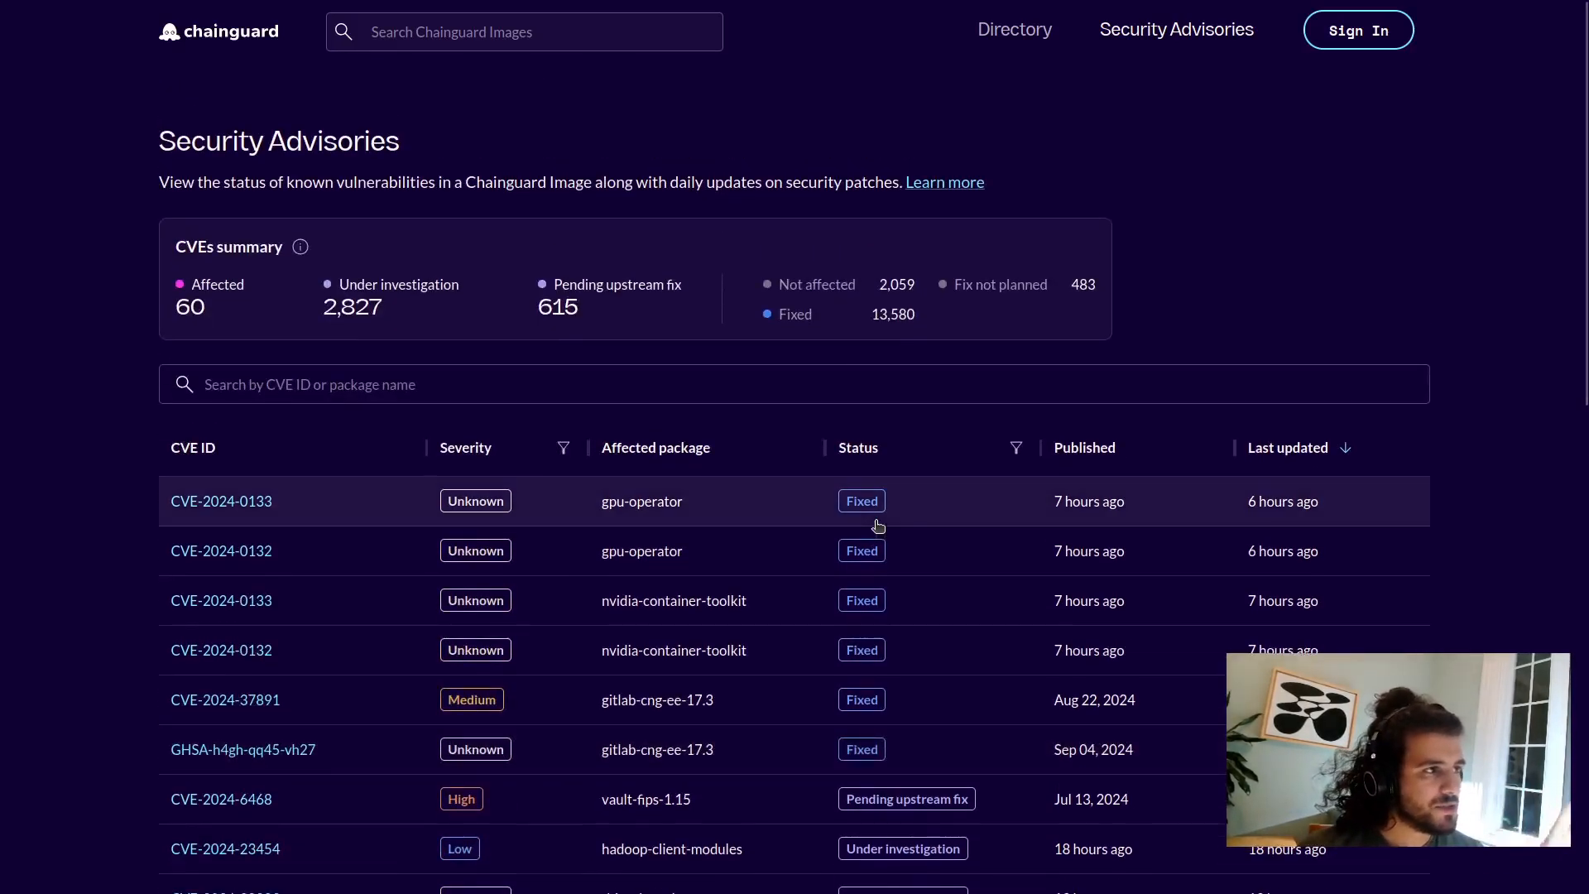
pyautogui.moveTo(844, 421)
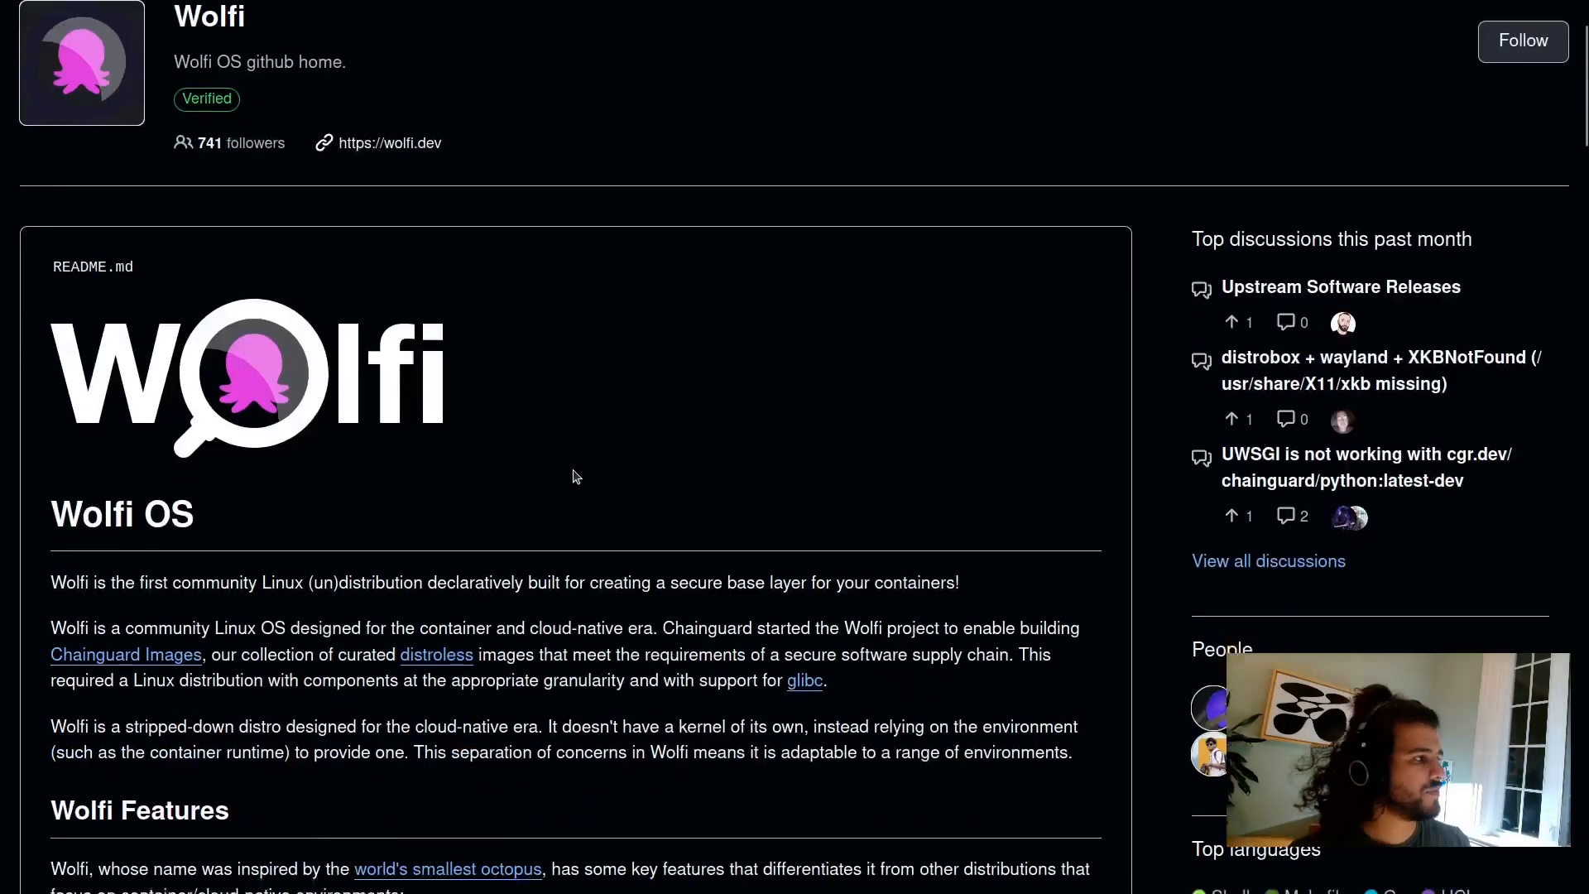
pyautogui.scroll(-3)
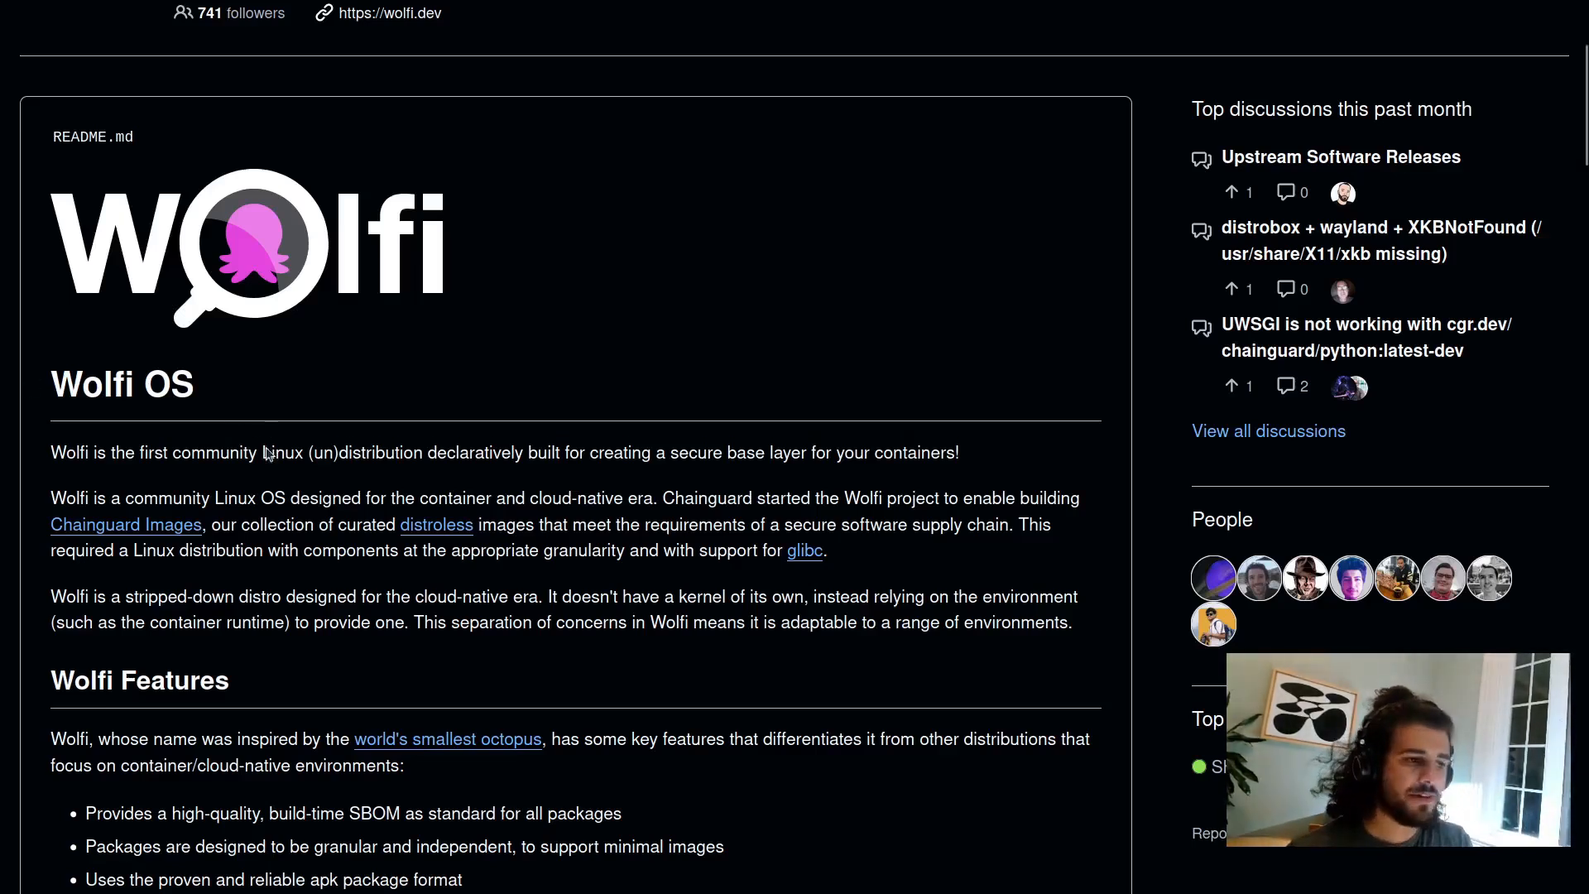
pyautogui.scroll(-3)
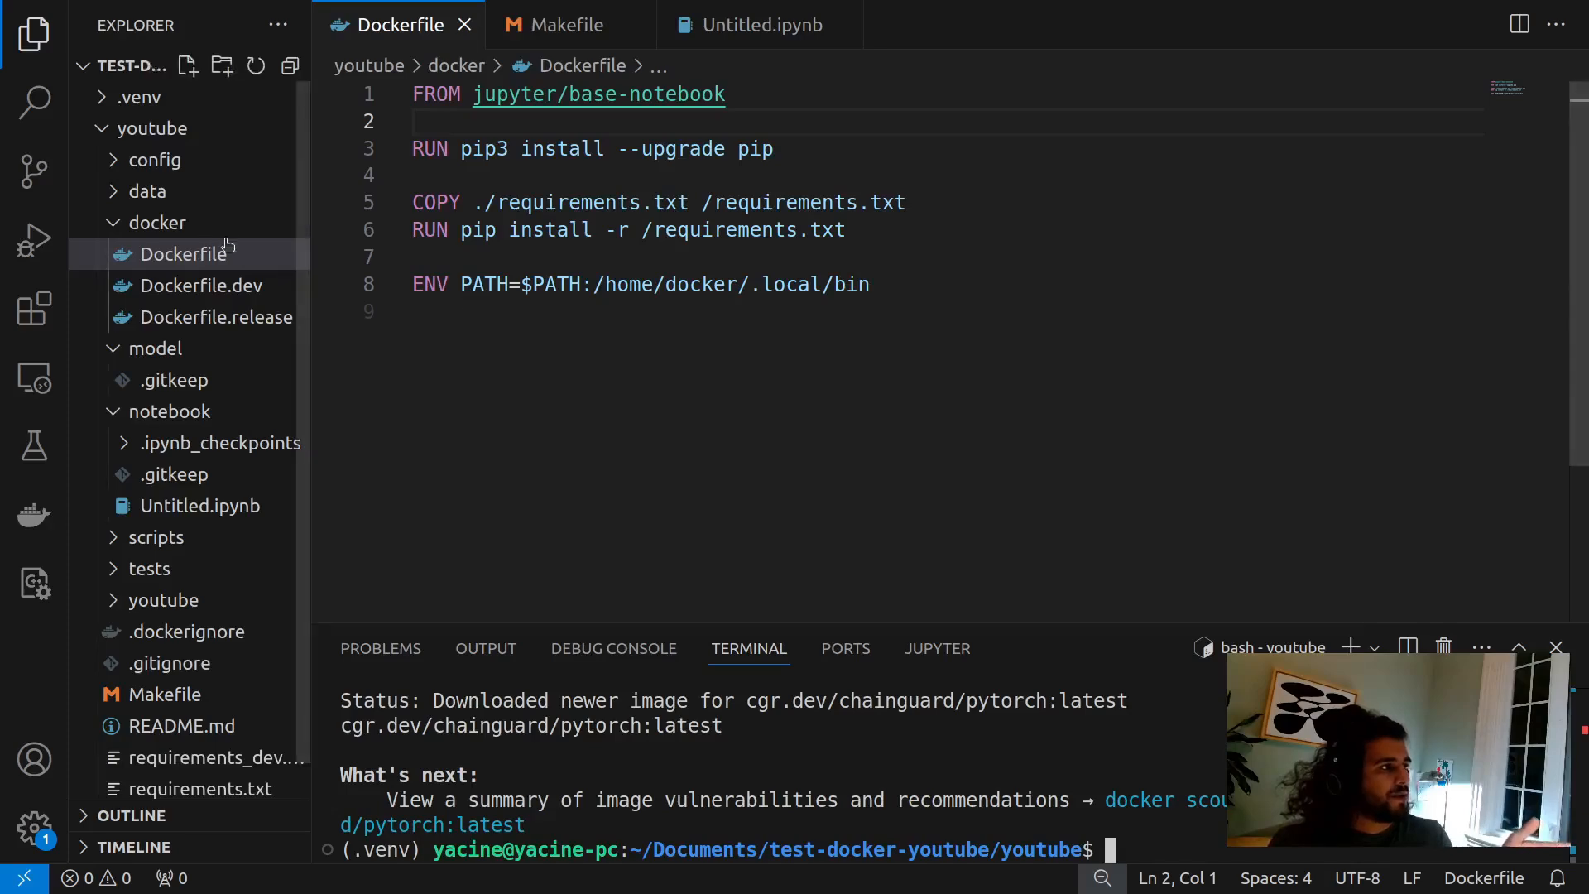
# - Collapse the docker folder and review the Makefile's exported image name and Jupyter port variables
pyautogui.click(159, 222)
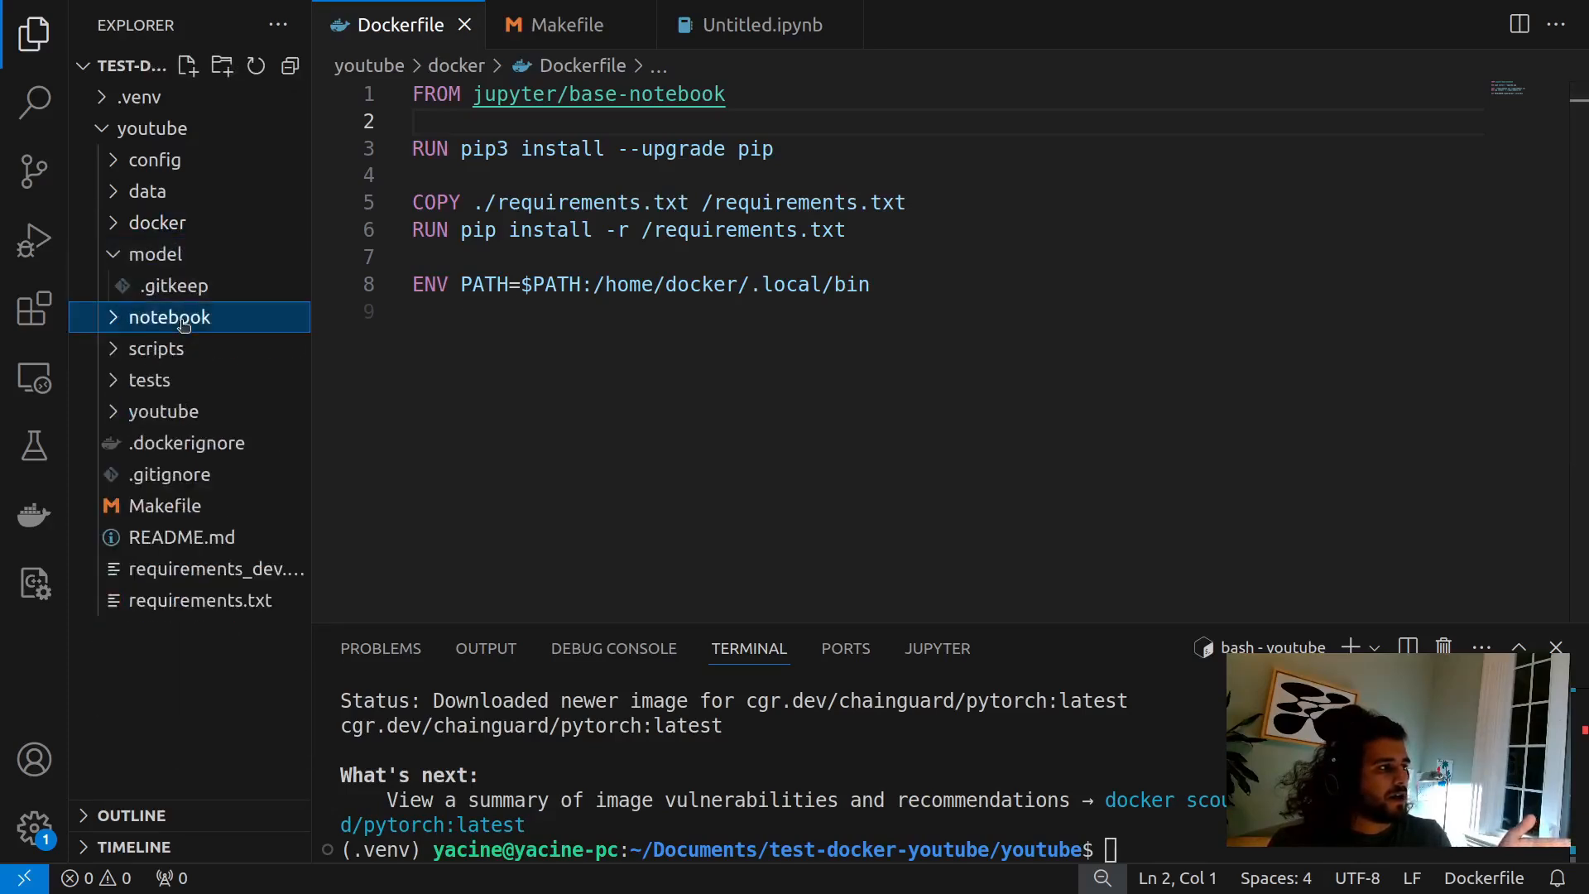
pyautogui.click(566, 25)
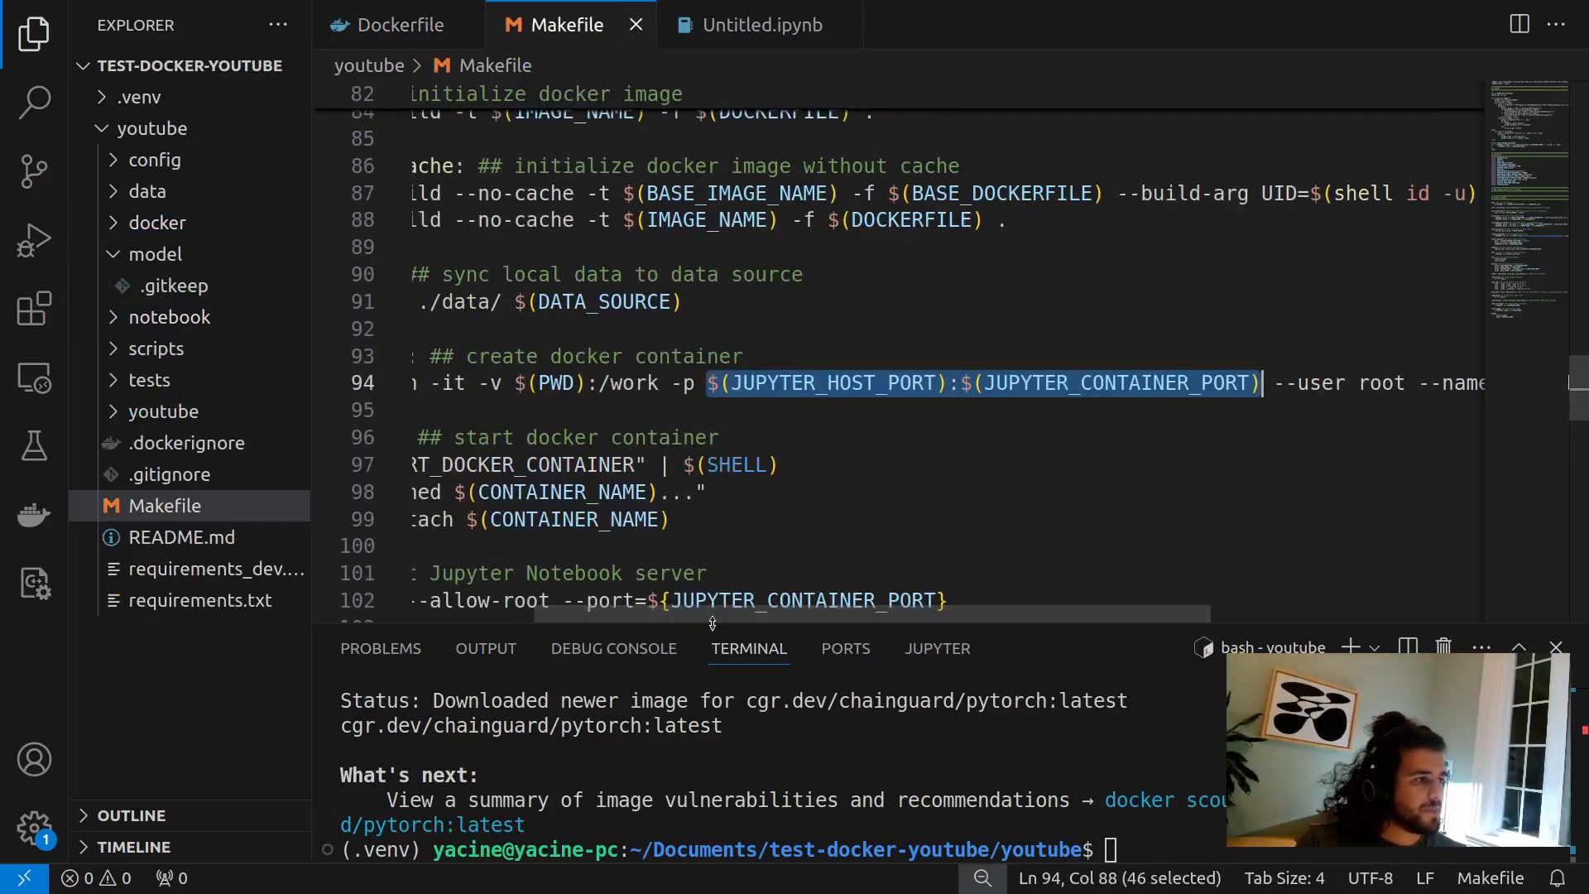
pyautogui.hscroll(-3)
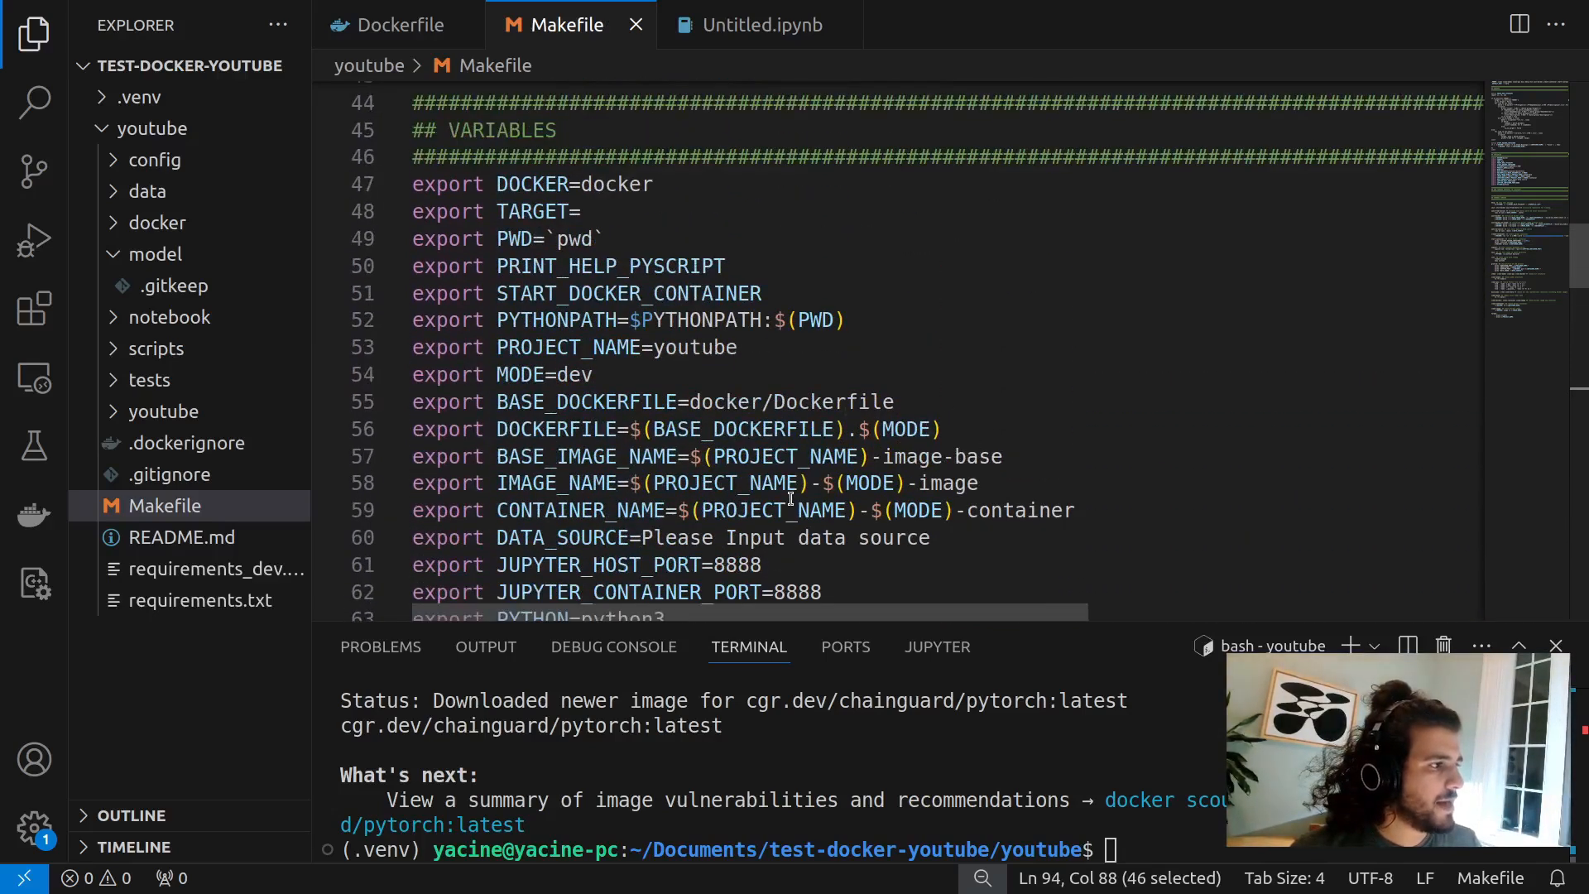
pyautogui.scroll(-3)
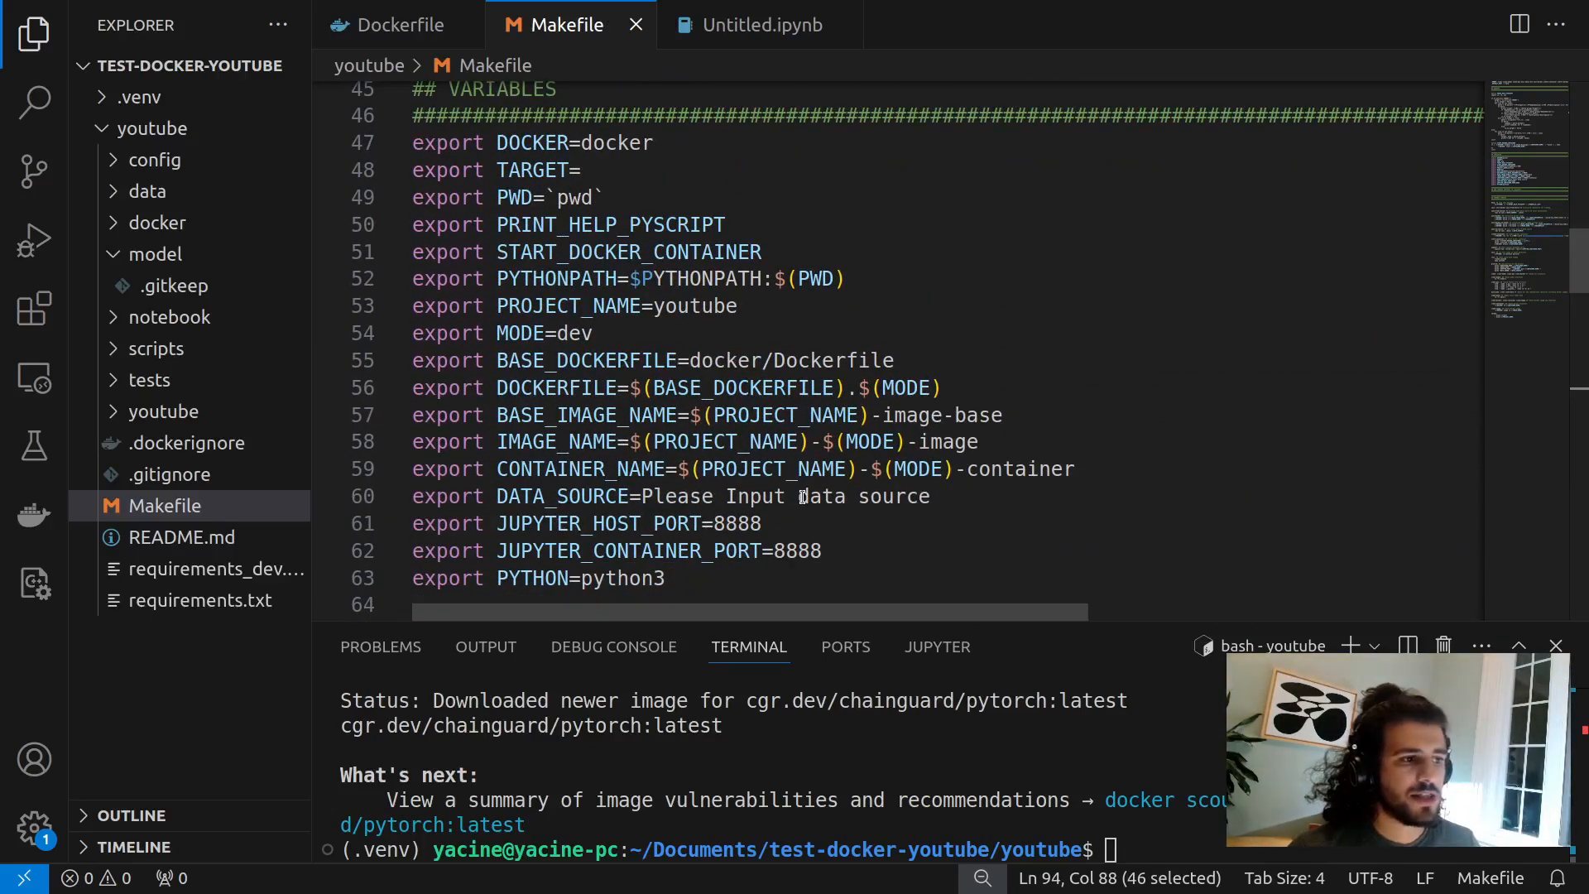